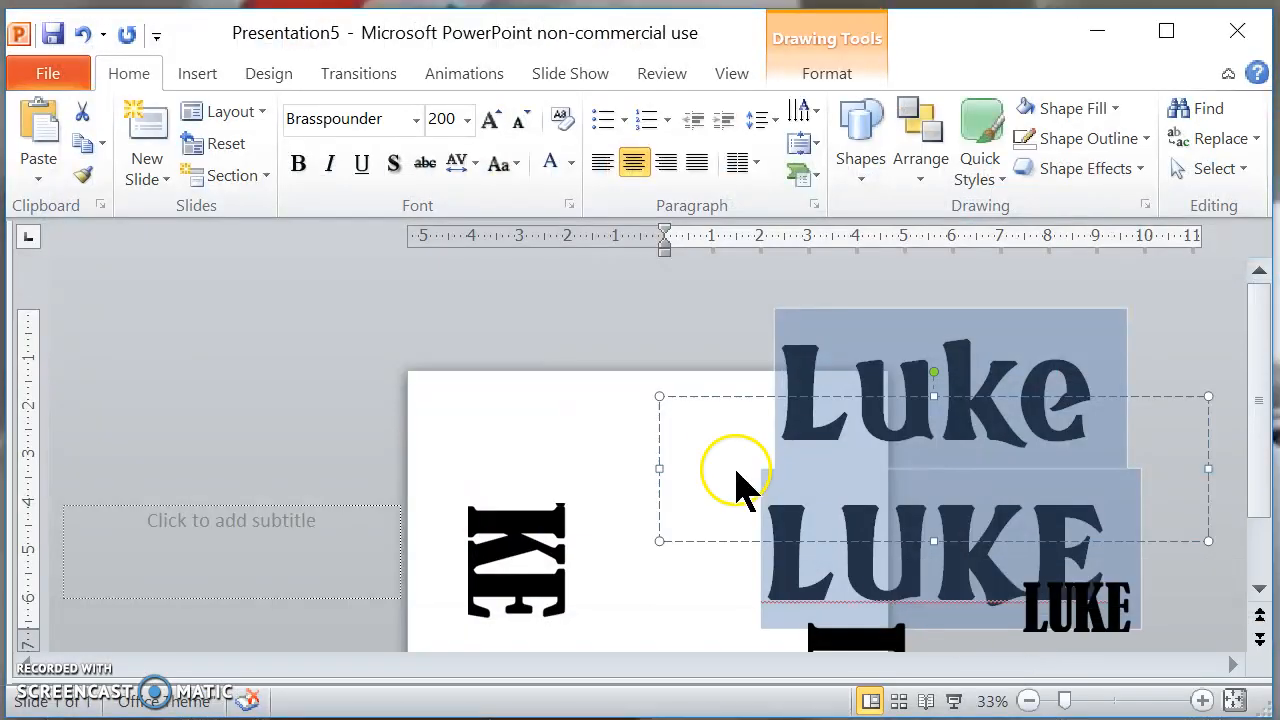
Step: Add a new blank slide to the presentation
click(146, 130)
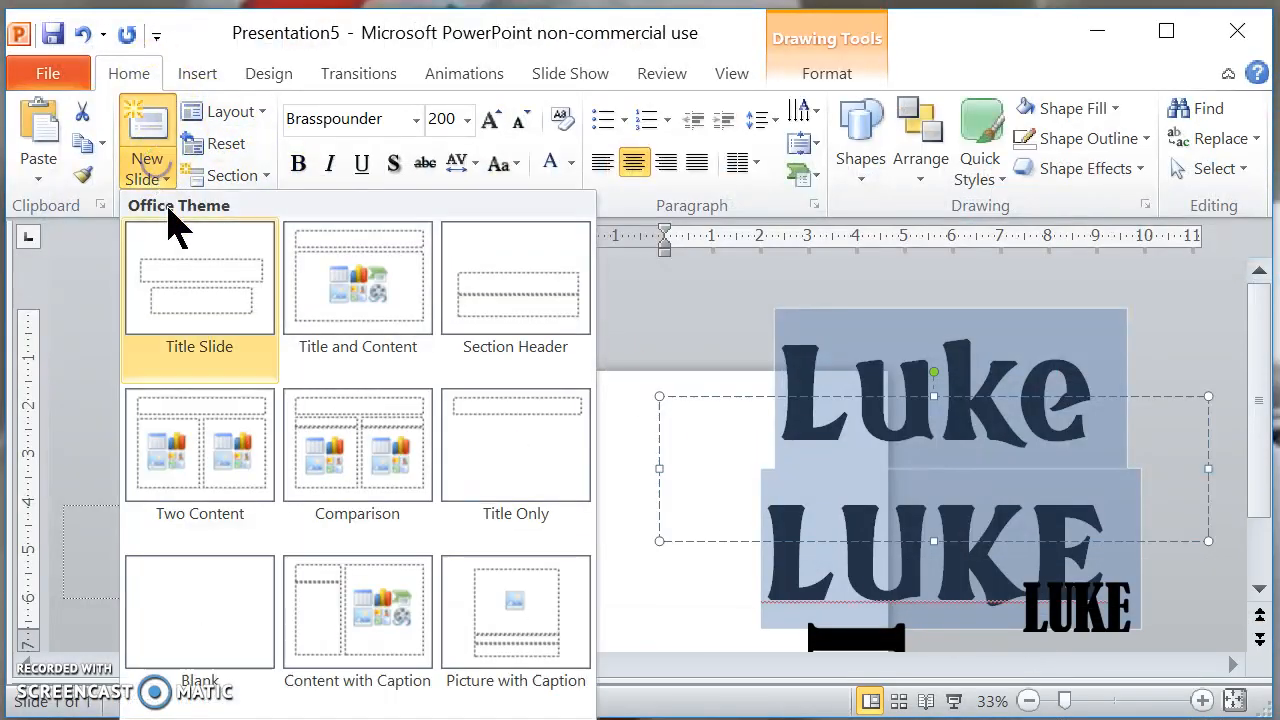
click(516, 444)
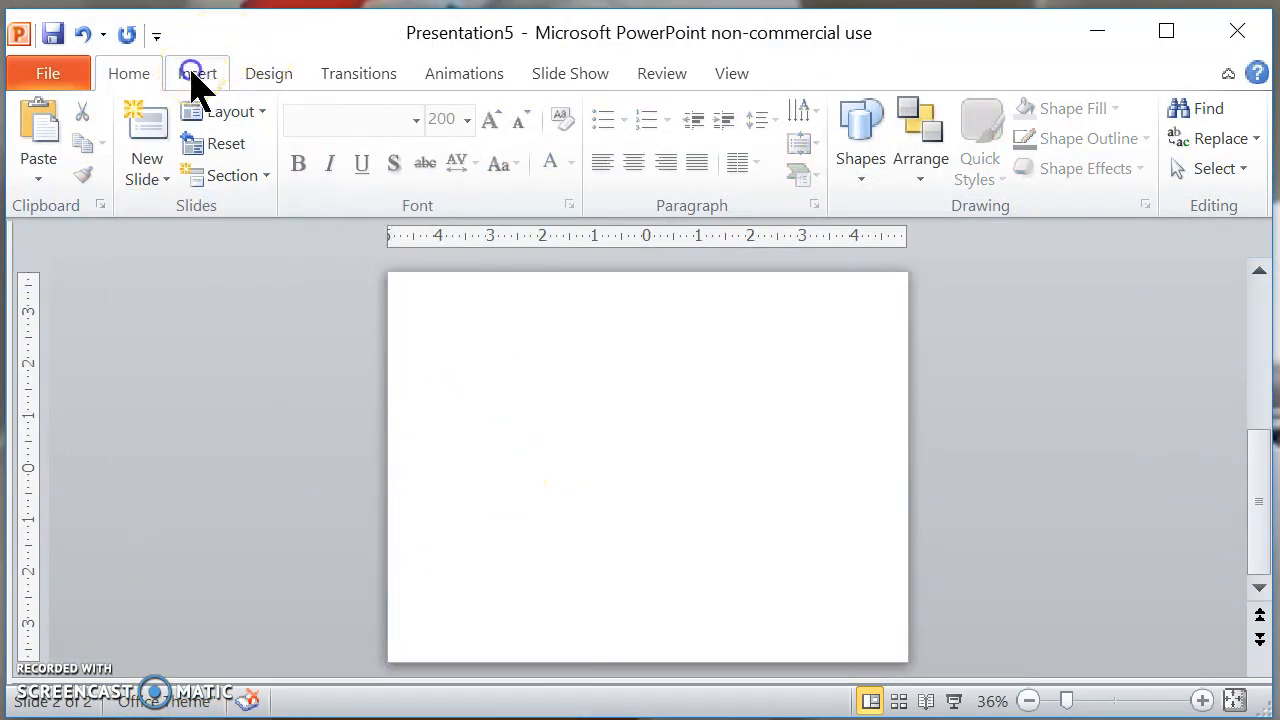
Step: Place a text box with large LU text and begin inserting a second text box
click(196, 72)
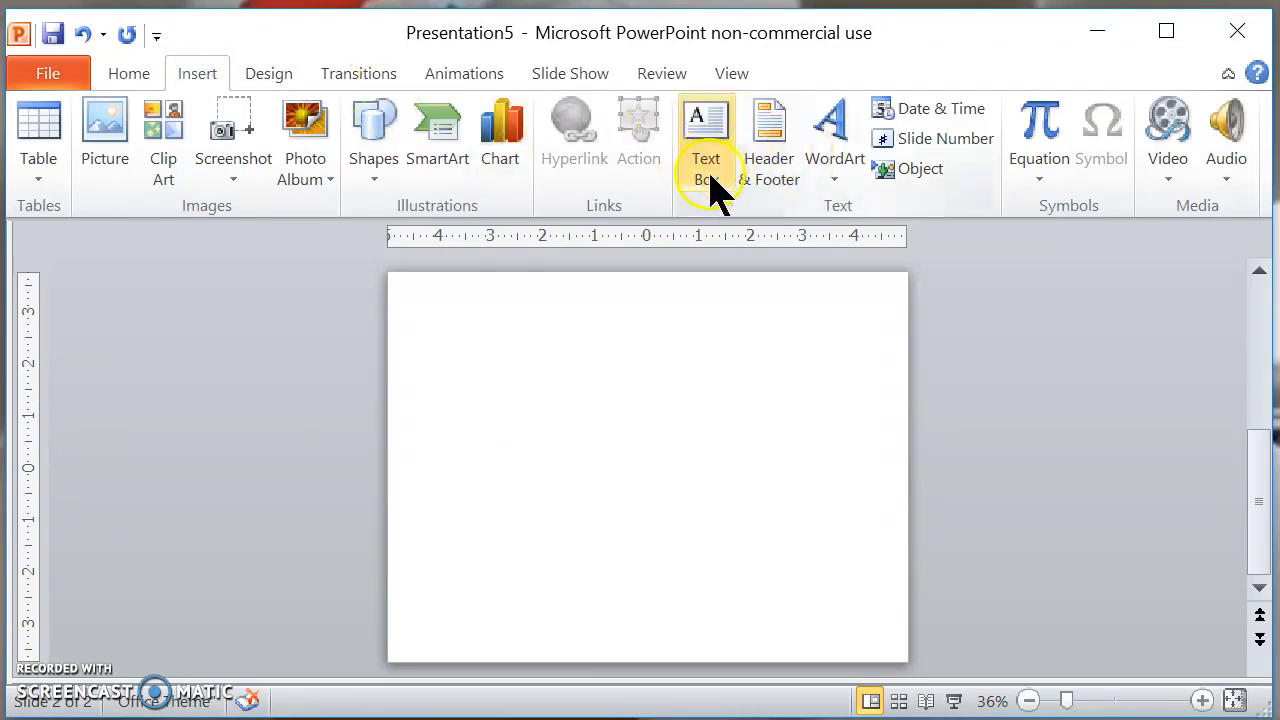
click(706, 136)
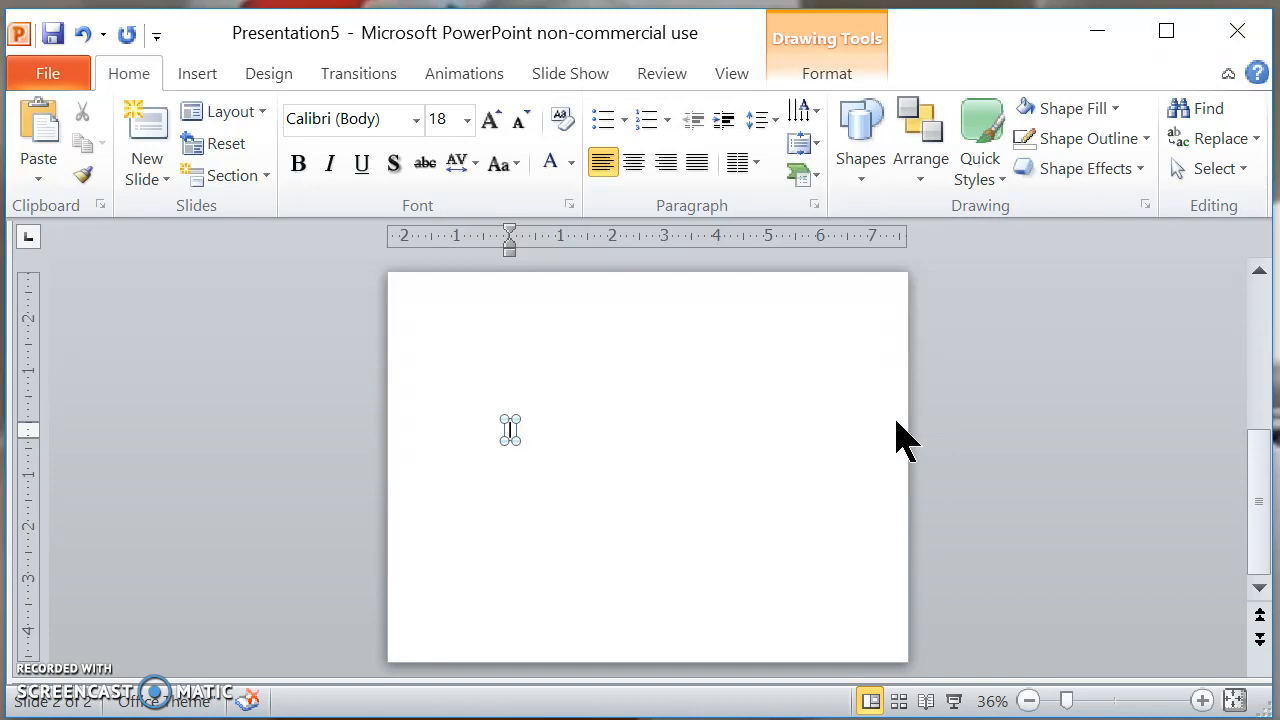
text(w)
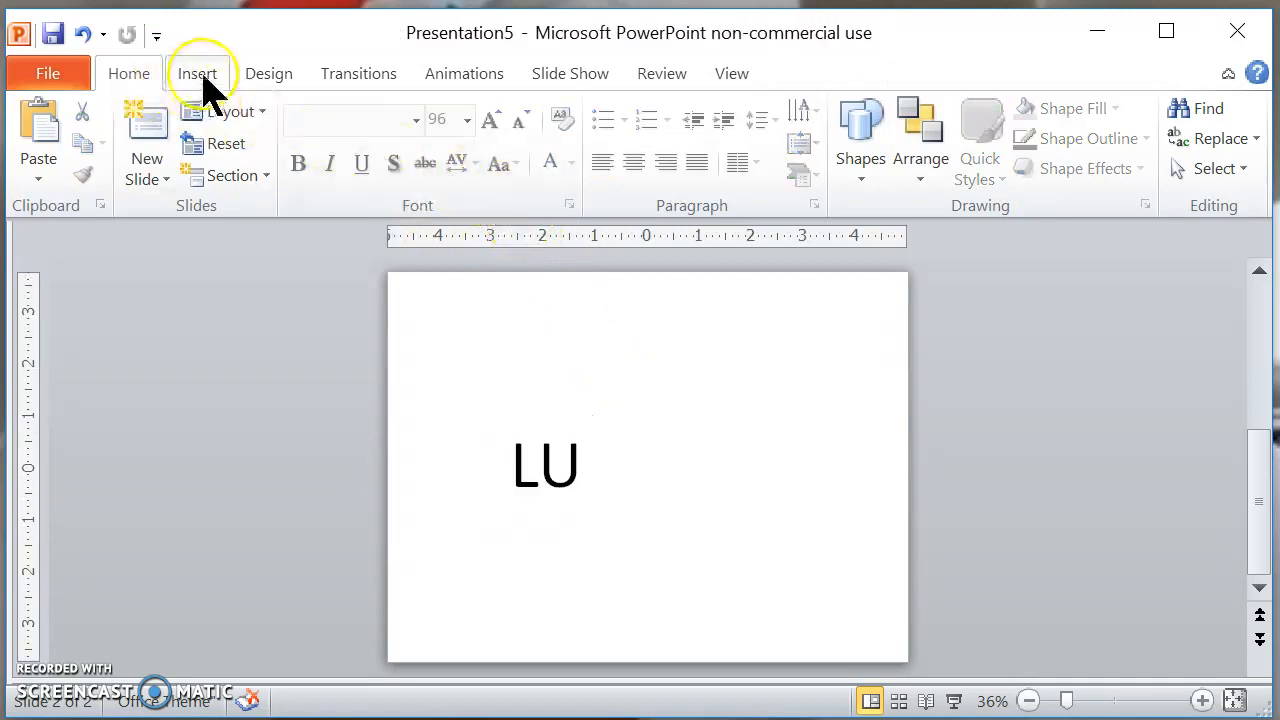
click(196, 72)
text(KE)
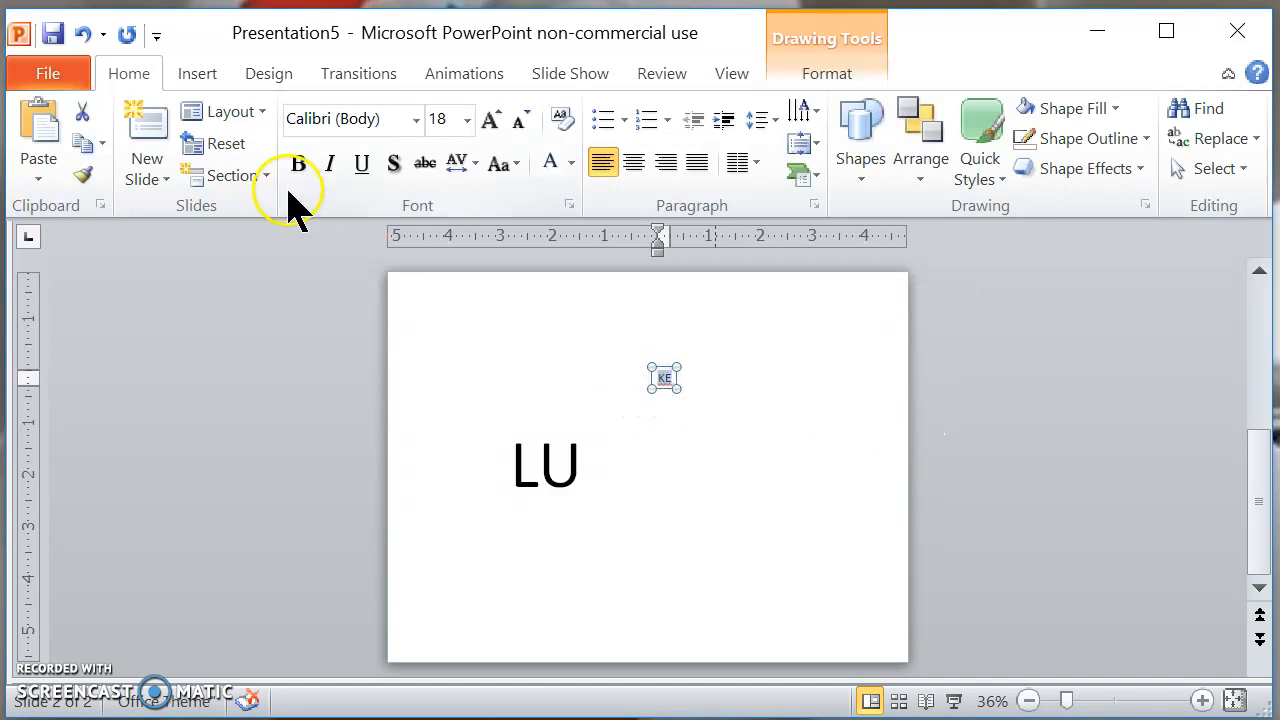
Step: Make the KE text 96 pt to match the LU text
click(466, 120)
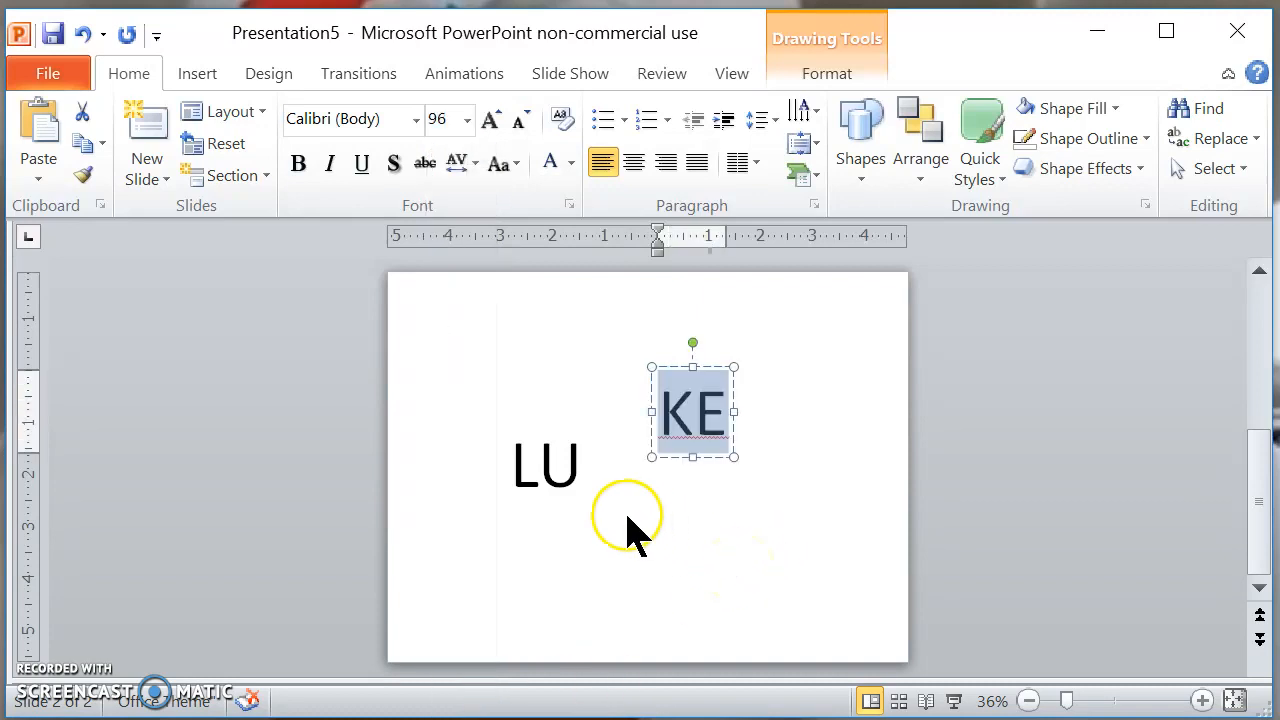
click(544, 464)
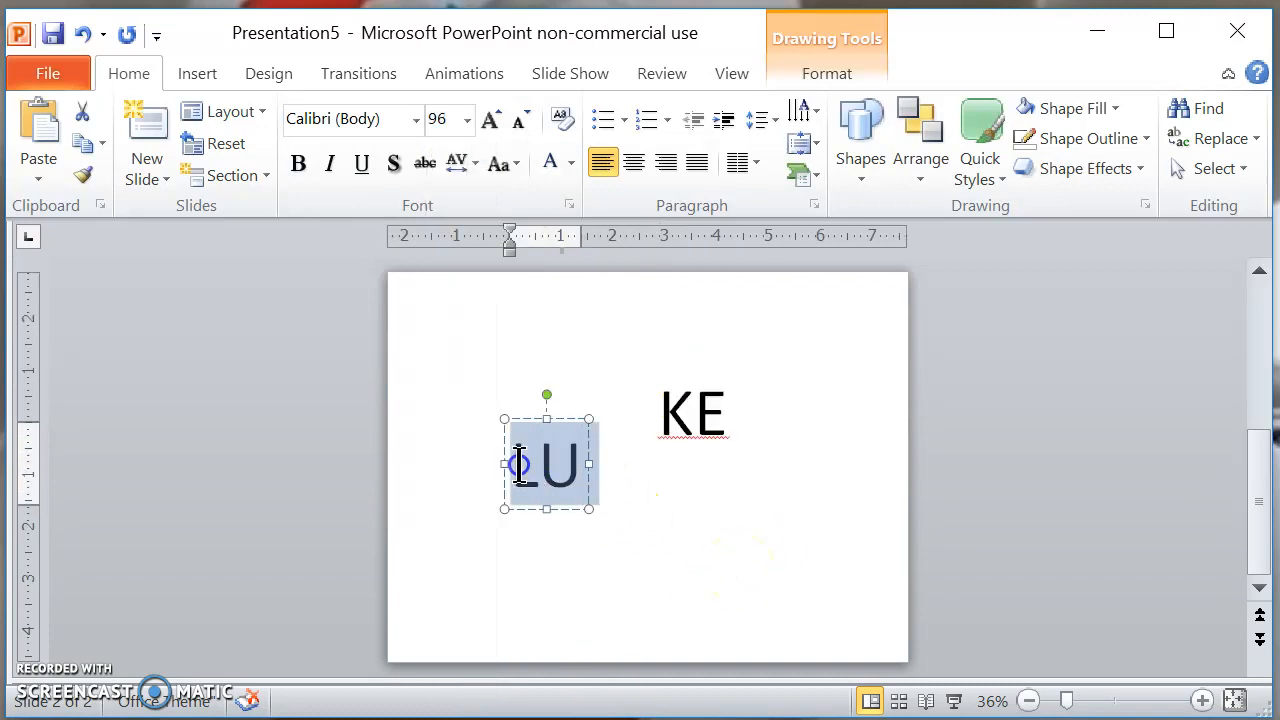
click(462, 162)
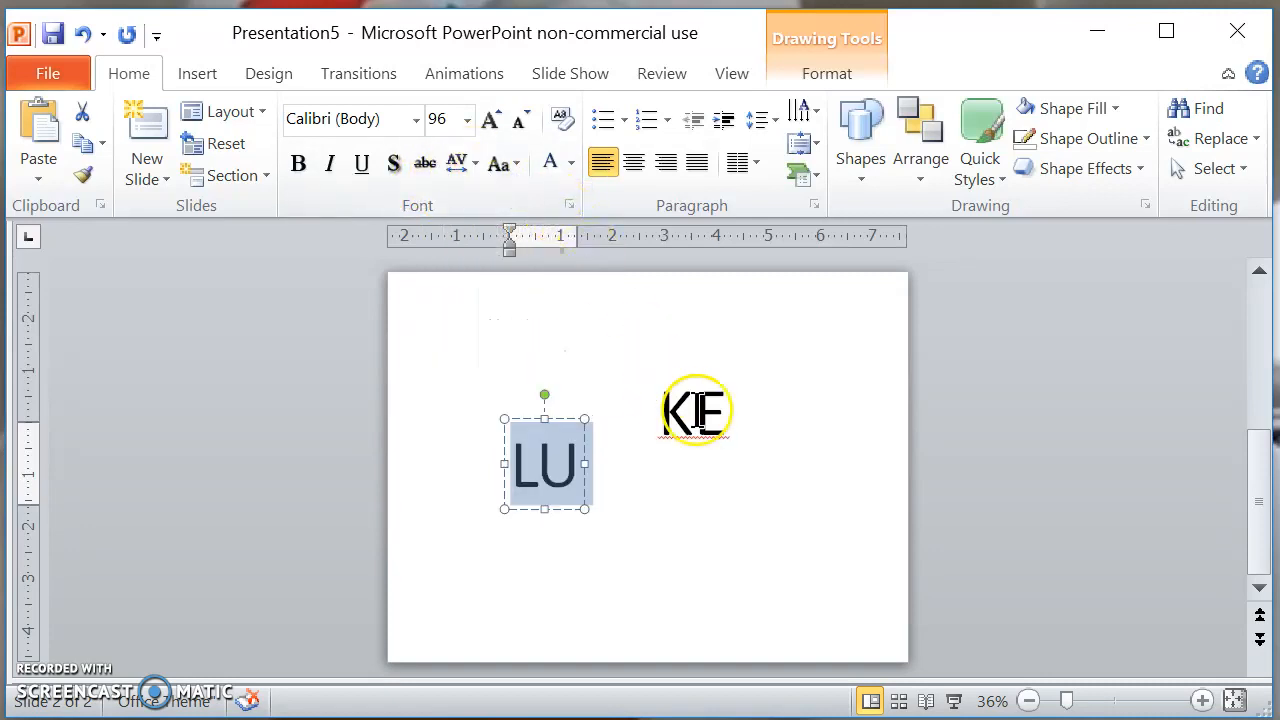
Step: Set the KE text's character spacing to Very Tight
click(694, 410)
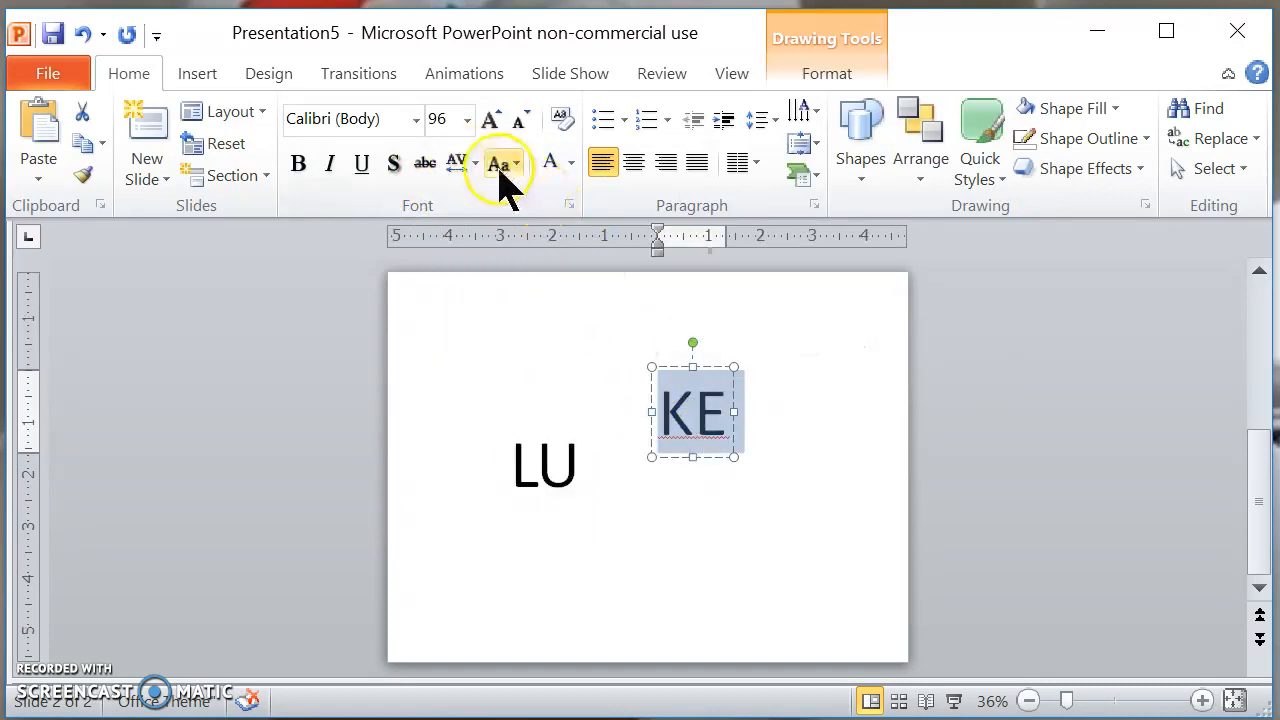
click(504, 162)
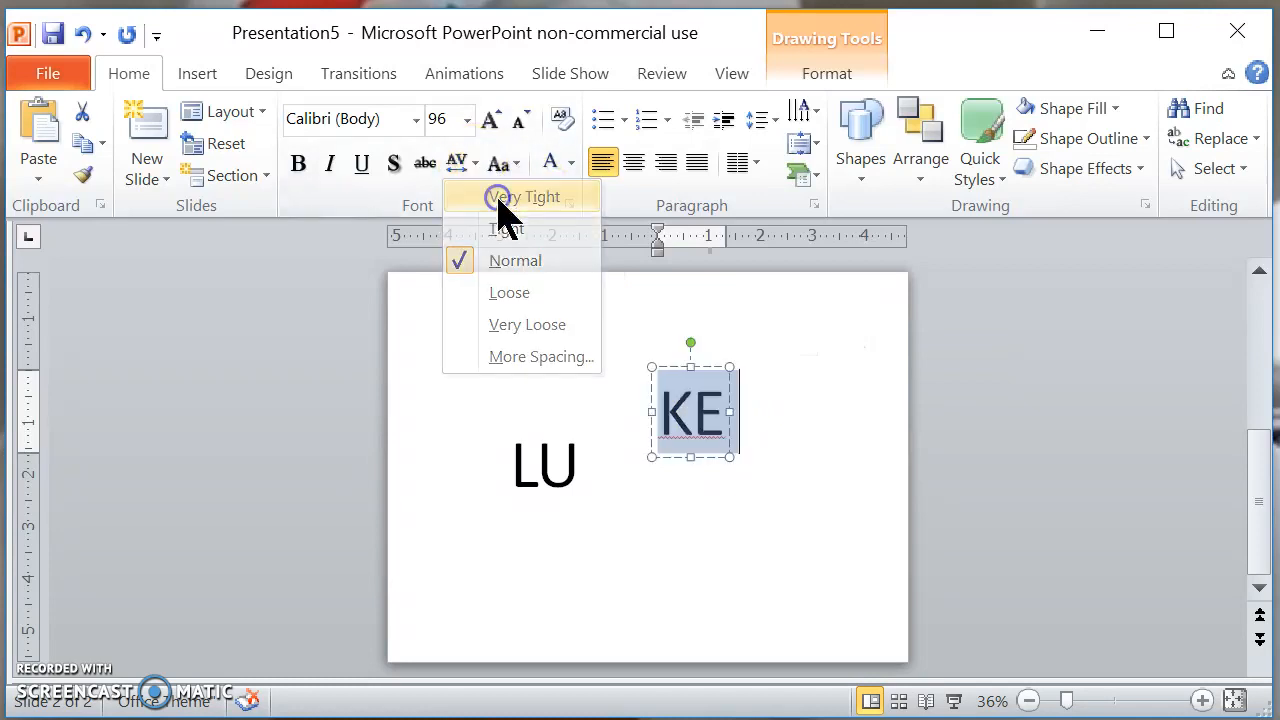
click(600, 536)
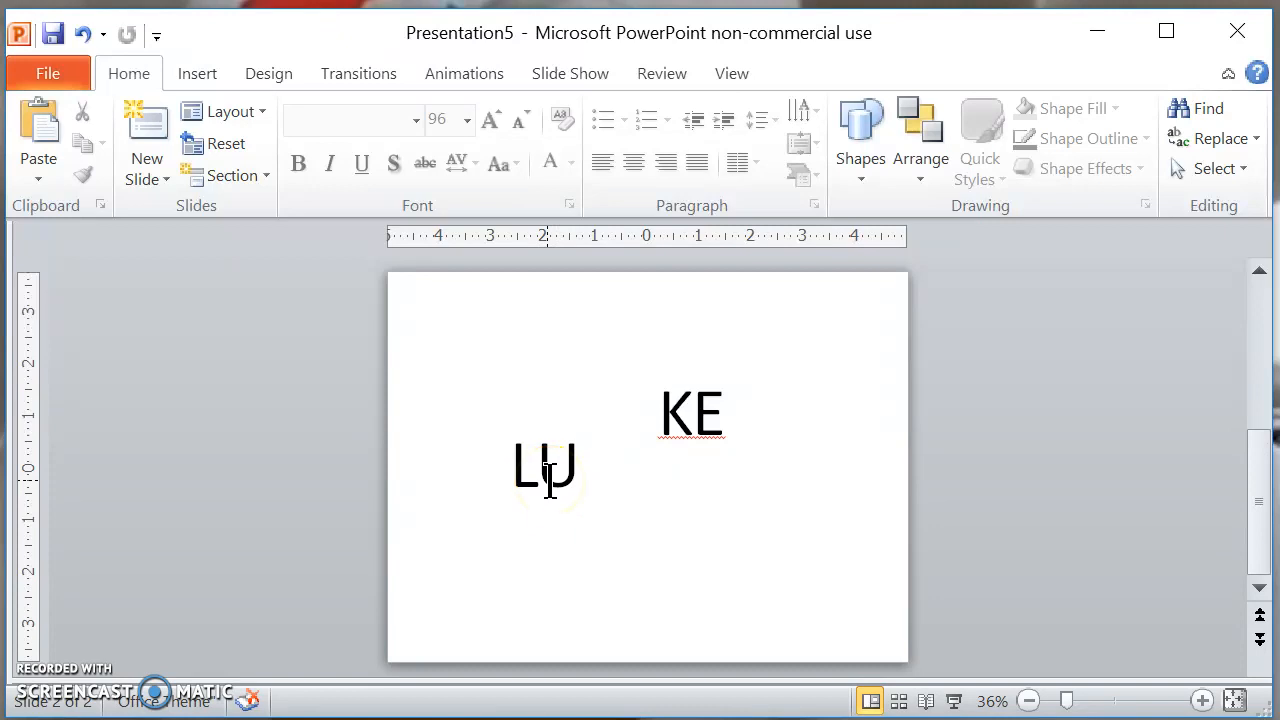
Step: Set both the LU and KE text boxes to the Bernard MT Condensed font
click(544, 464)
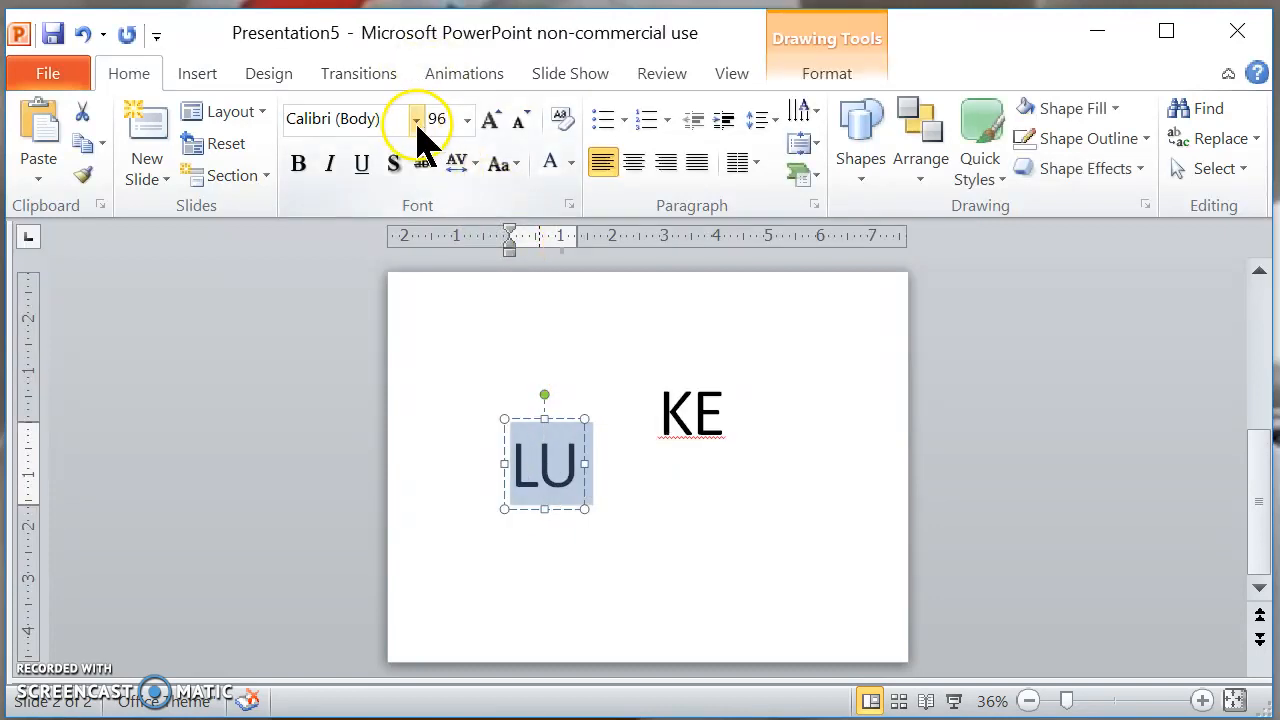
click(416, 118)
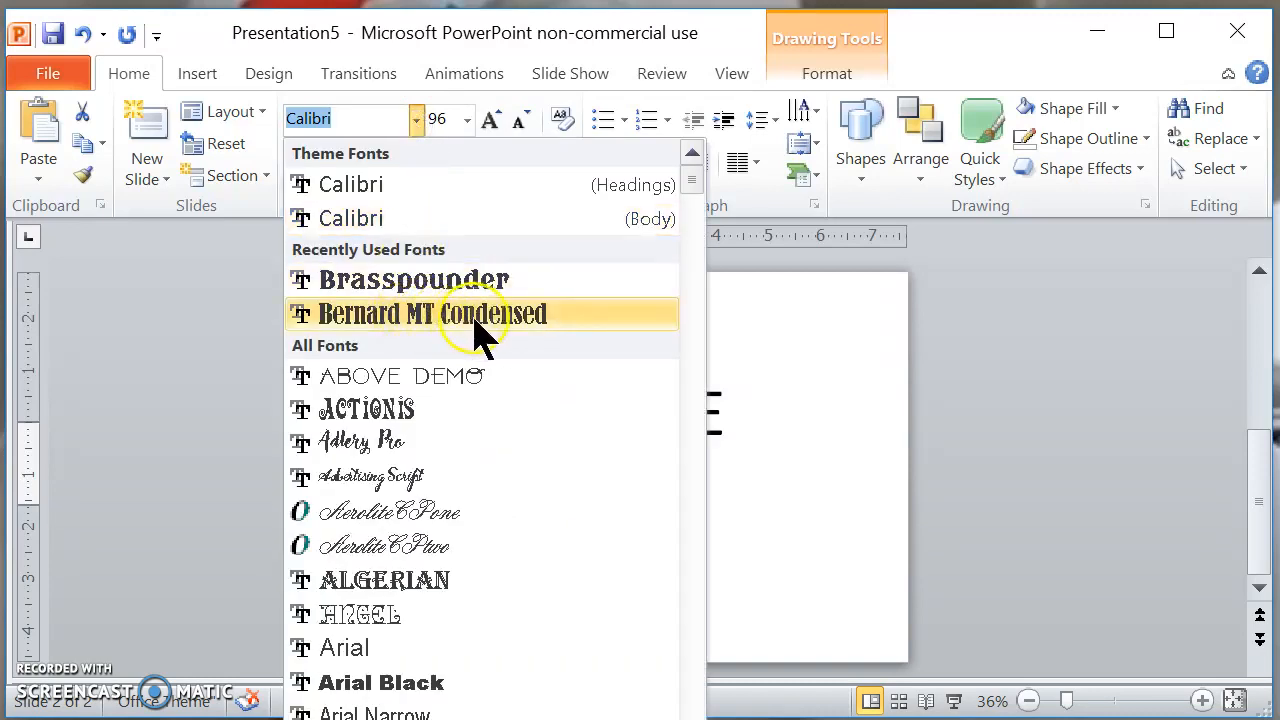
mouse_move(496, 336)
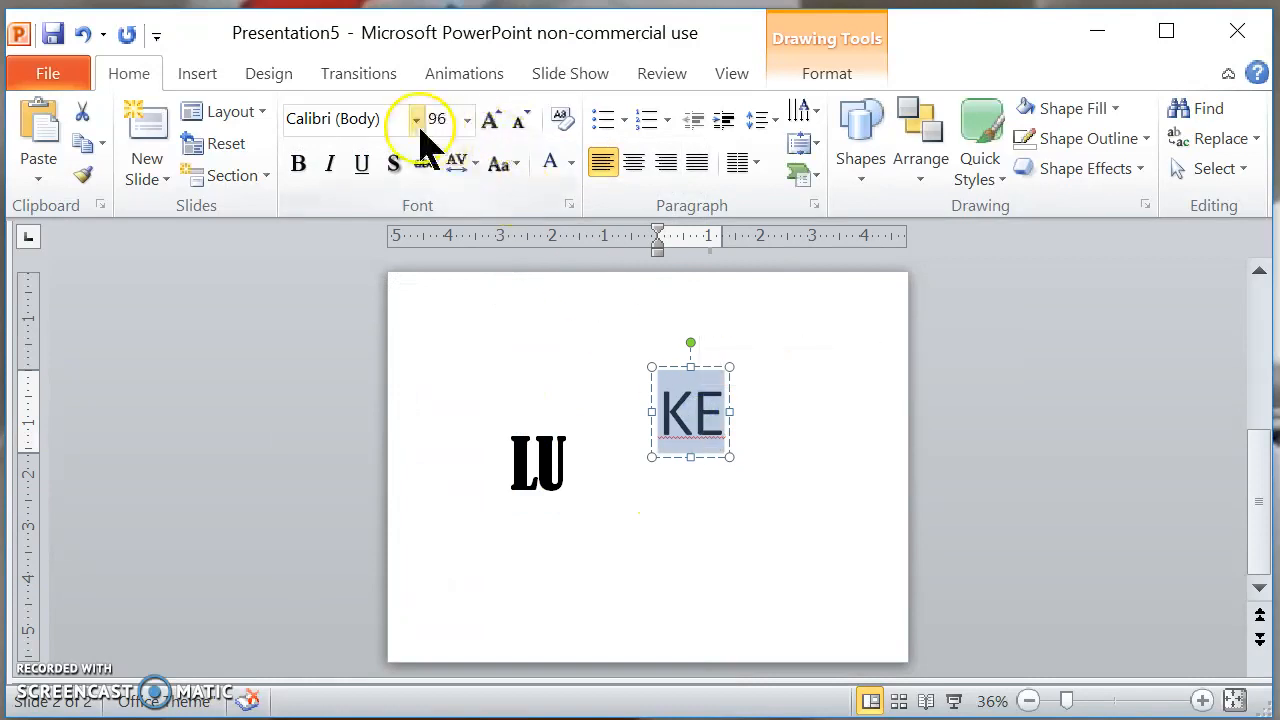
mouse_move(416, 120)
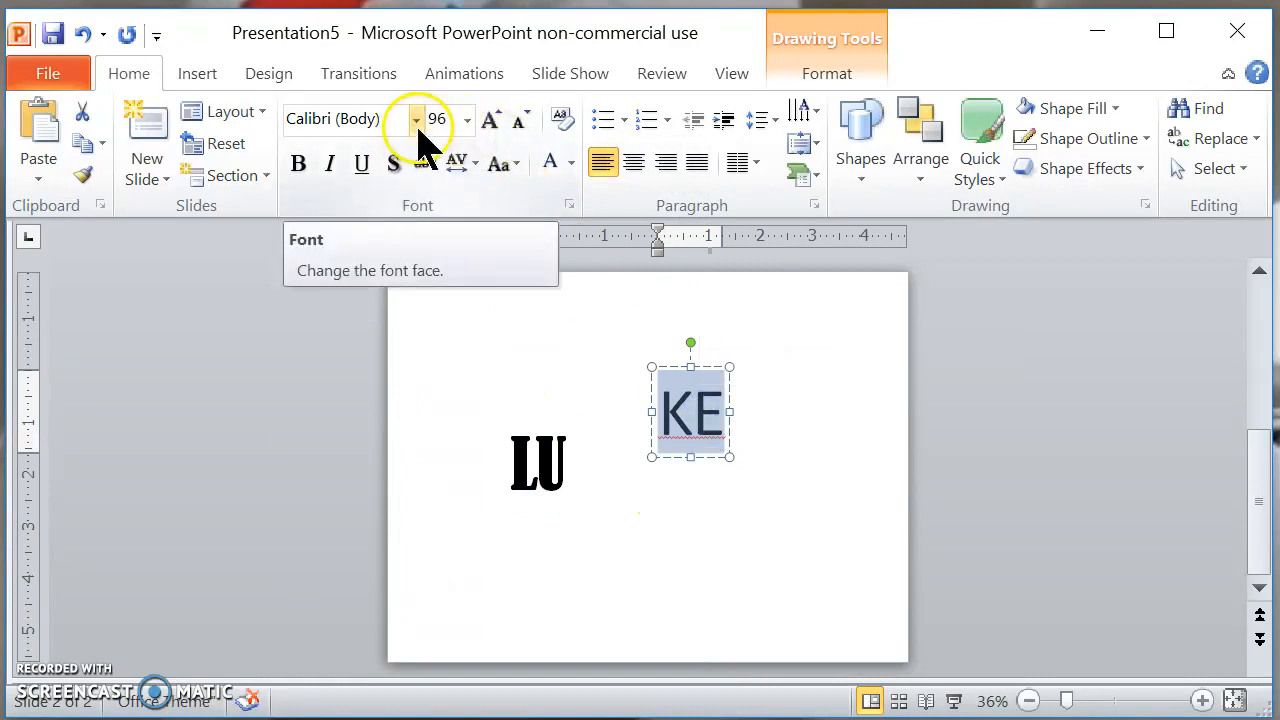
click(416, 118)
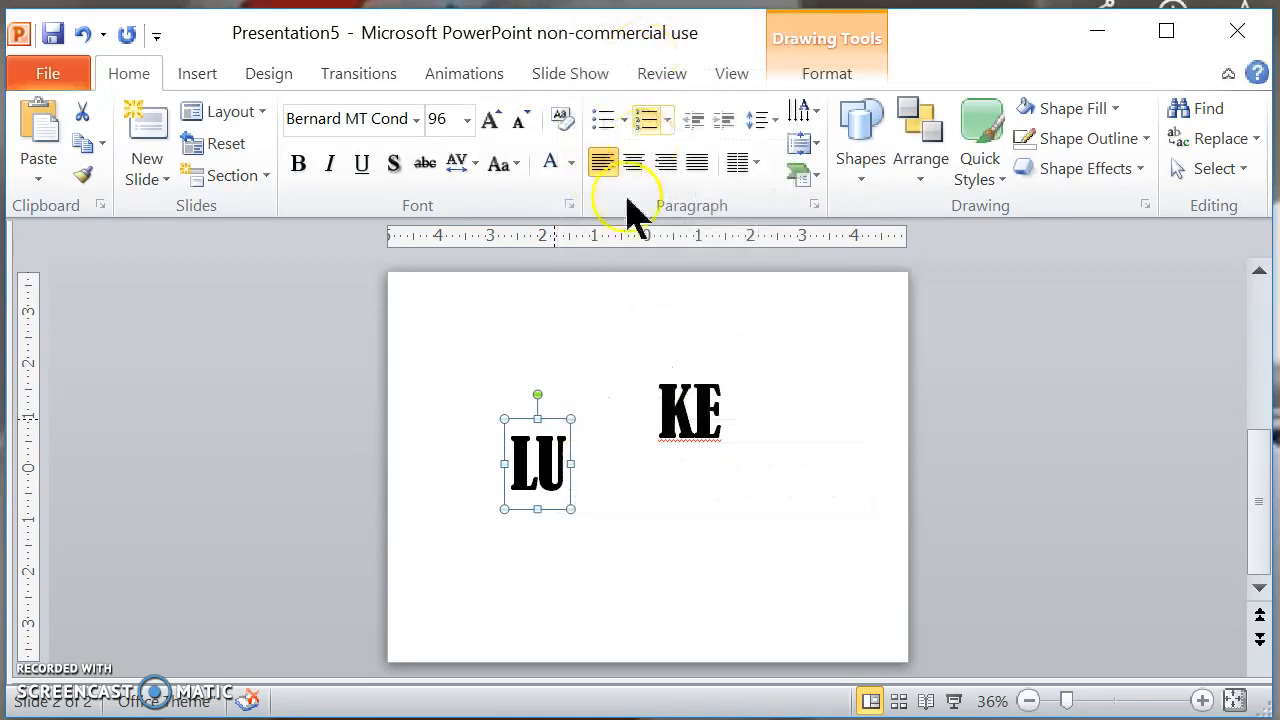
Step: Paste LU as a picture, move it to the top left, and copy the KE text
right_click(536, 460)
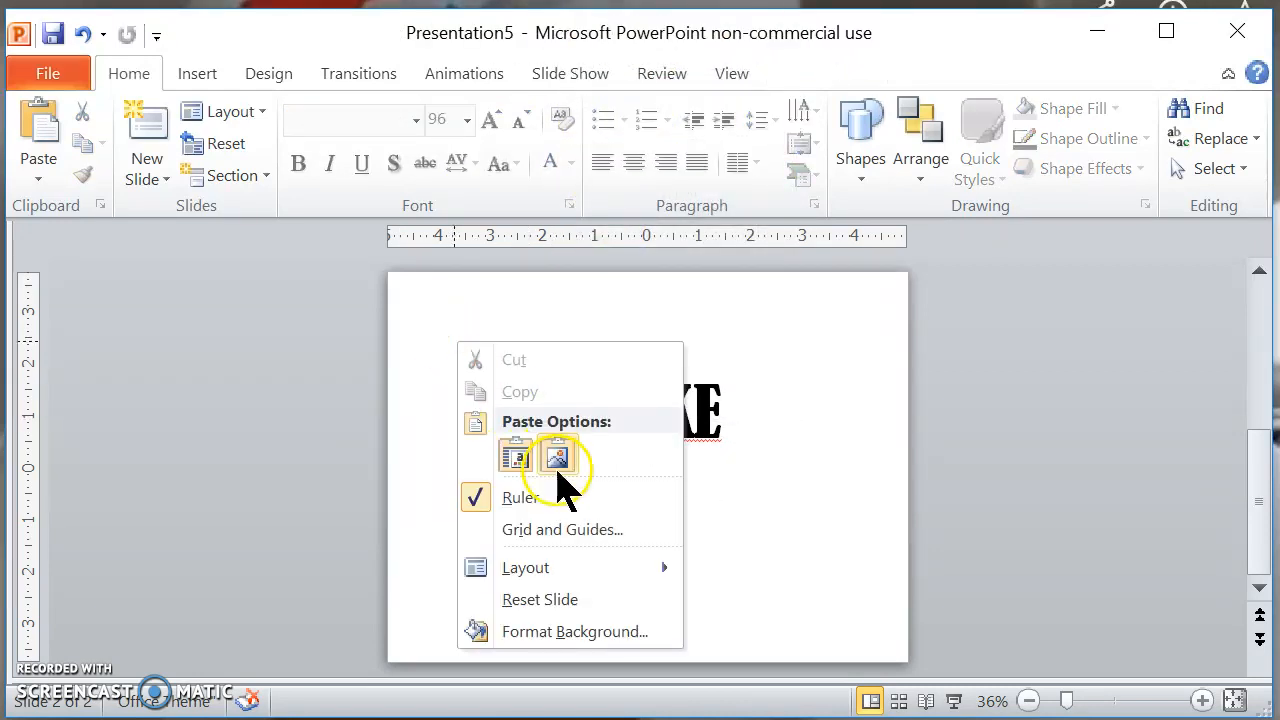
click(556, 464)
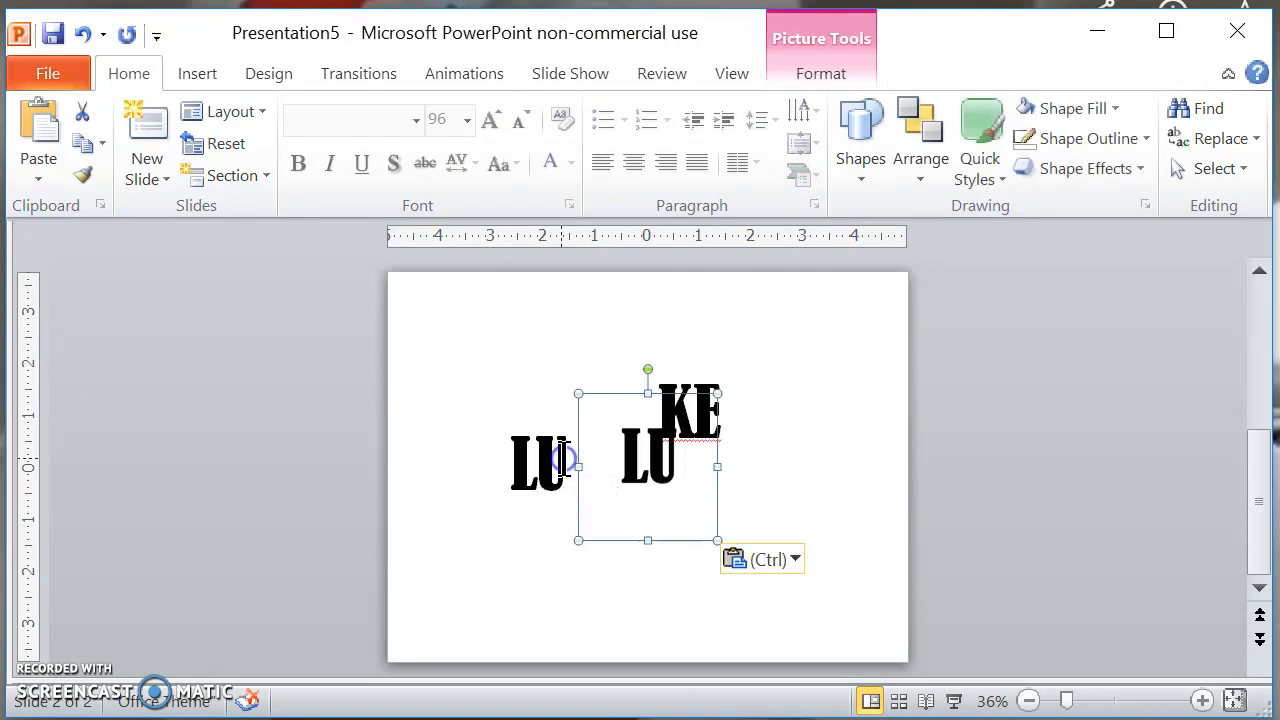
drag(540, 460, 480, 370)
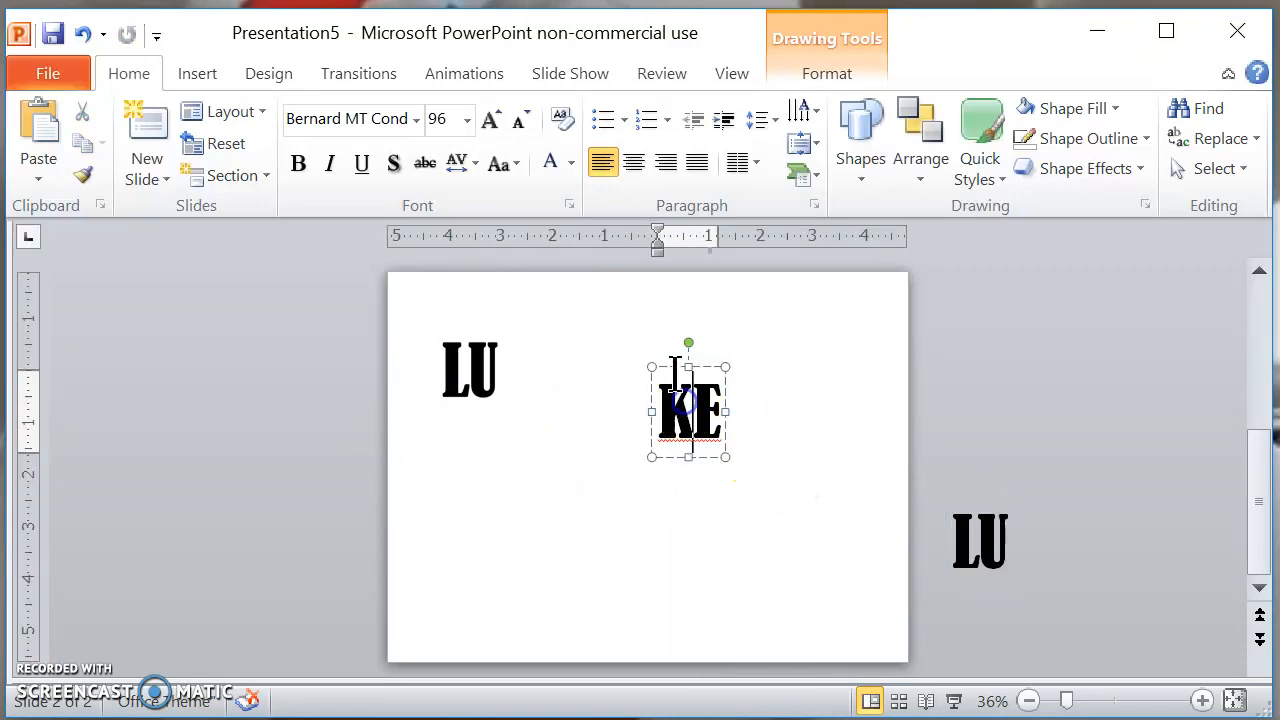
right_click(688, 404)
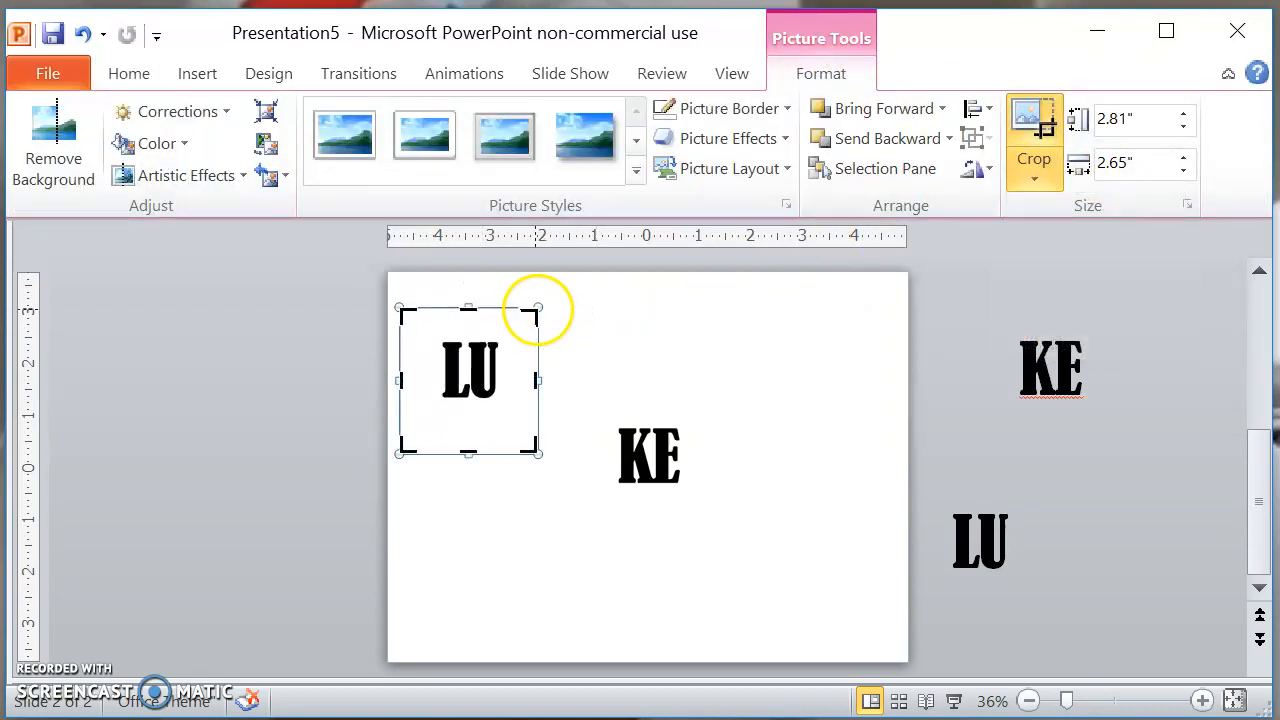
mouse_move(538, 310)
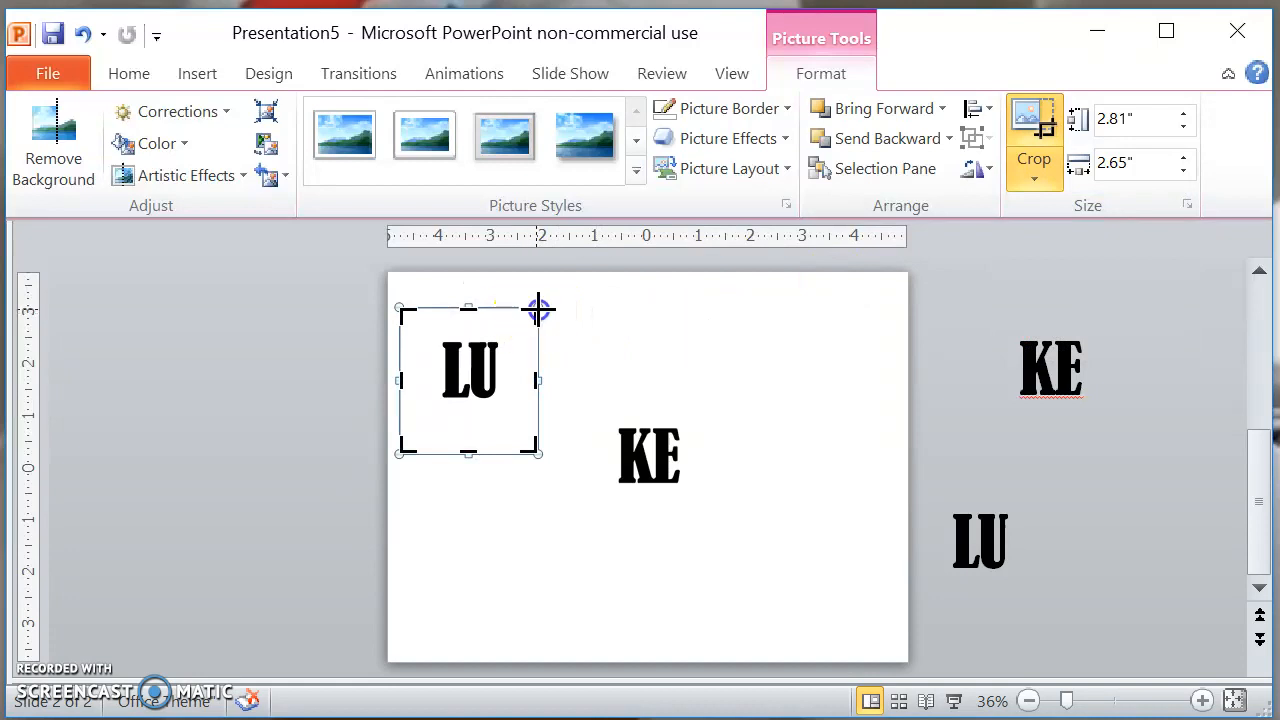
Step: Crop the LU and KE pictures tight around their letters
drag(540, 308, 504, 336)
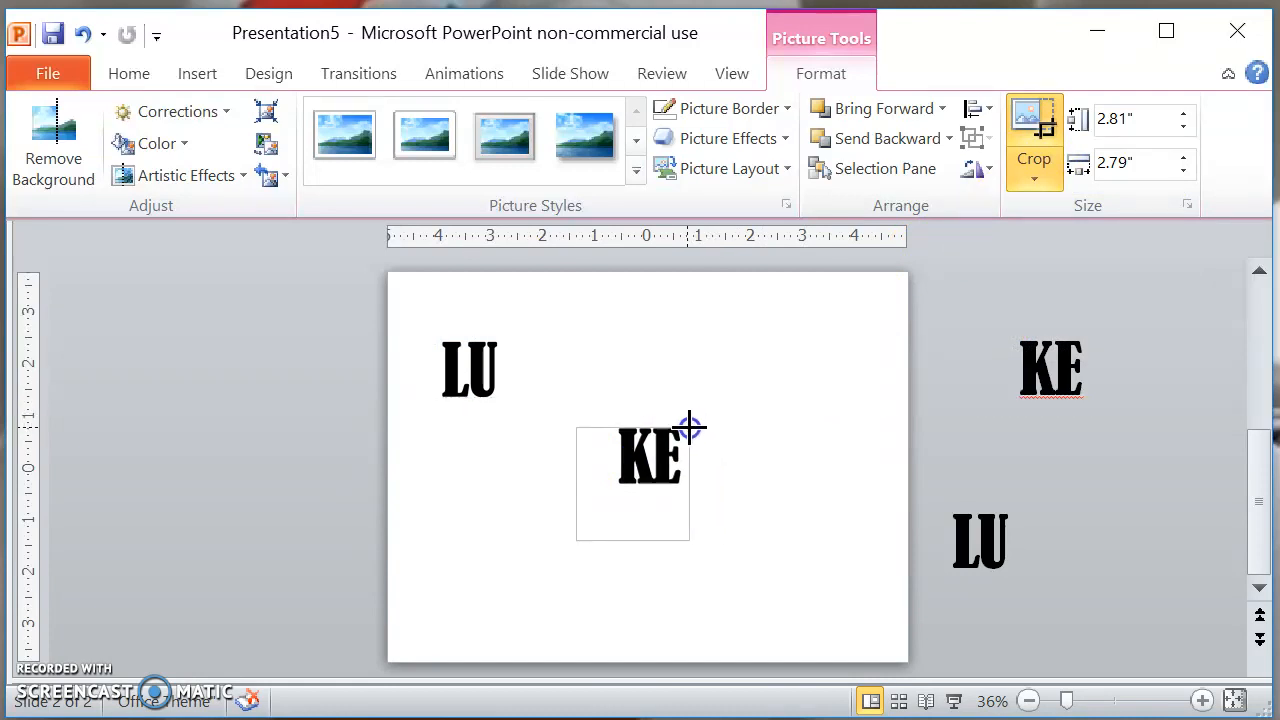
drag(578, 538, 578, 530)
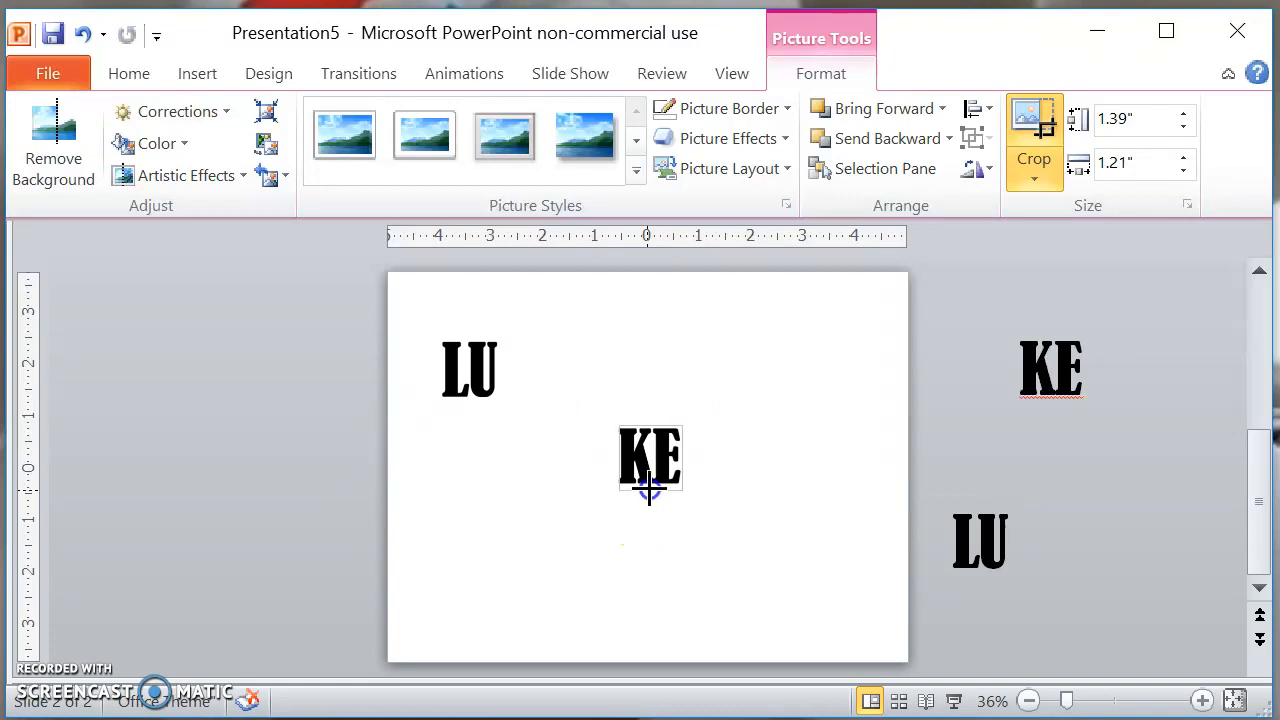
click(1032, 140)
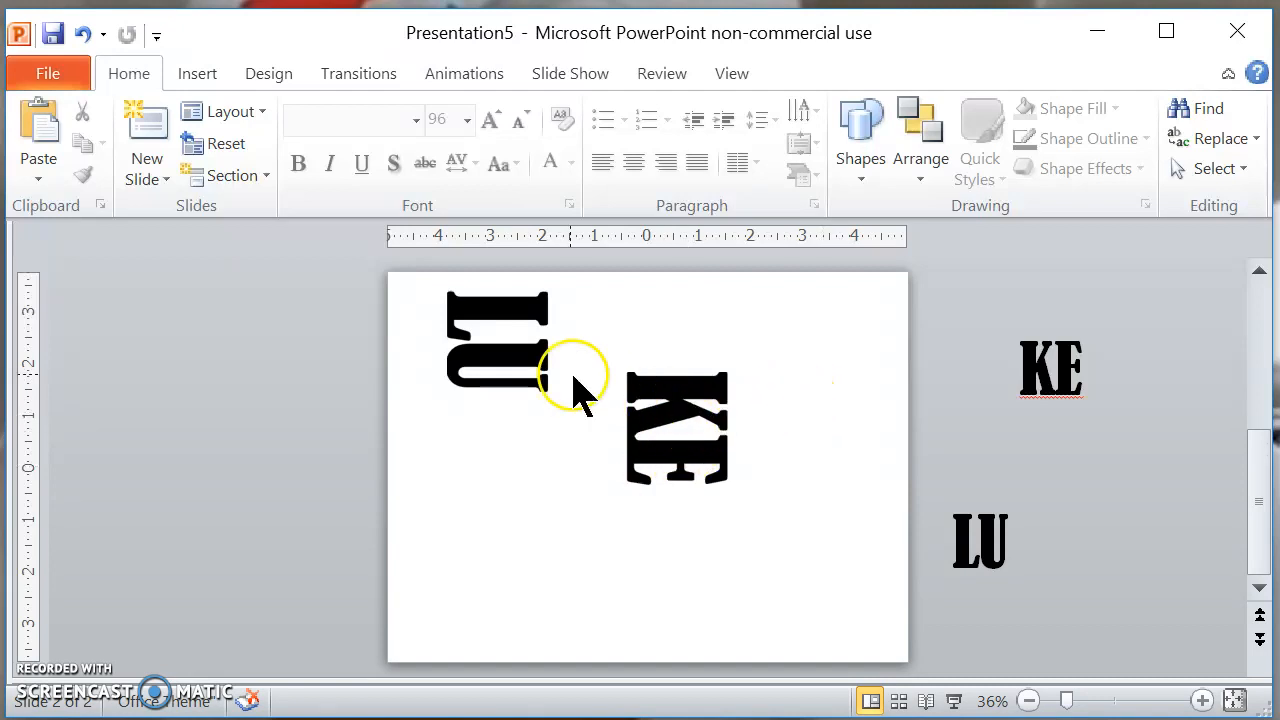
Step: Copy the rotated KE picture from the slide
click(676, 428)
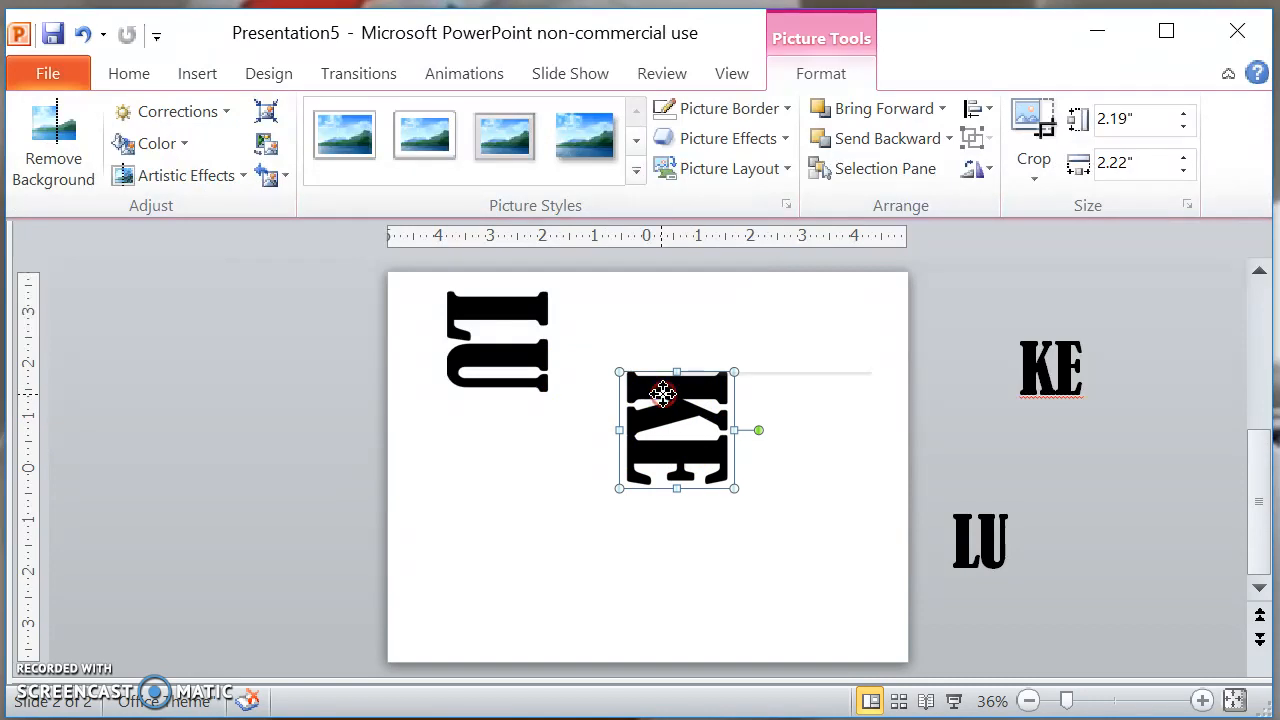
right_click(660, 430)
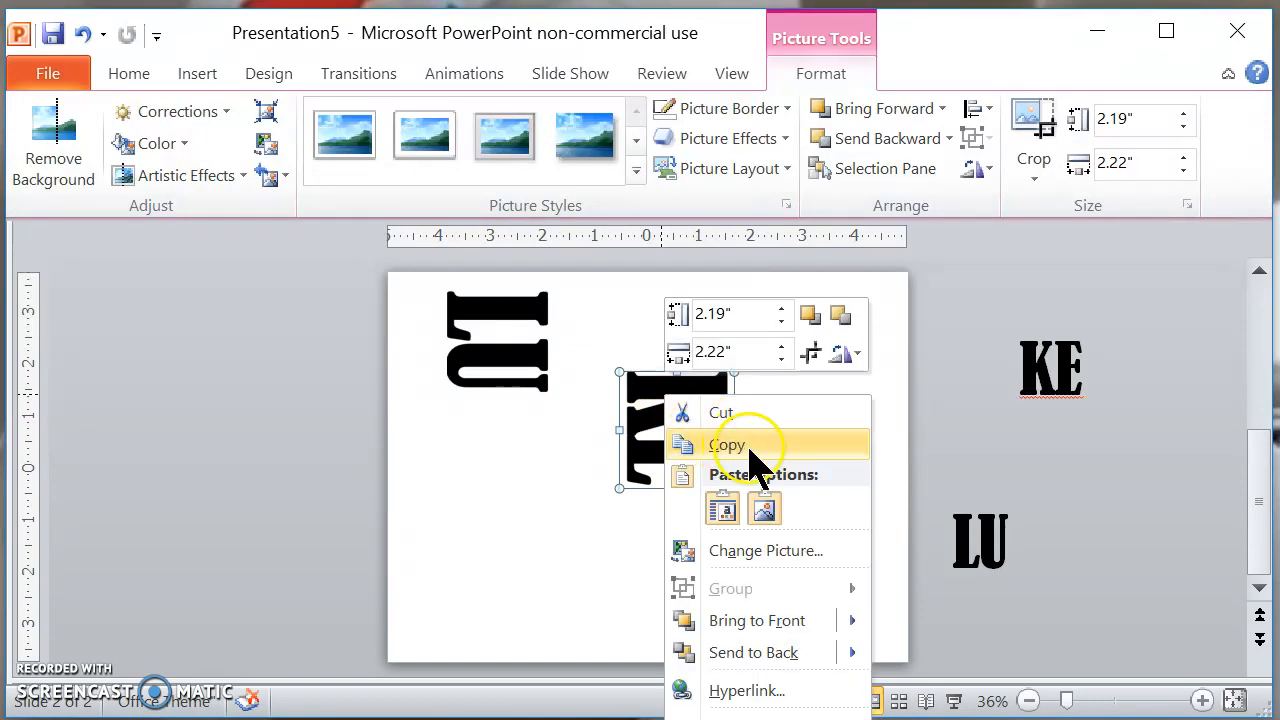
click(730, 444)
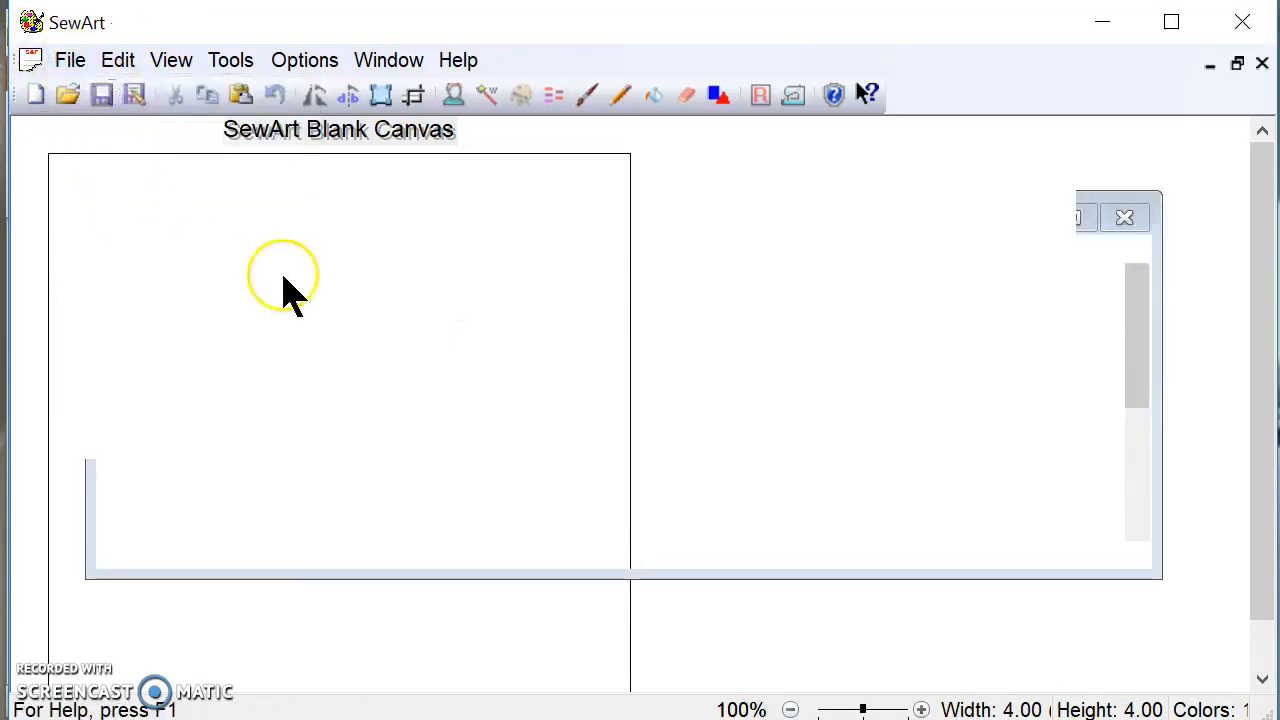
Step: Paste the copied KE letter image onto the SewArt canvas via Edit > Paste
click(1124, 216)
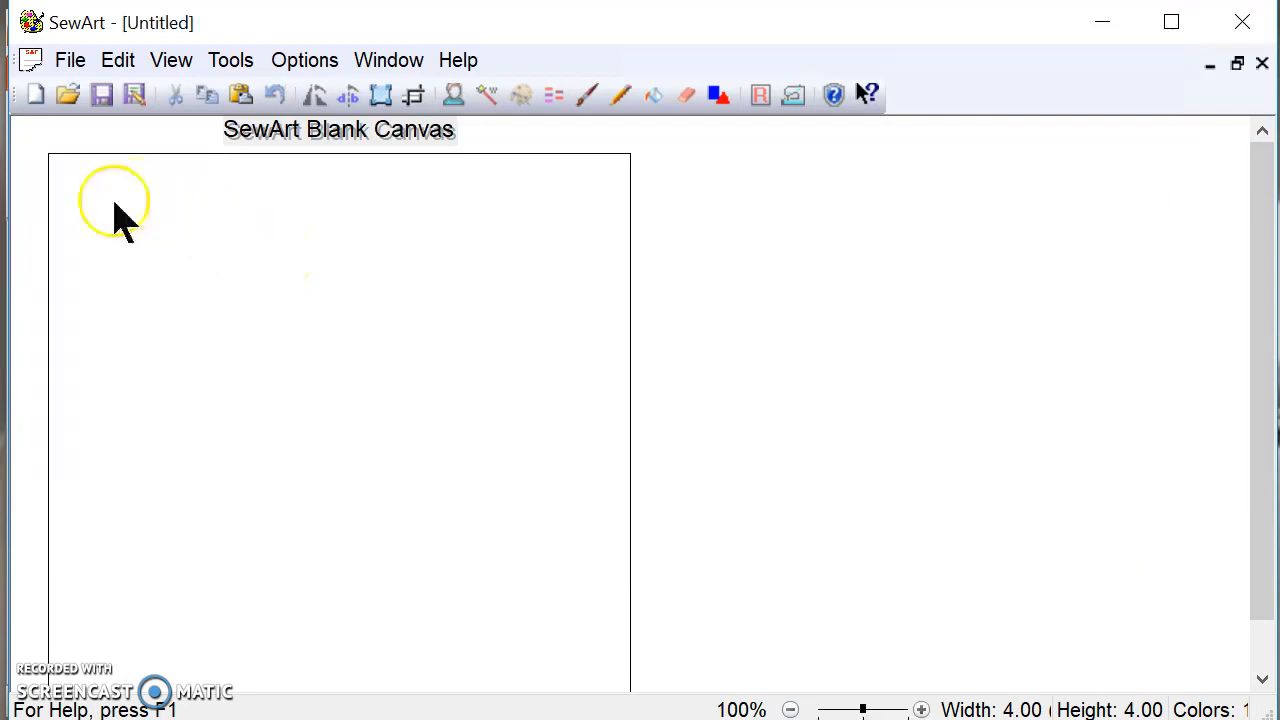
click(116, 60)
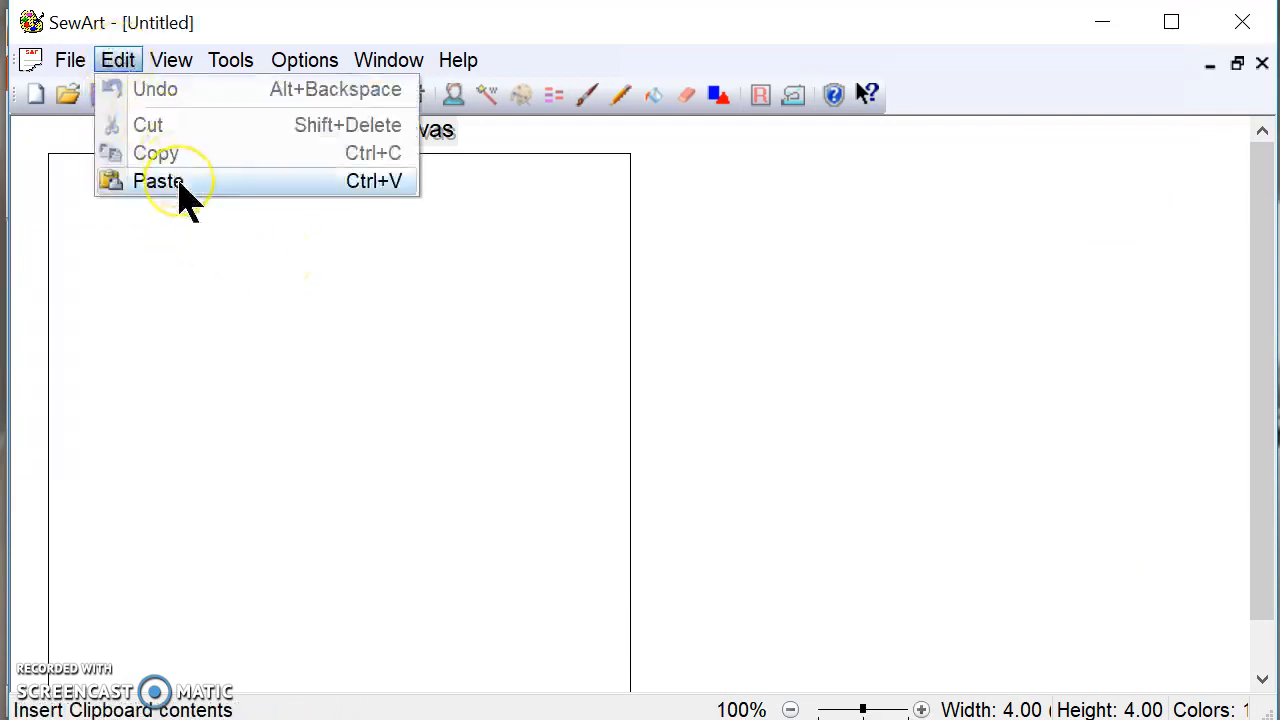
click(160, 180)
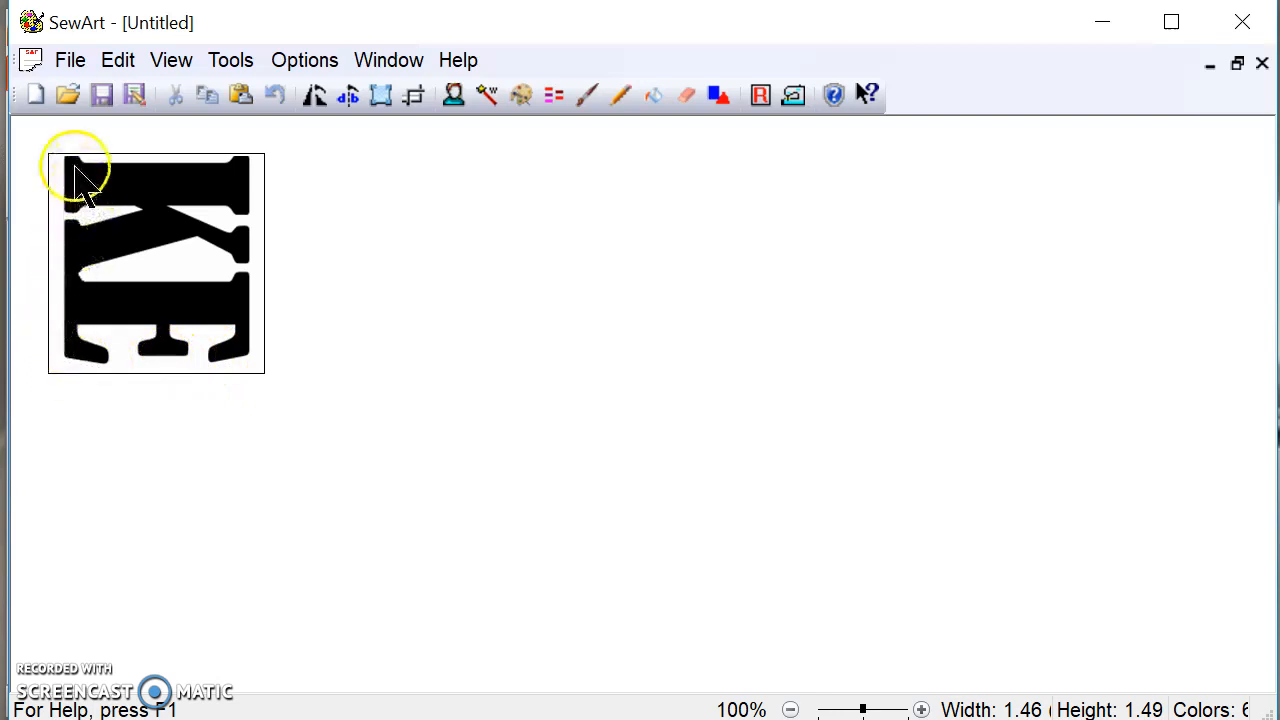
Step: Crop the KE image to trim its margins down to 1.32 by 1.44 inches
click(414, 94)
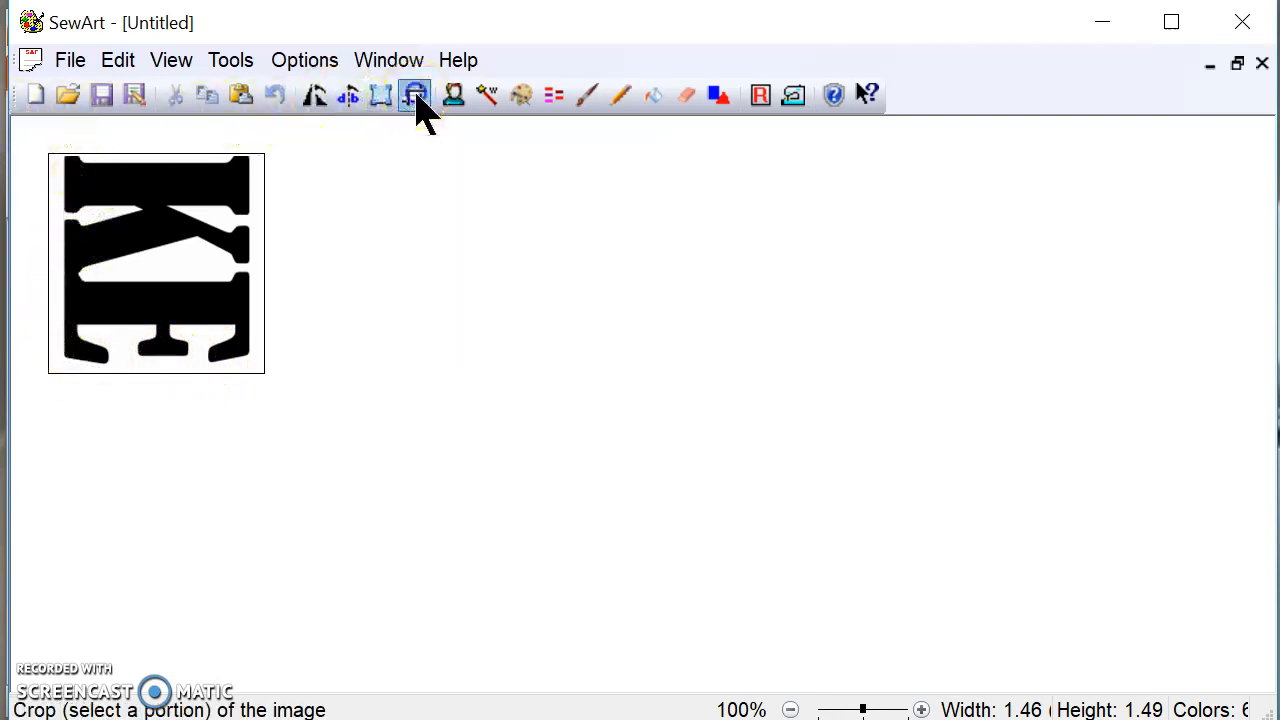
click(414, 94)
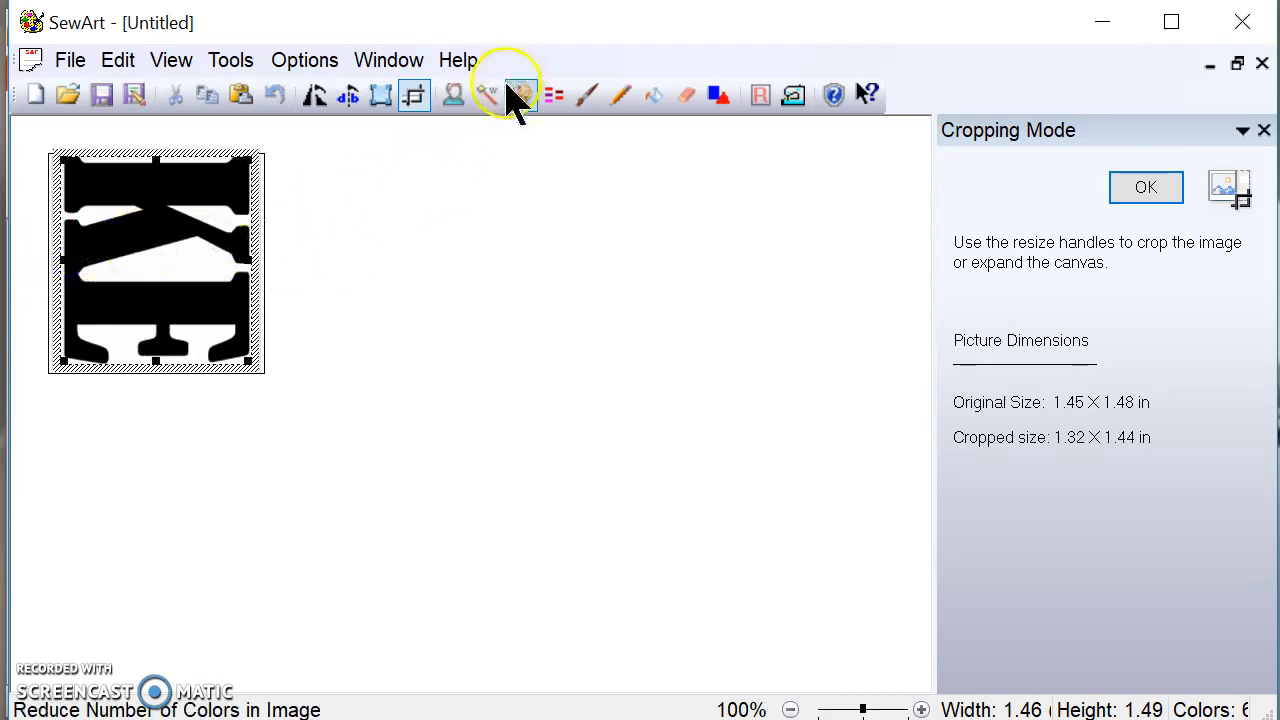
click(1144, 188)
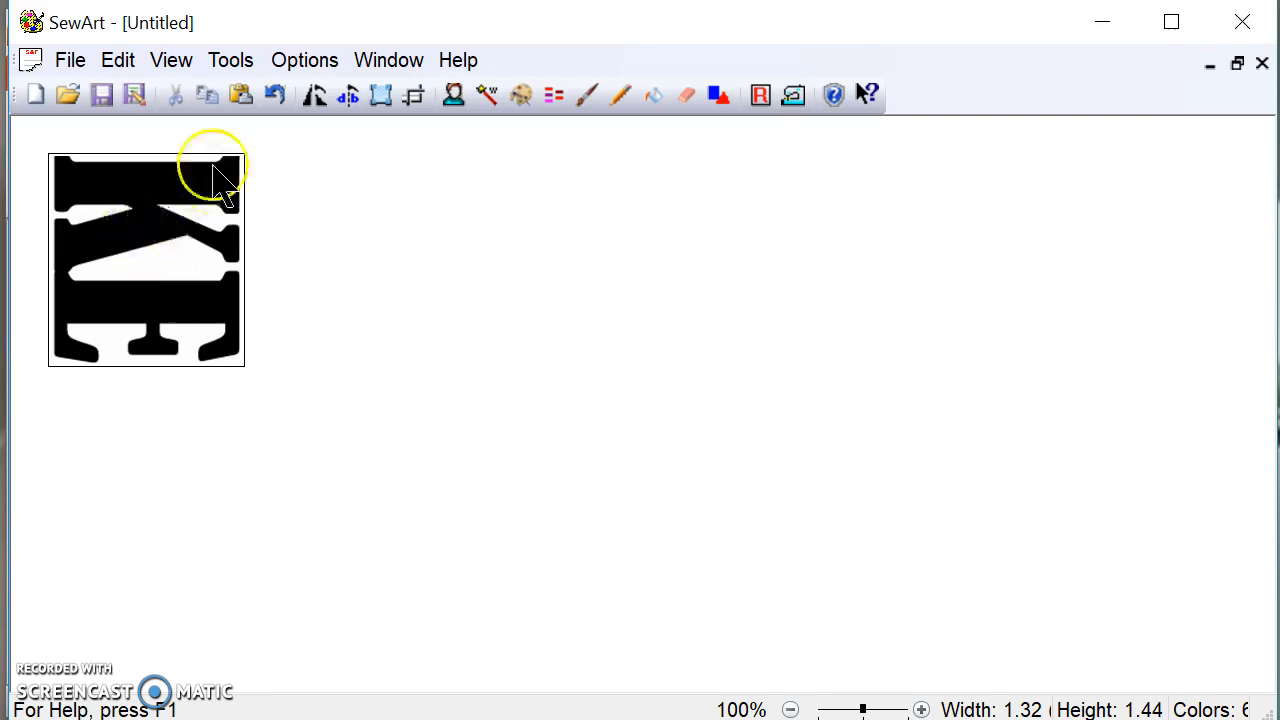
Step: Reduce the KE image to 2 colours with Tools > Reduce Colors
click(230, 60)
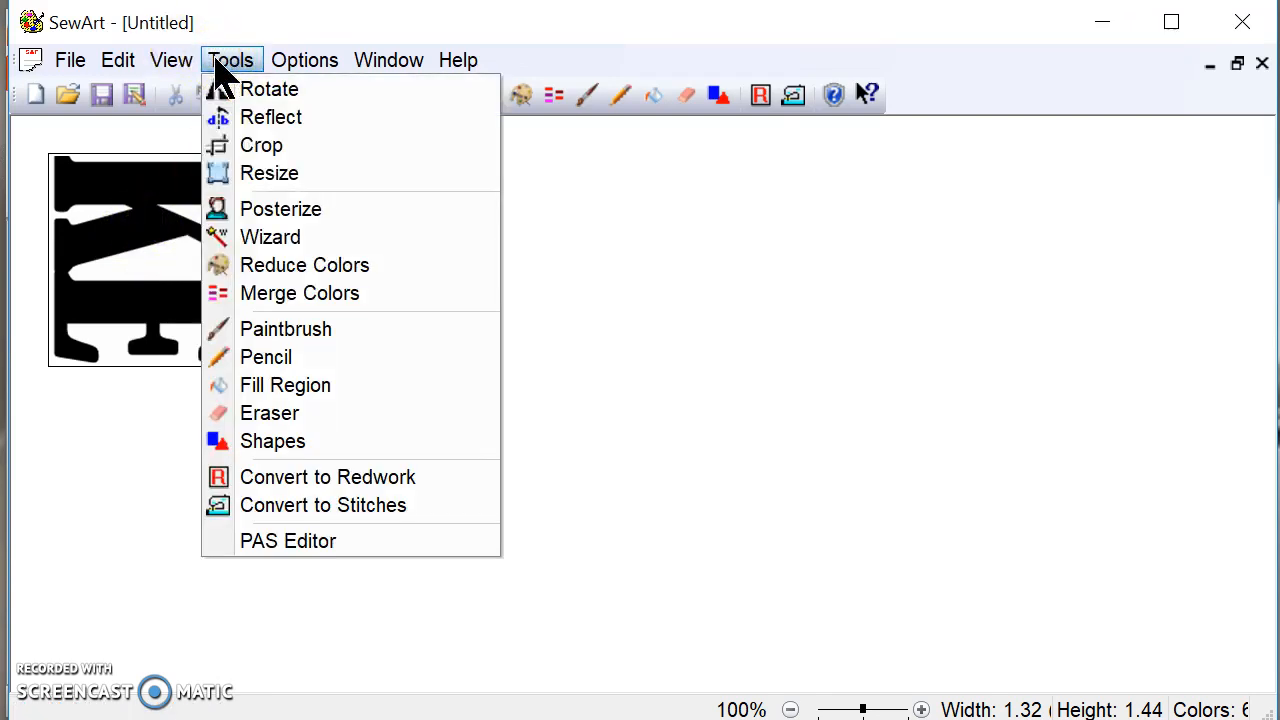
click(304, 264)
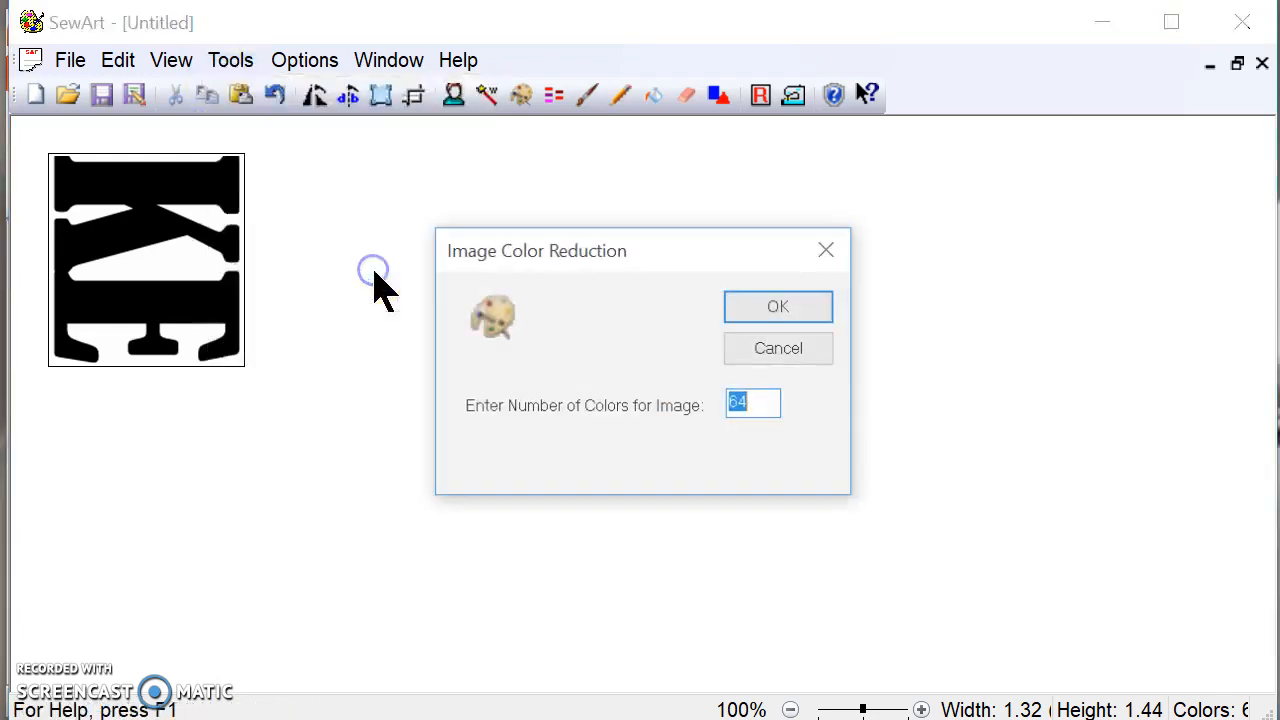
click(752, 402)
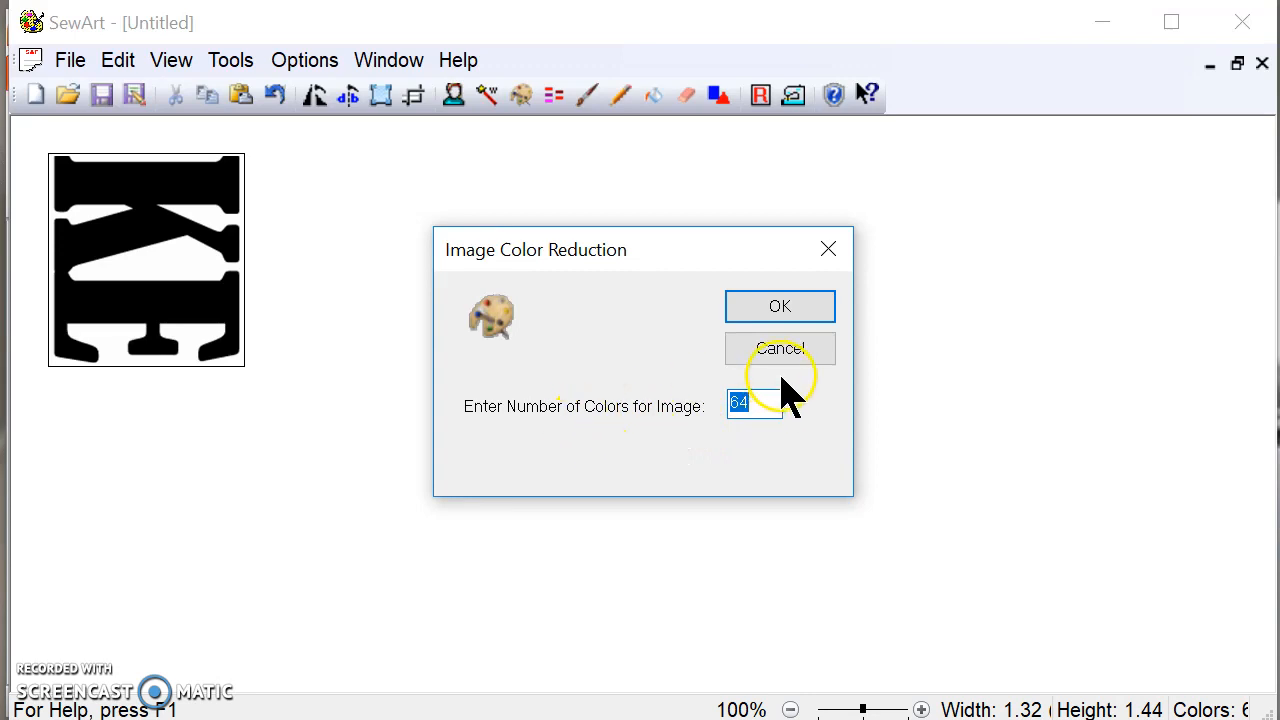
text(2)
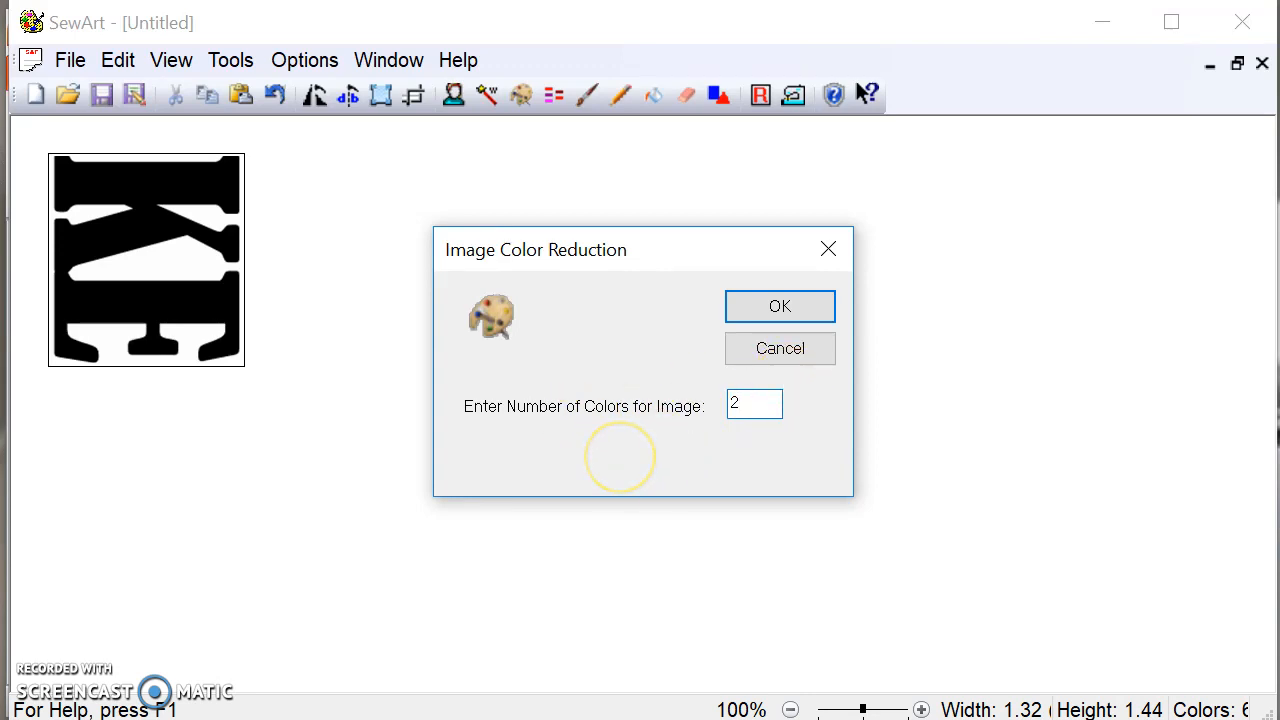
click(780, 306)
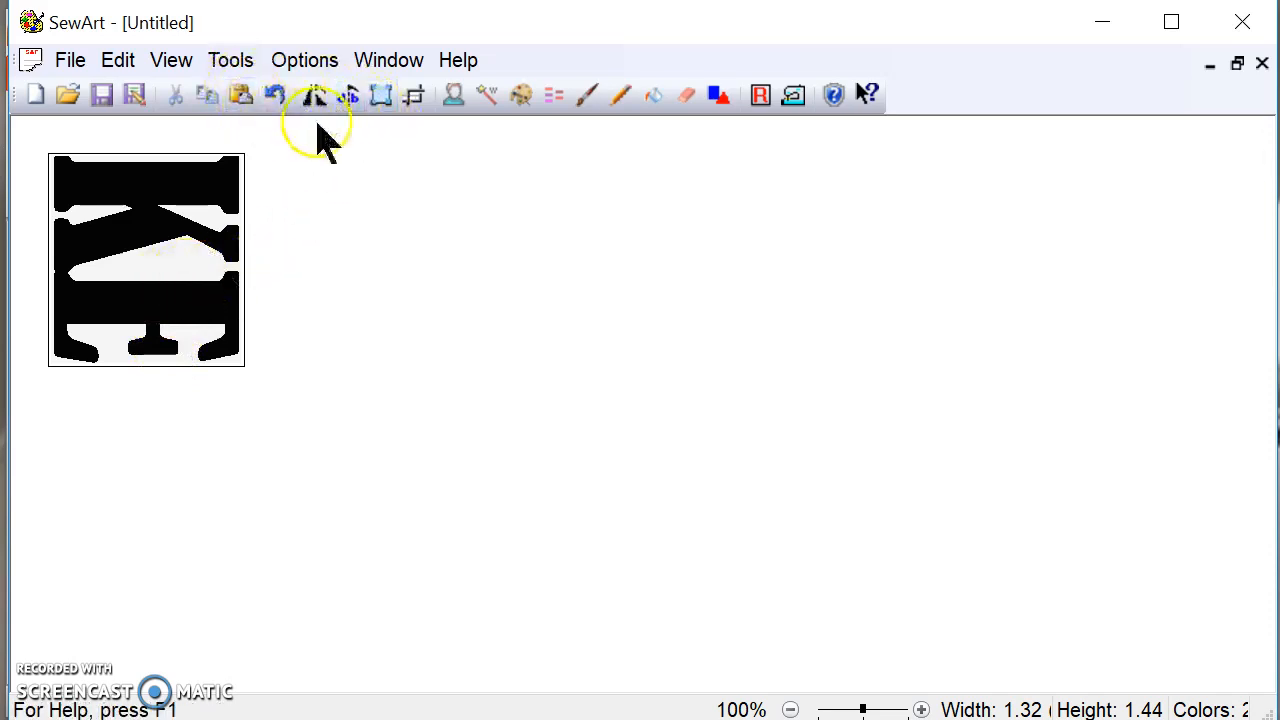
mouse_move(380, 96)
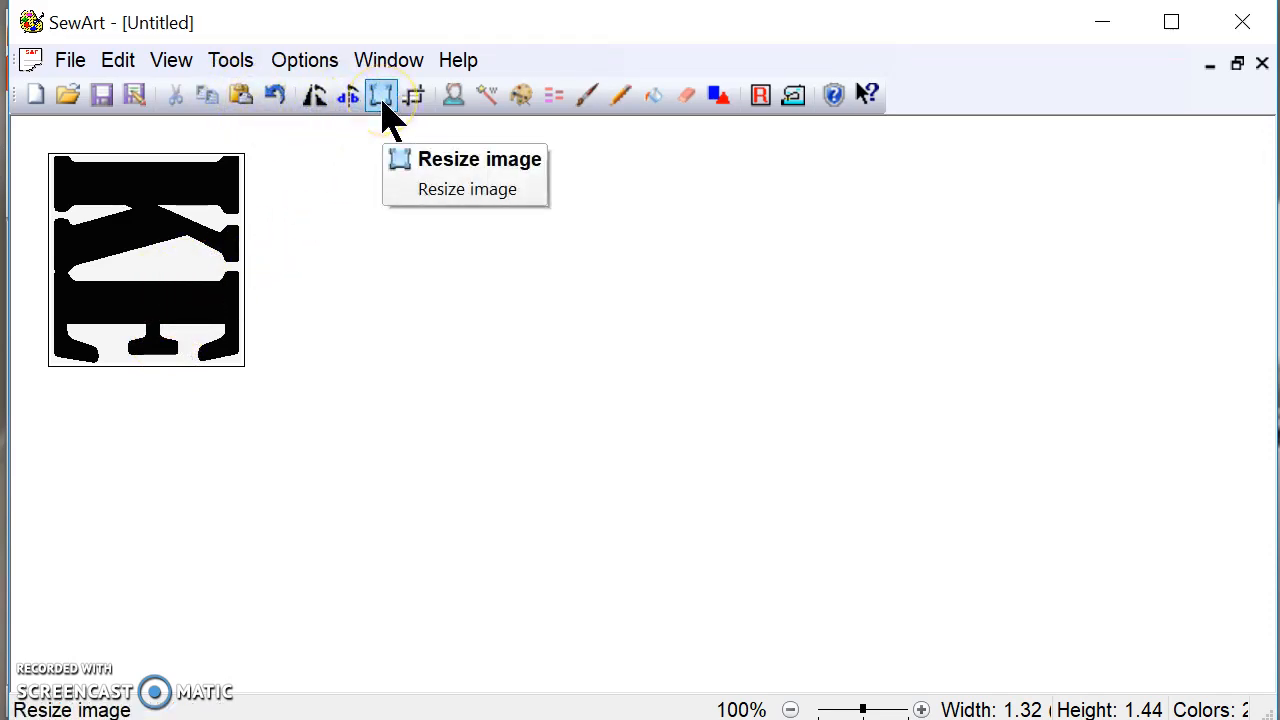
Step: Resize the image to 3.90 by 3.90 inches with Lock Aspect Ratio unchecked
click(382, 94)
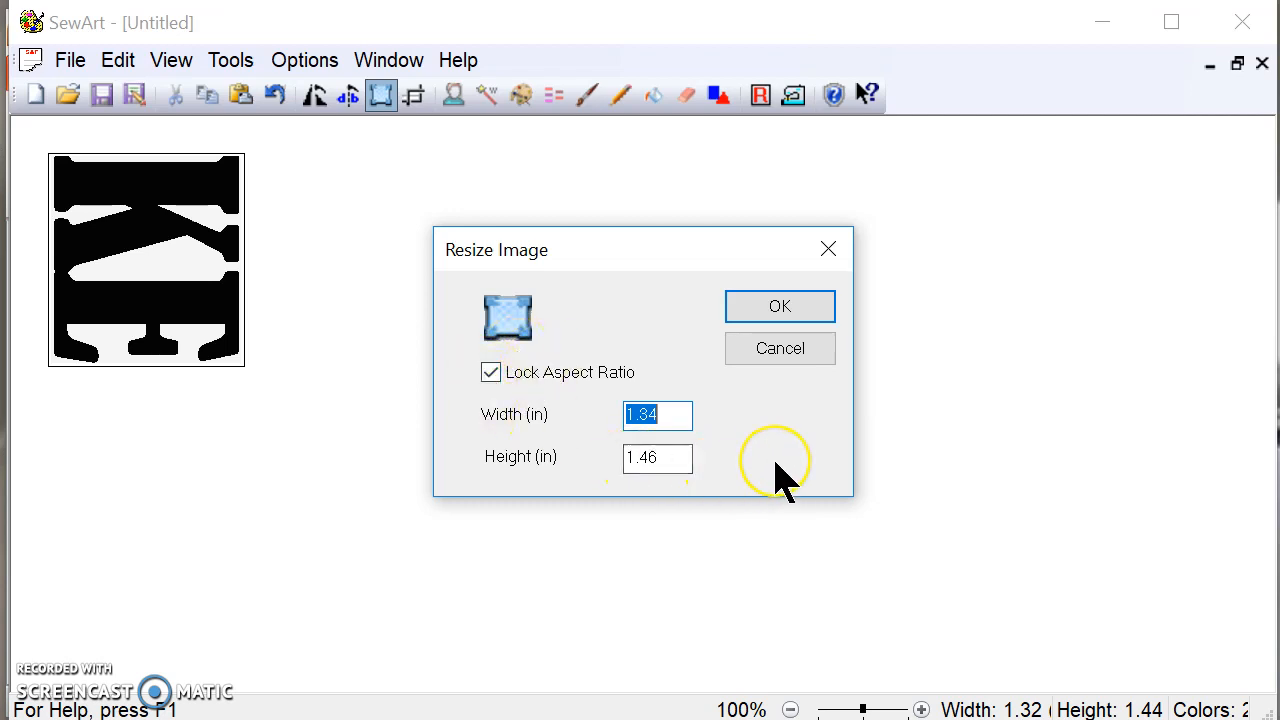
mouse_move(500, 476)
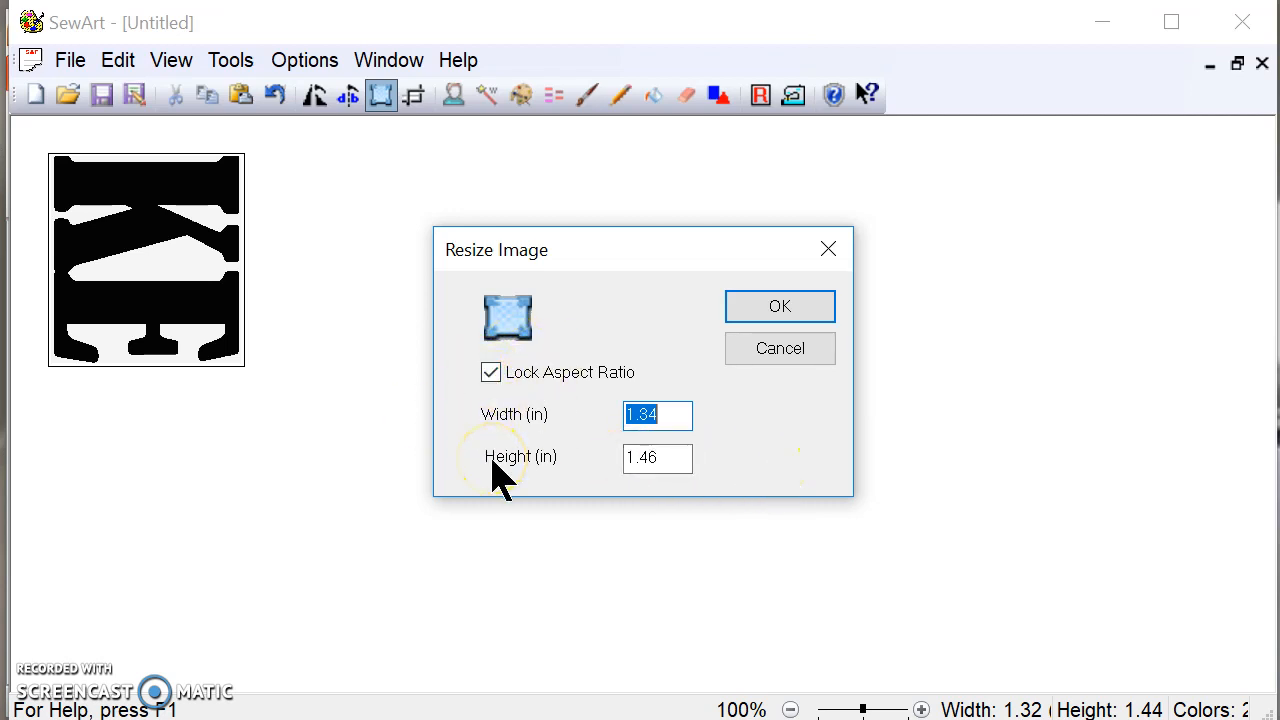
text(9)
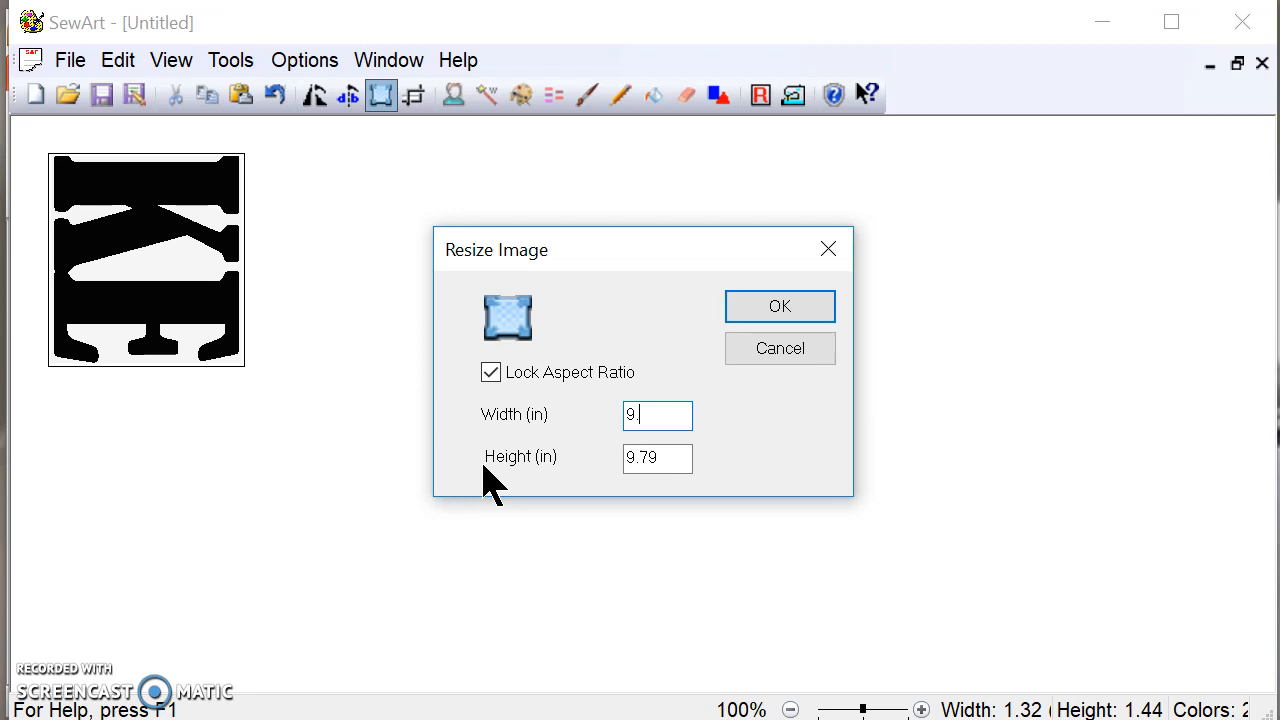
mouse_move(424, 400)
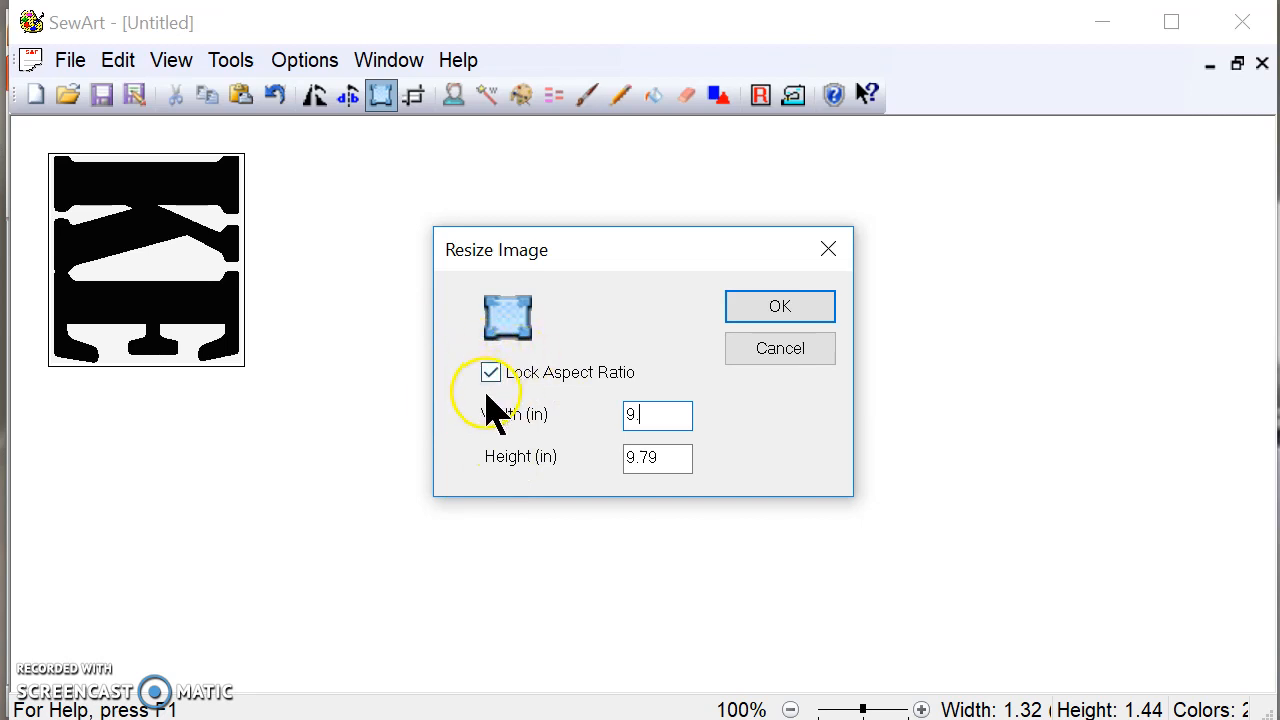
mouse_move(620, 476)
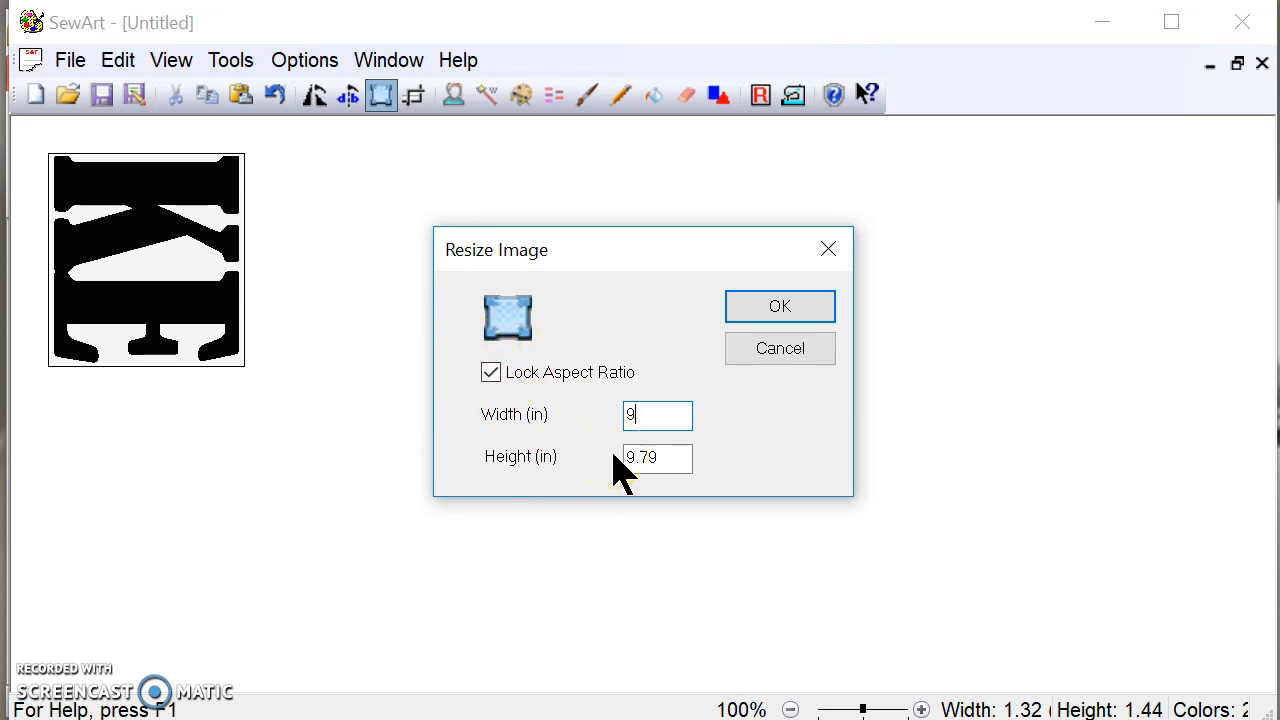
text(3)
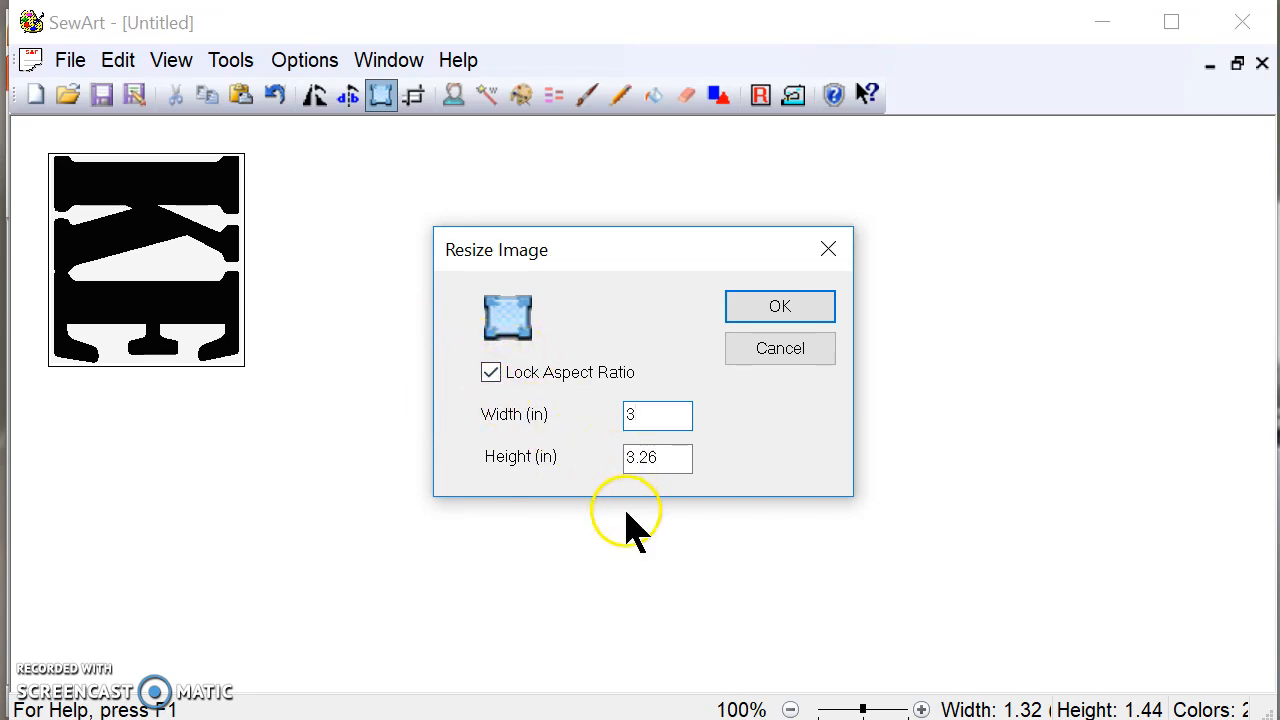
text(3.90)
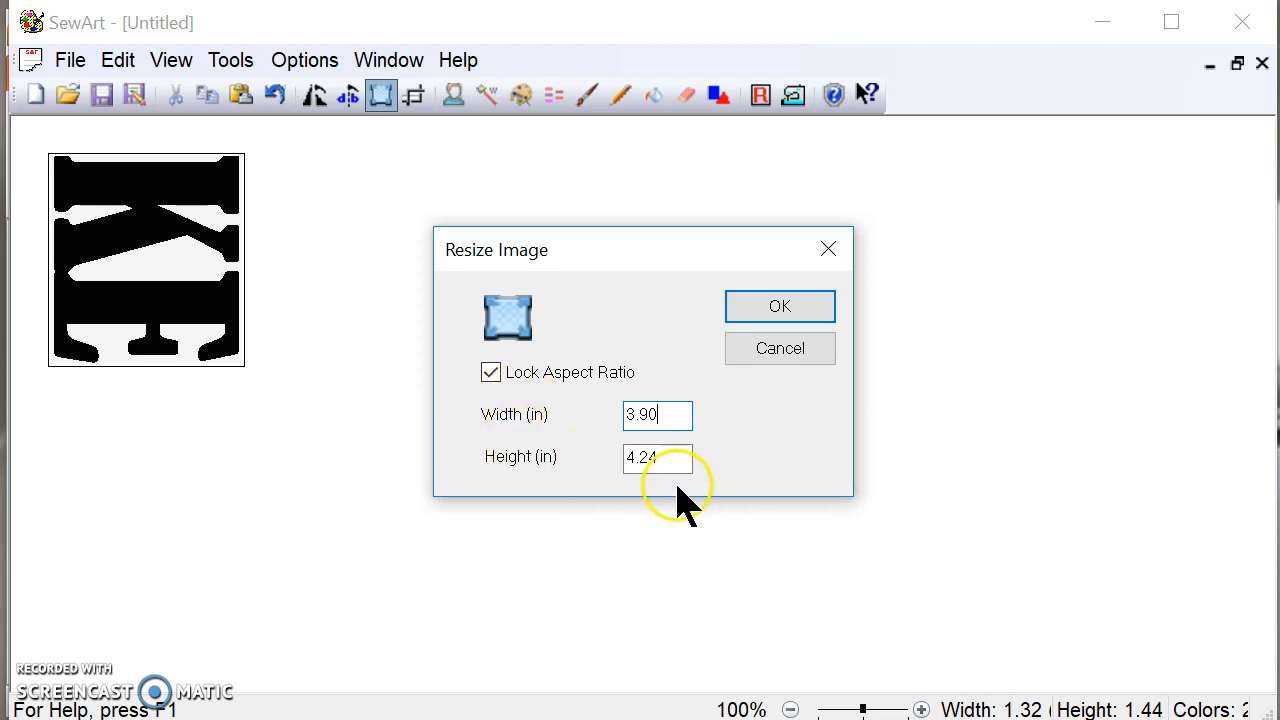
click(492, 372)
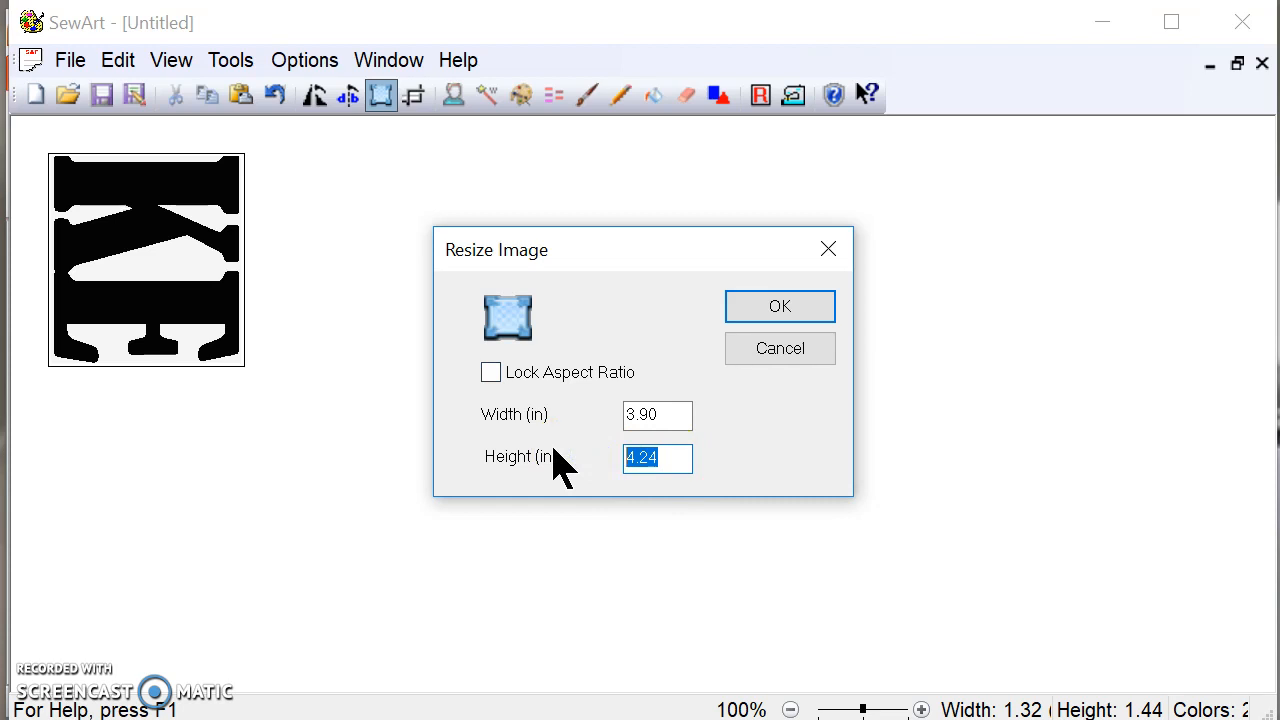
text(3.90)
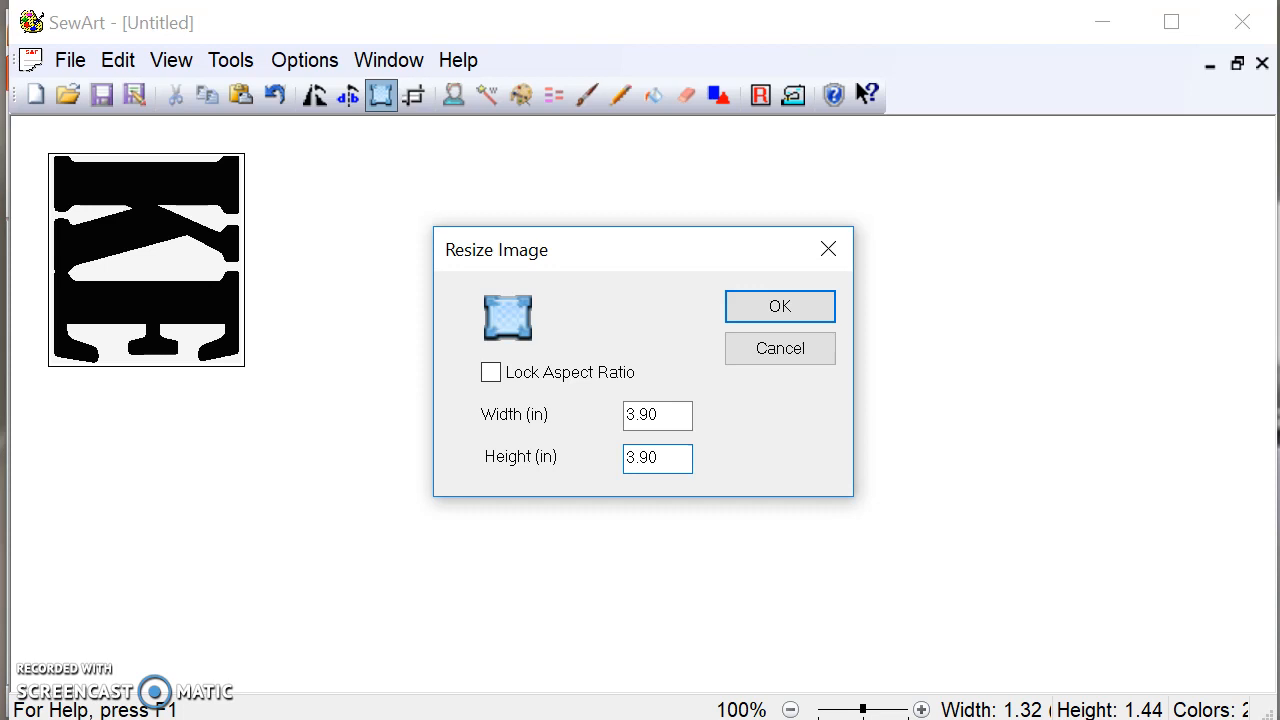
click(656, 458)
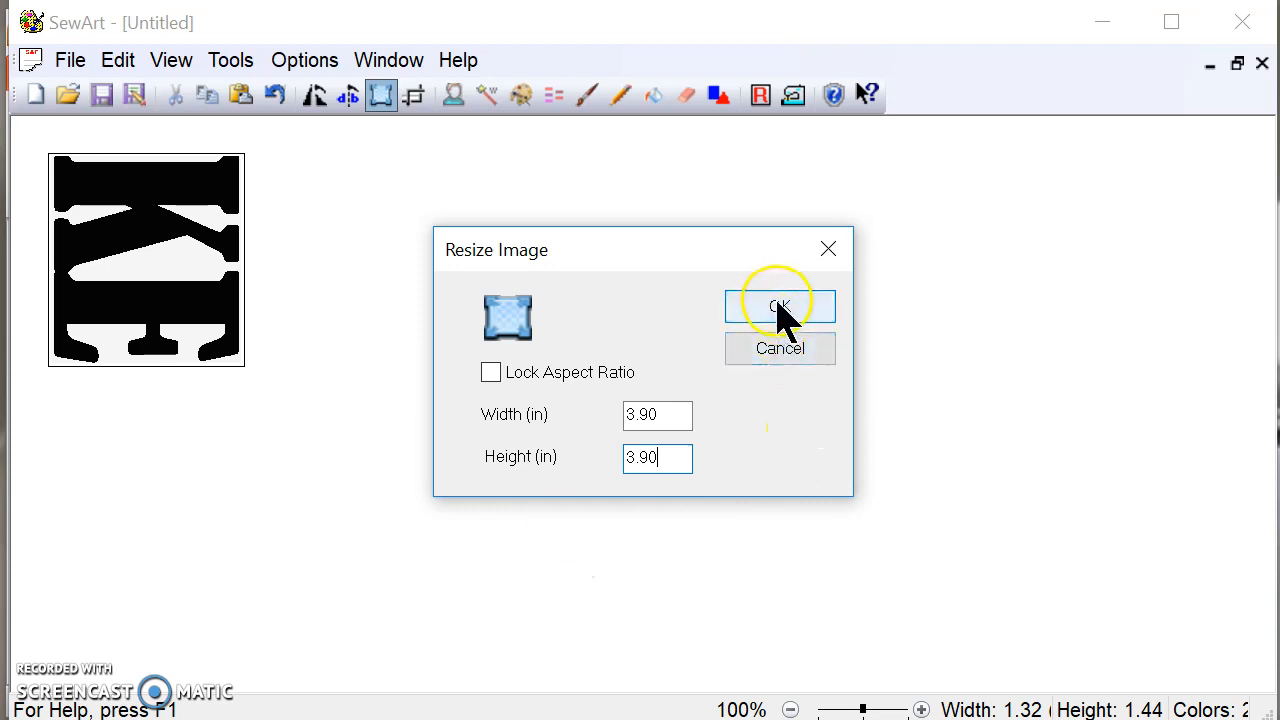
click(780, 304)
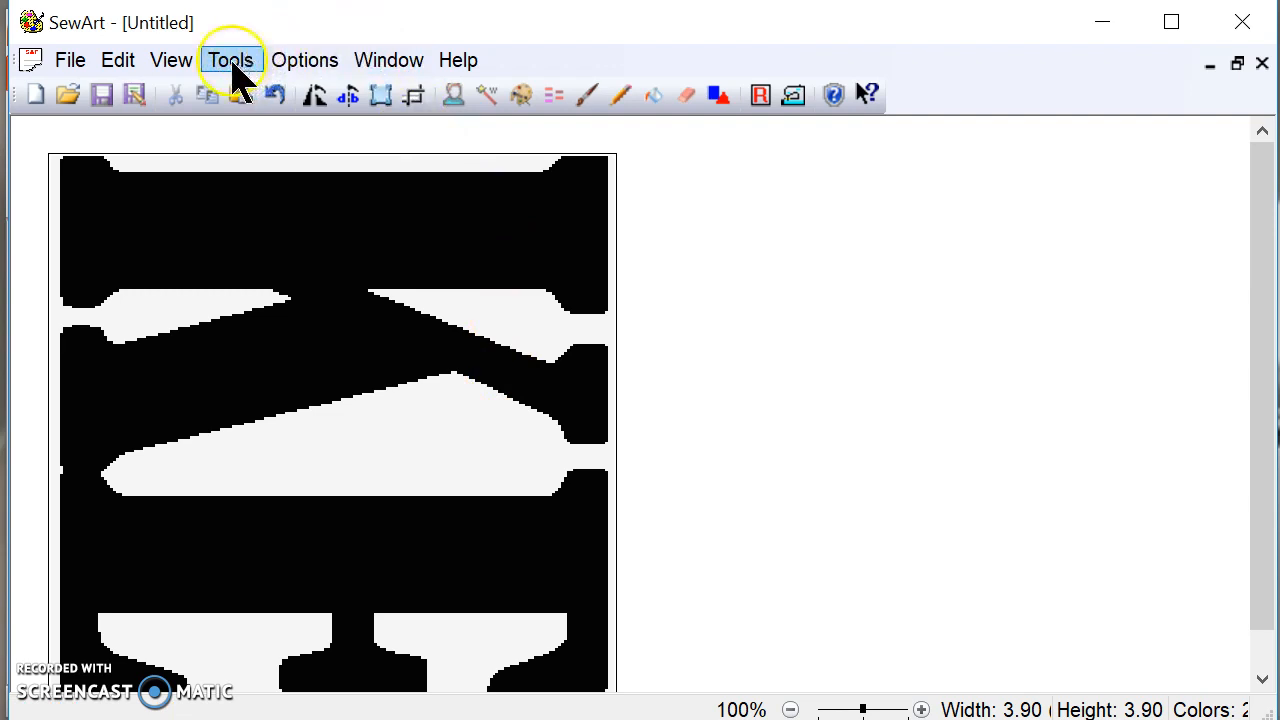
click(230, 60)
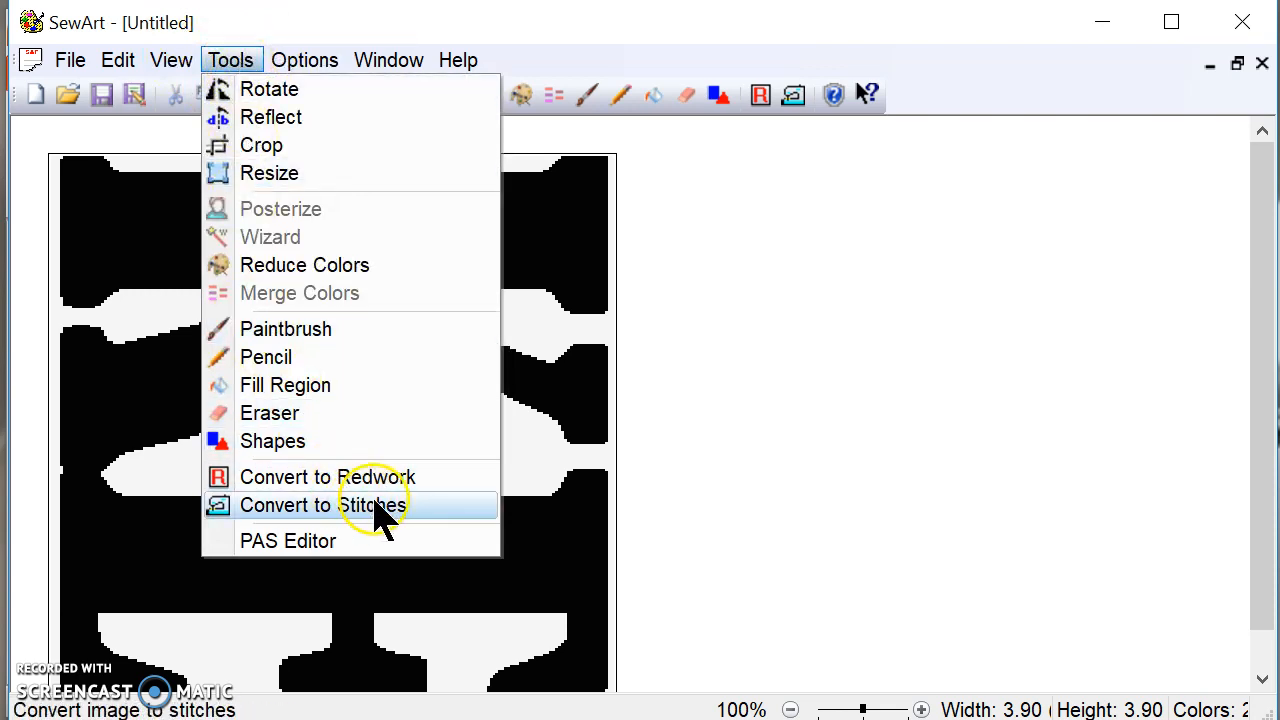
click(322, 504)
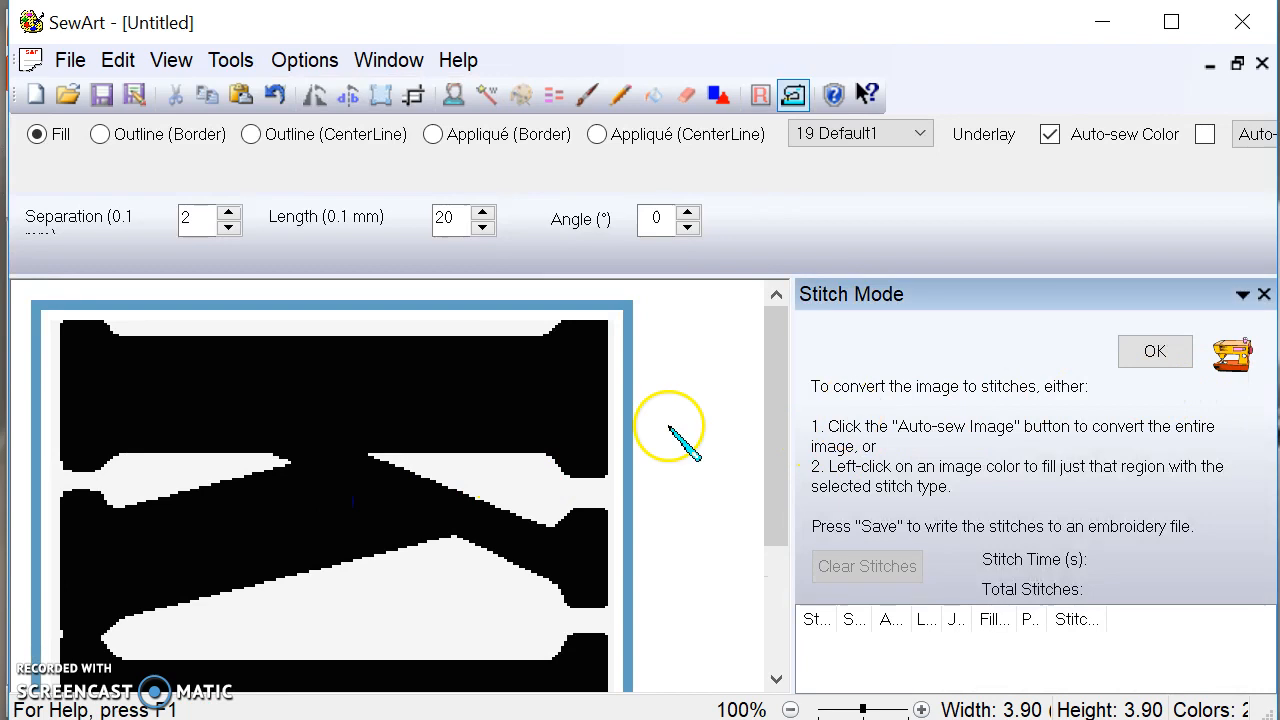
mouse_move(544, 440)
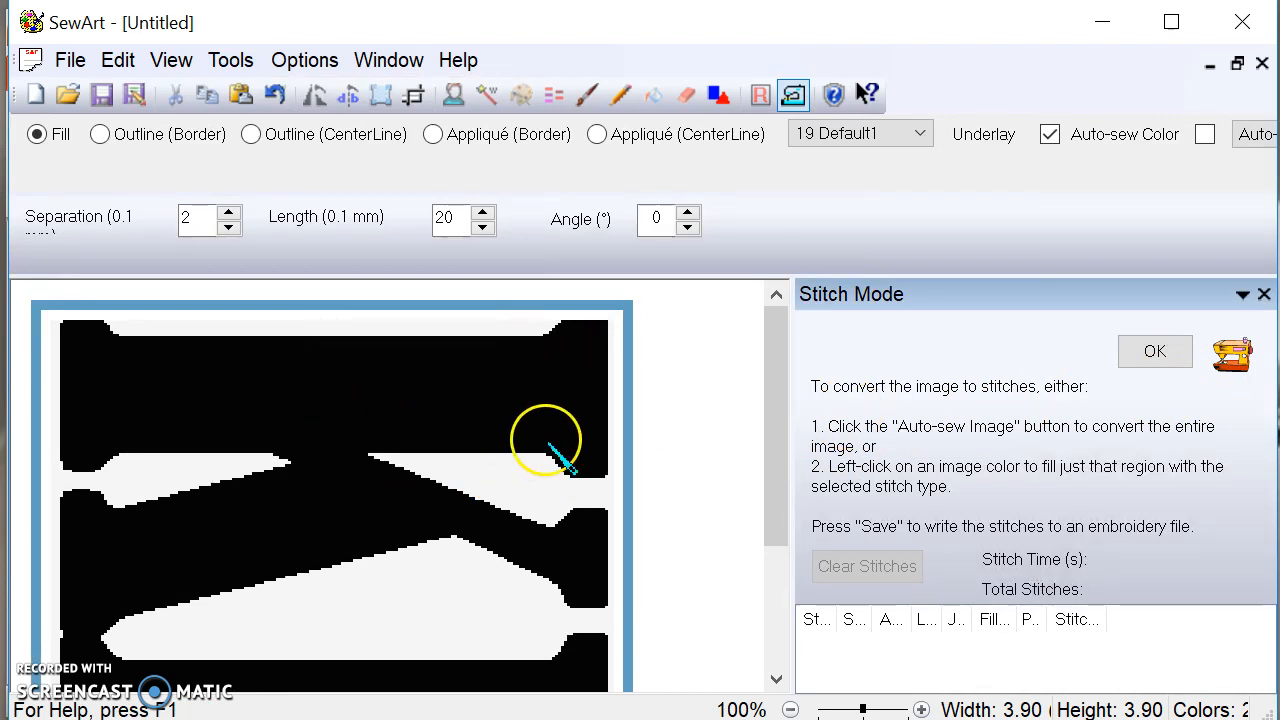
mouse_move(310, 576)
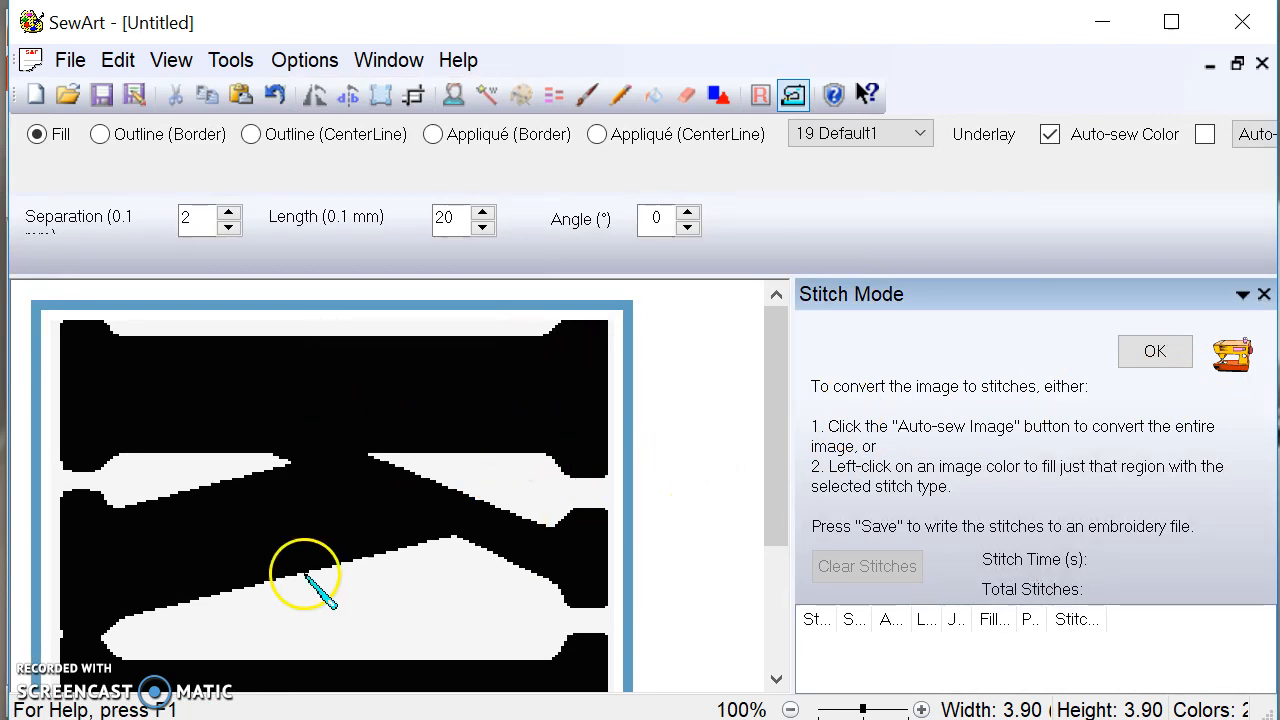
mouse_move(60, 630)
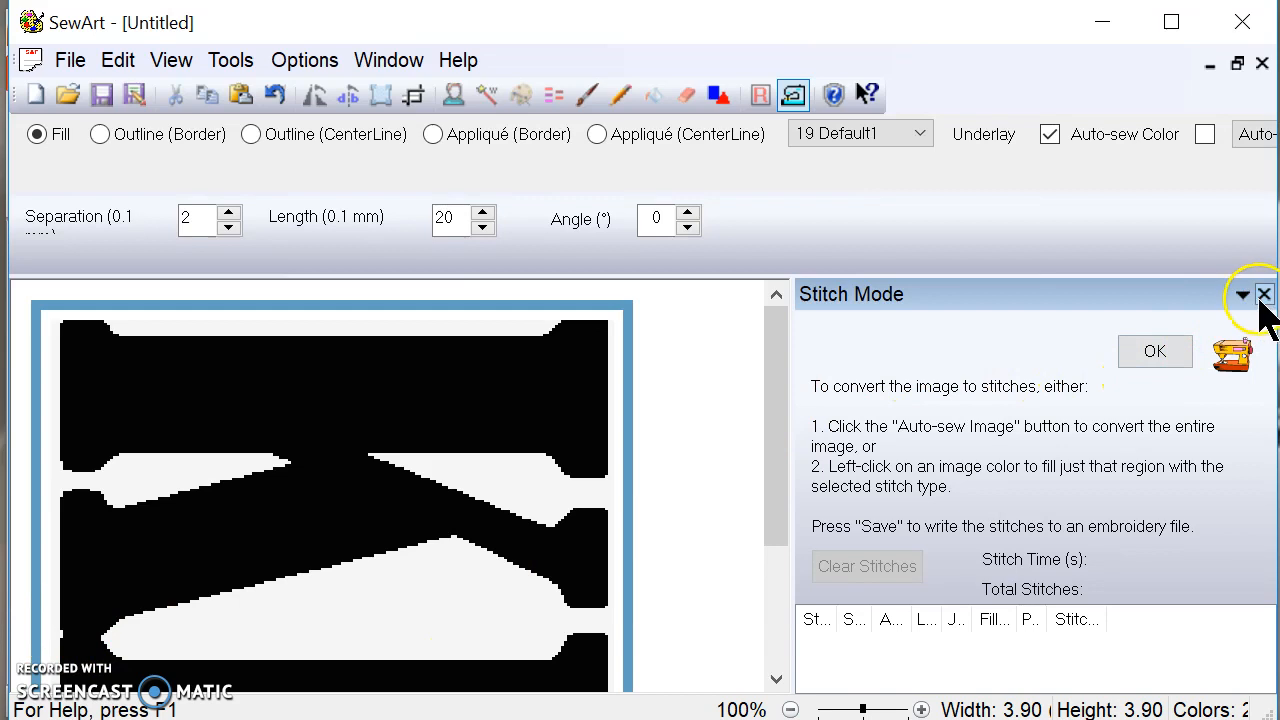
click(1264, 294)
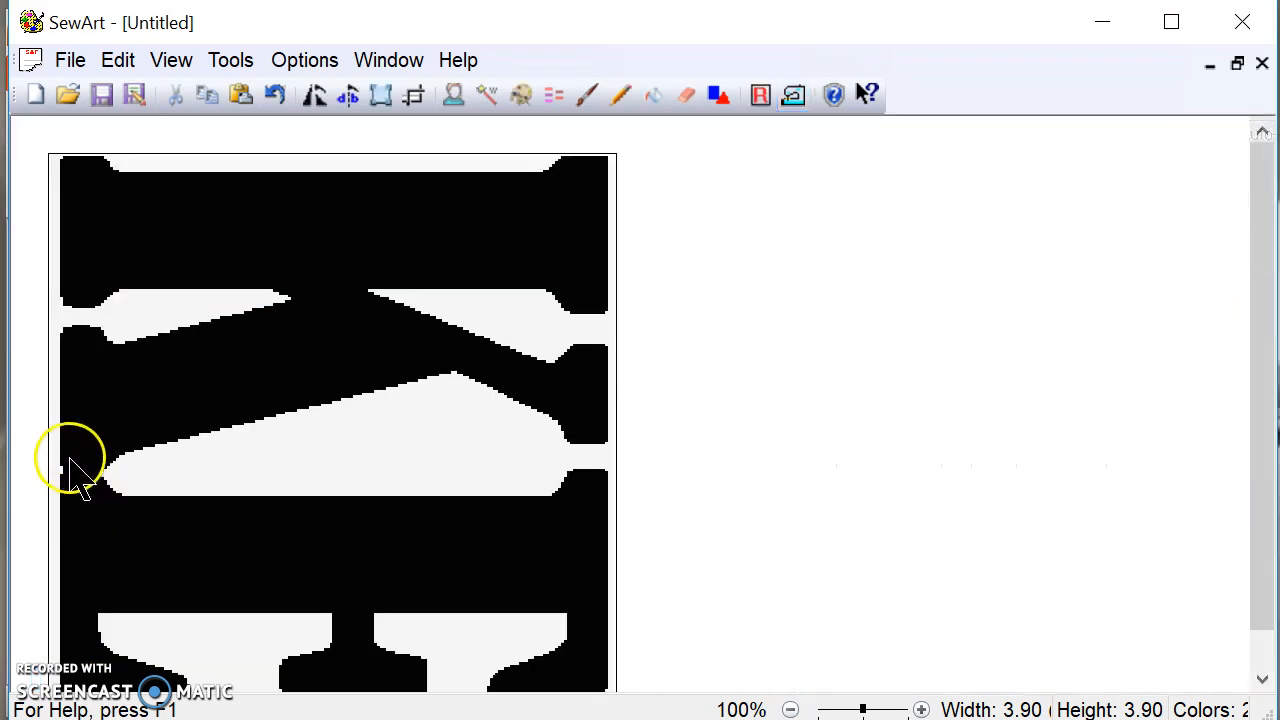
mouse_move(310, 250)
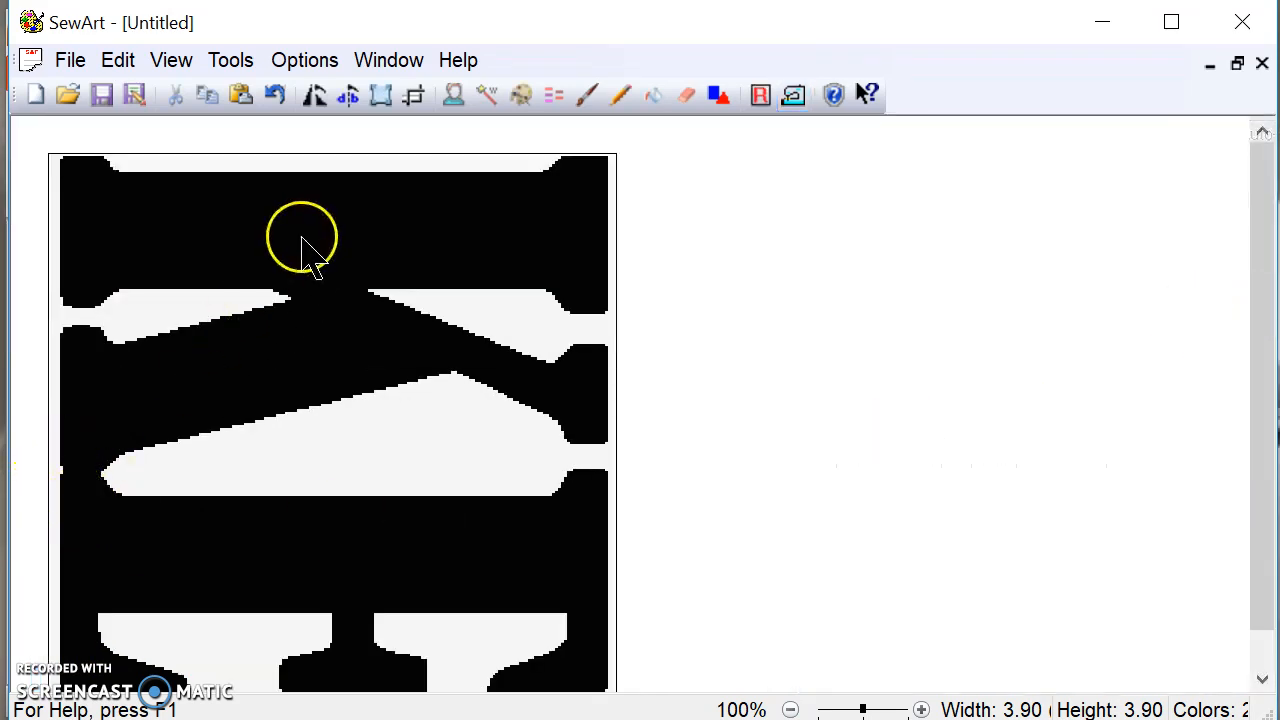
mouse_move(428, 590)
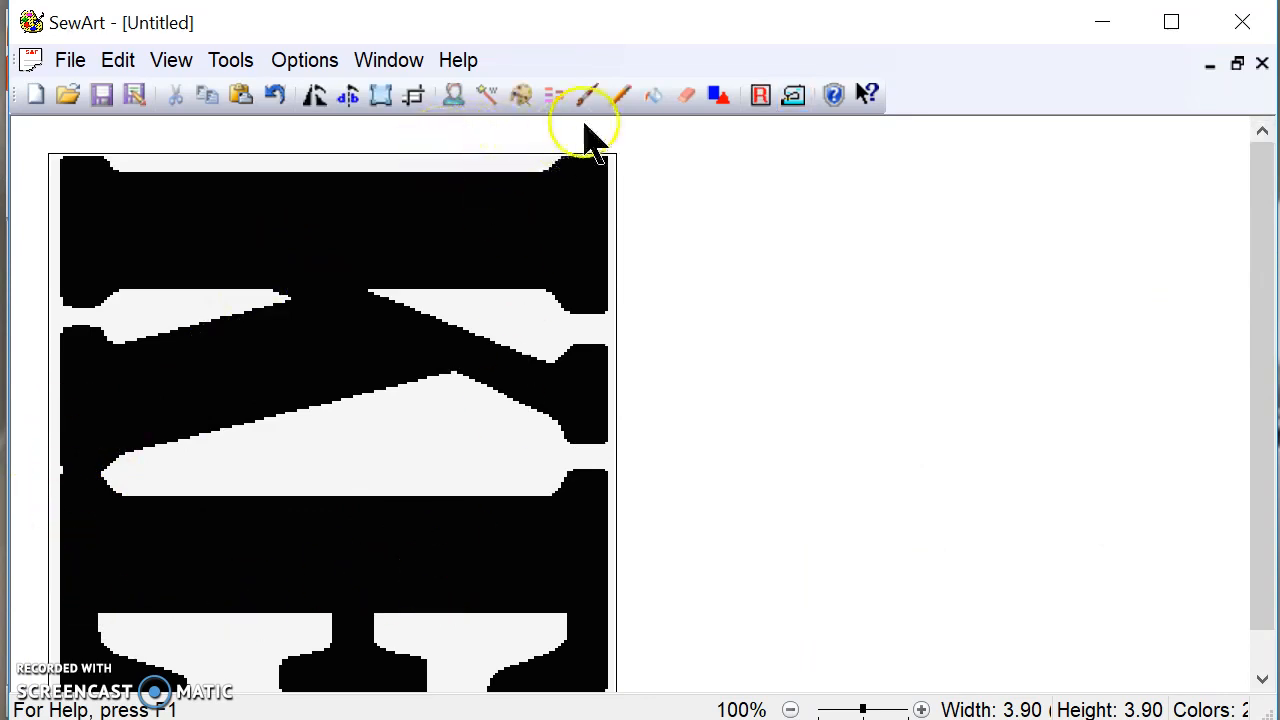
click(686, 96)
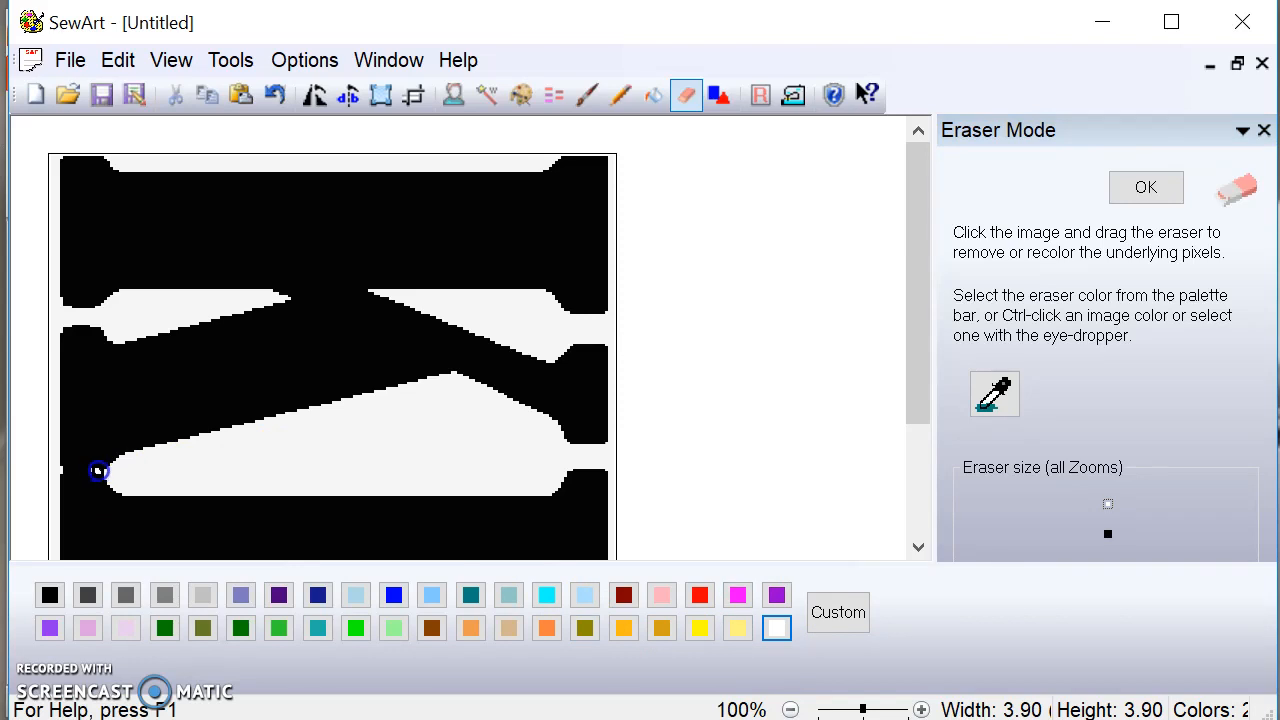
mouse_move(84, 472)
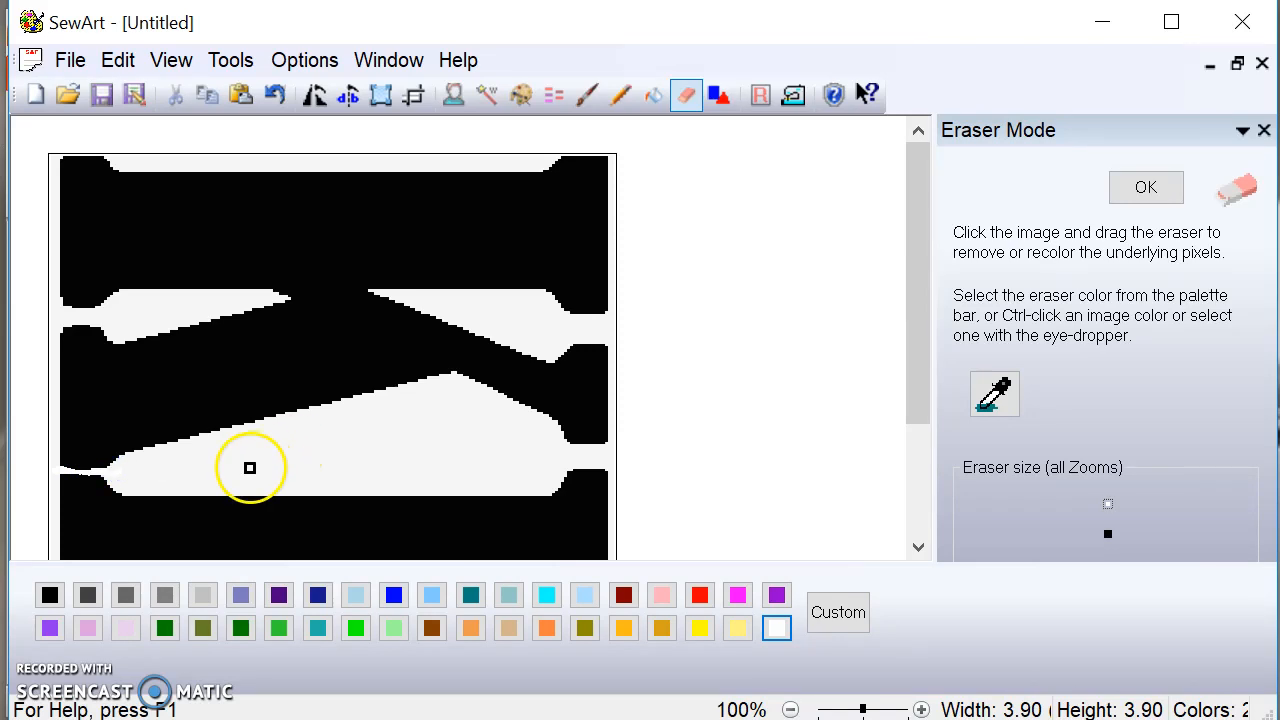
mouse_move(976, 196)
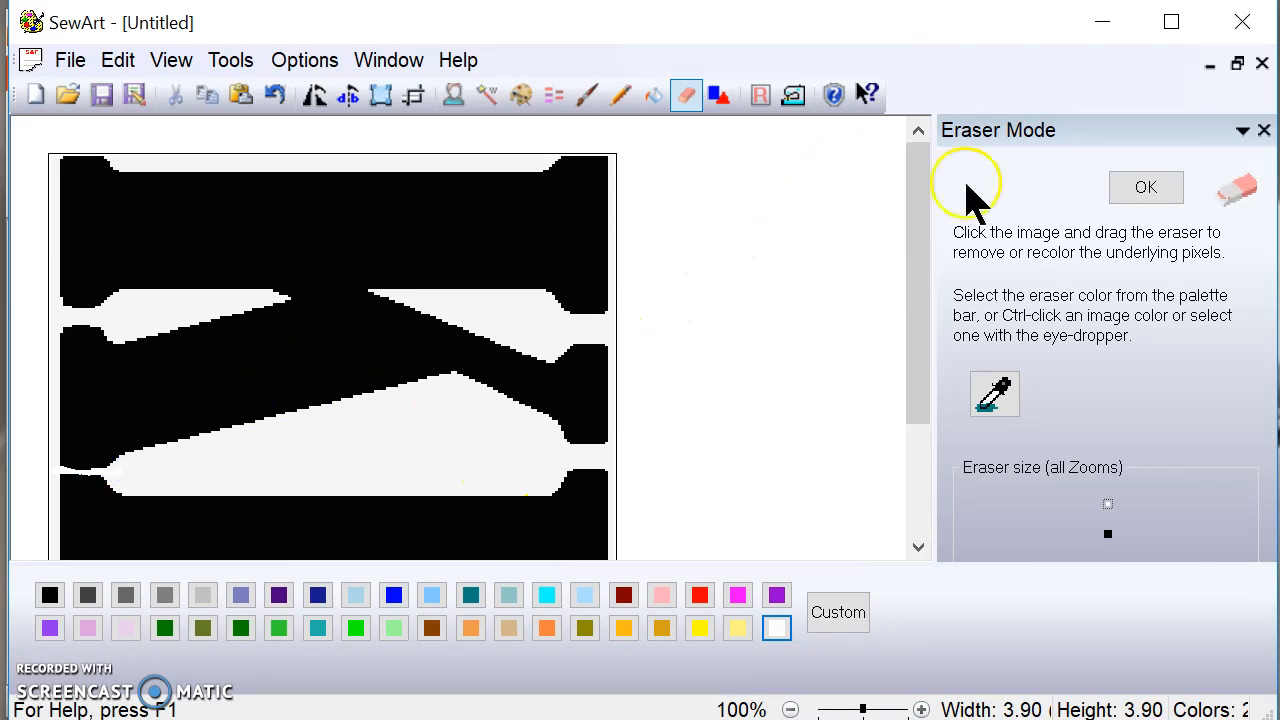
click(316, 94)
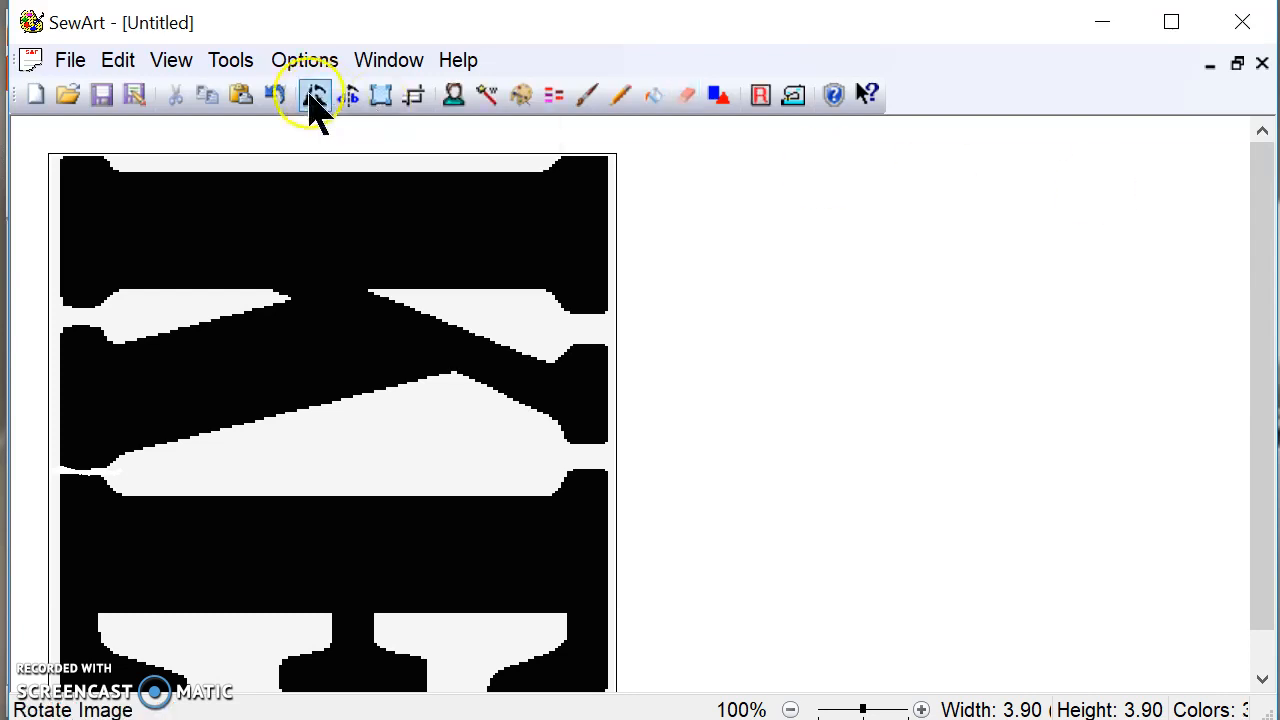
Step: Switch to Stitch Mode and fill both black KE letter regions with fill stitches
click(230, 60)
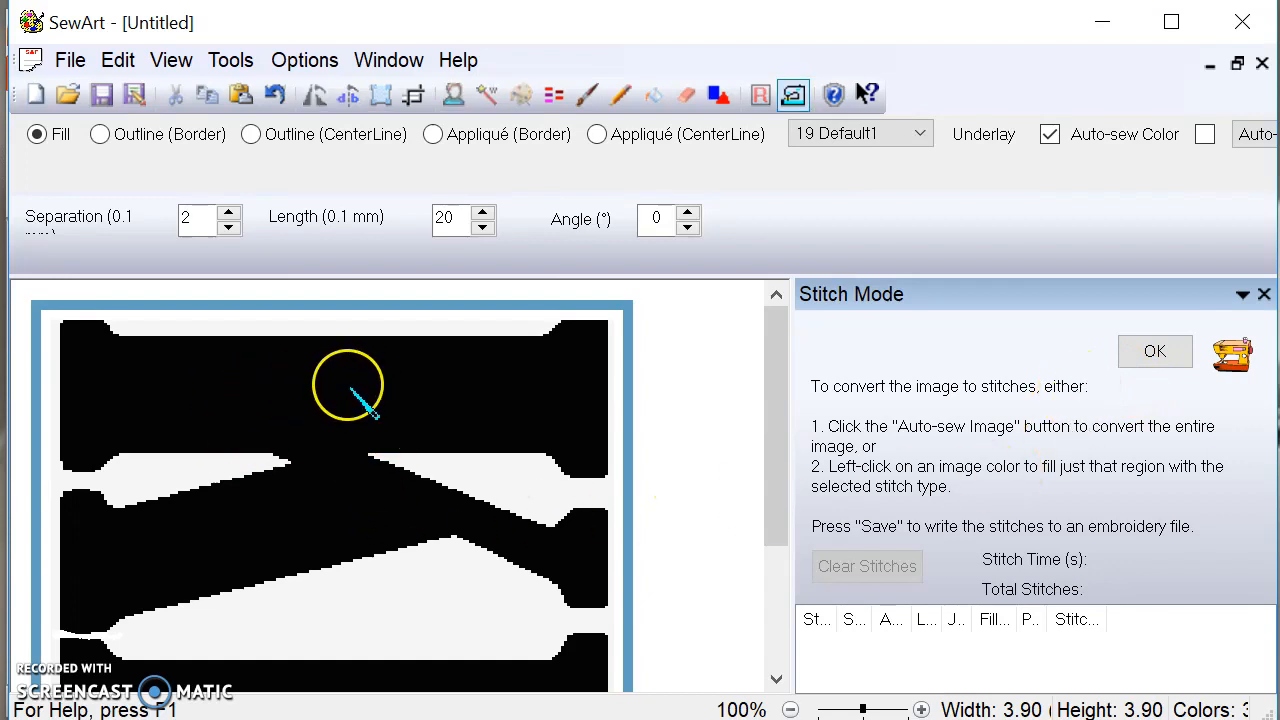
click(348, 384)
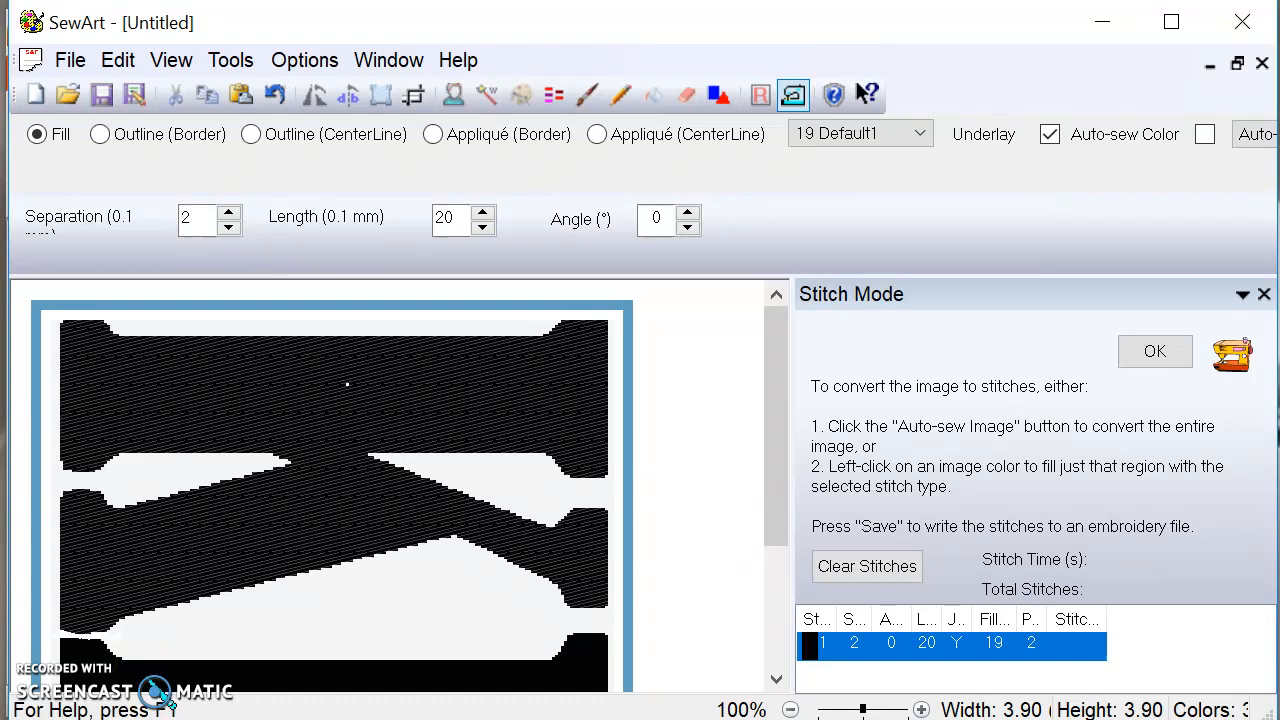
click(236, 650)
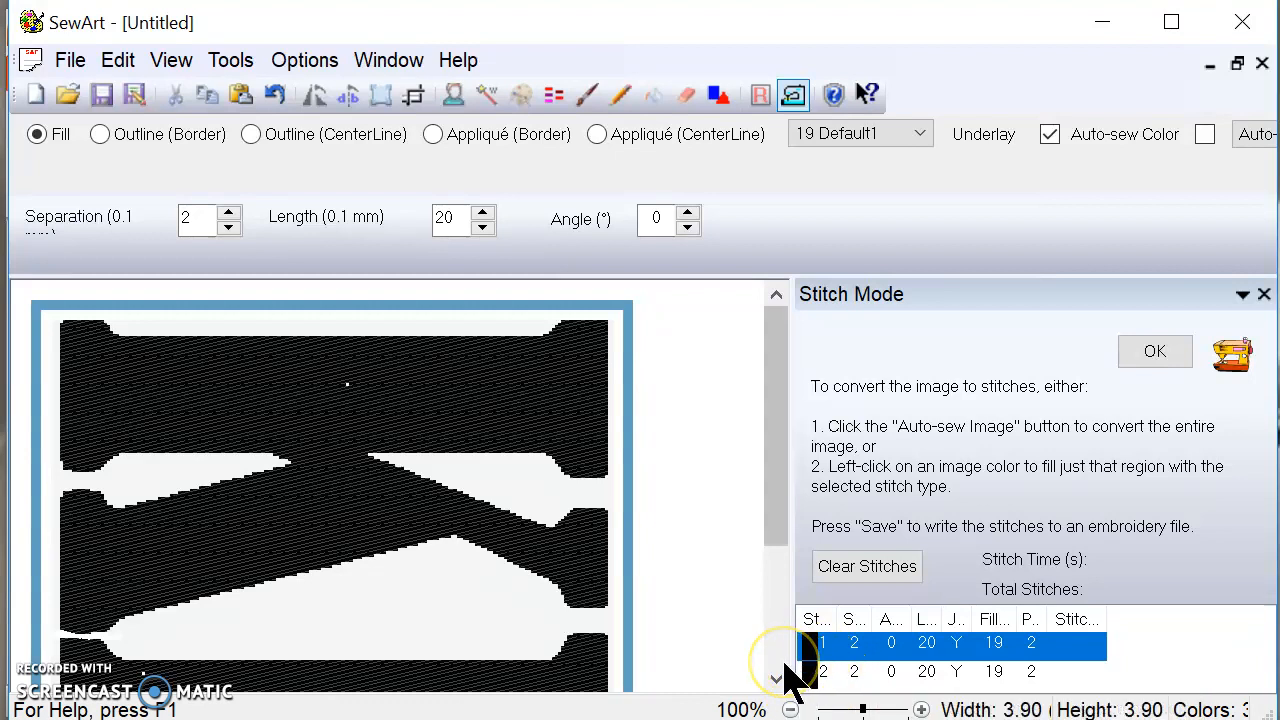
mouse_move(780, 680)
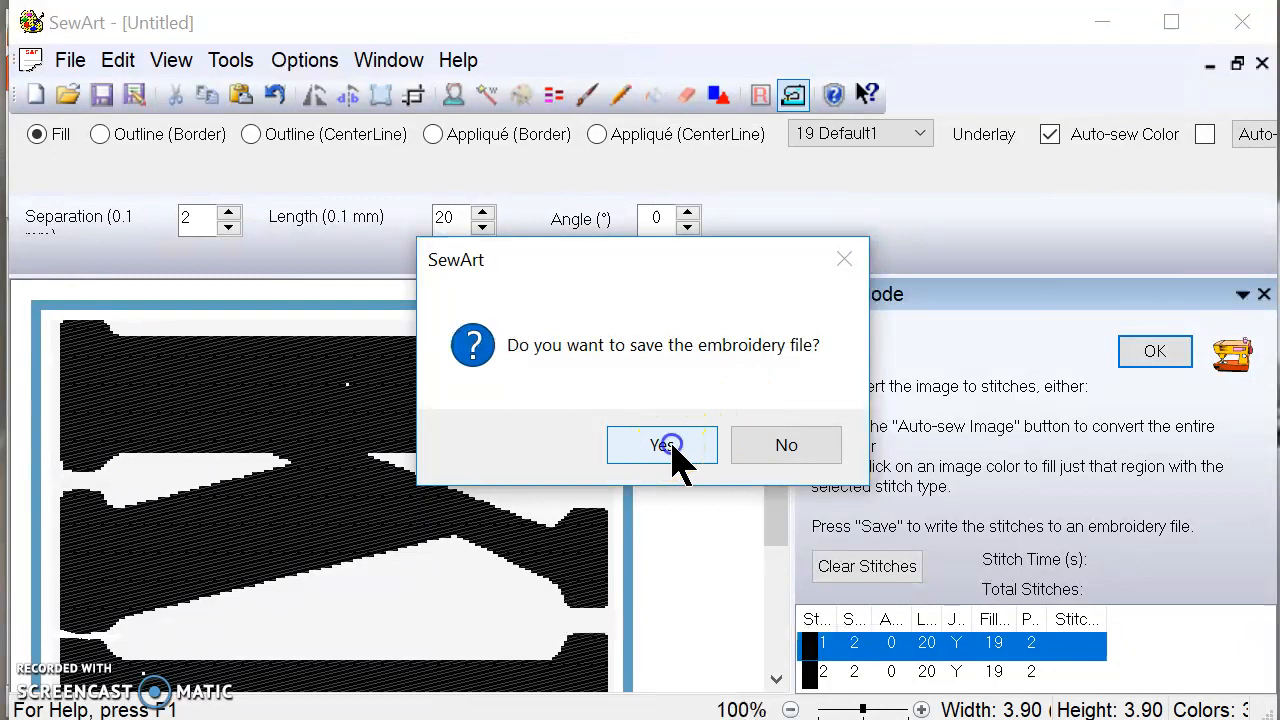
Step: Agree to save and store the design in Documents under the name 234KE
click(662, 444)
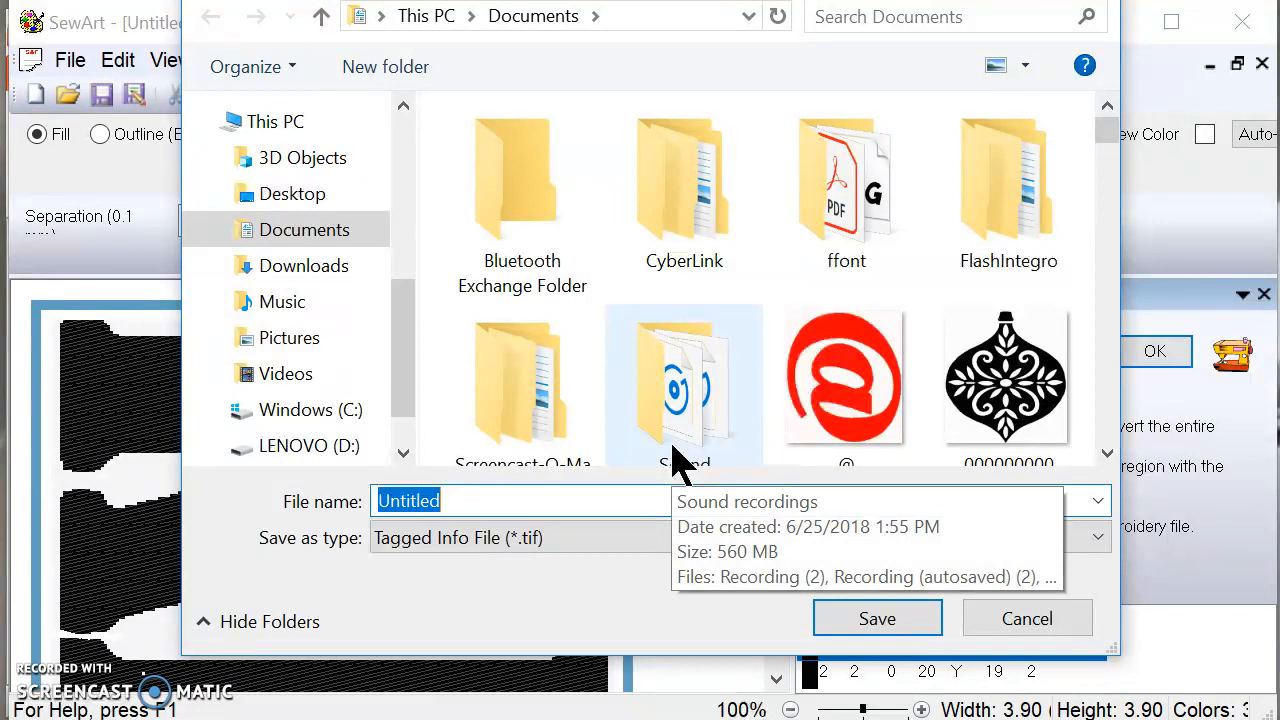
text(234K)
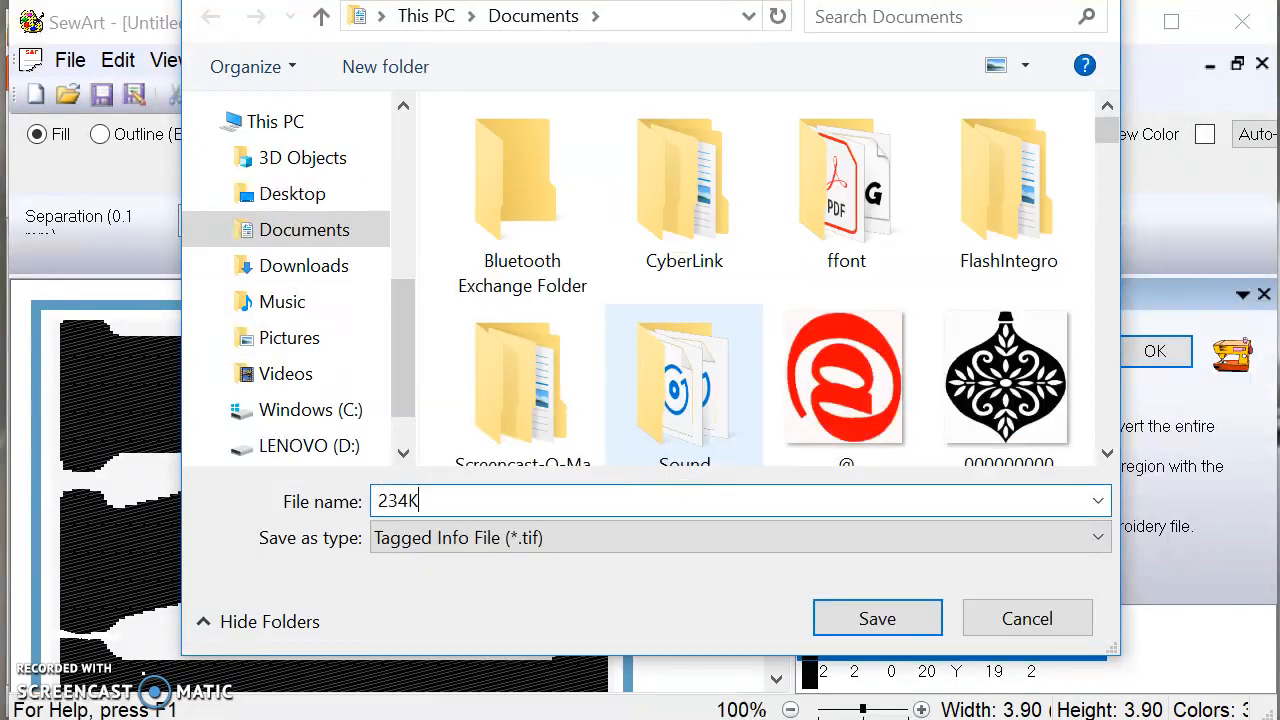
text(E)
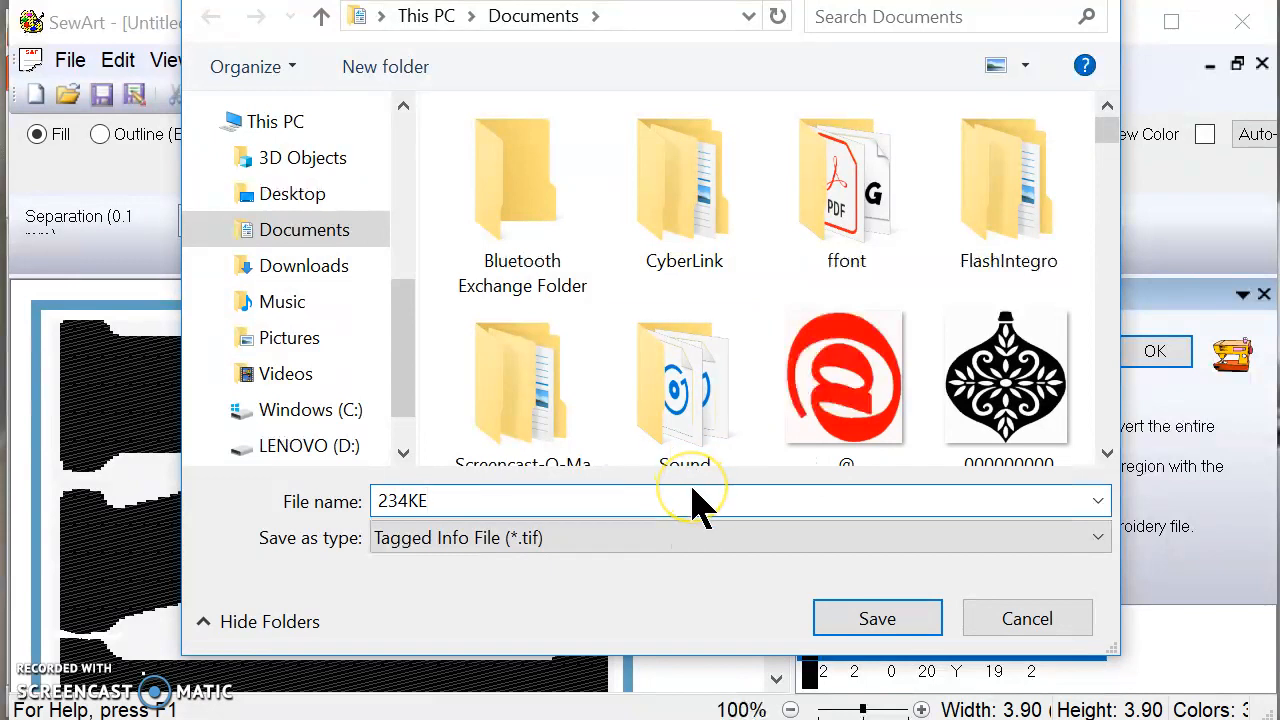
click(708, 500)
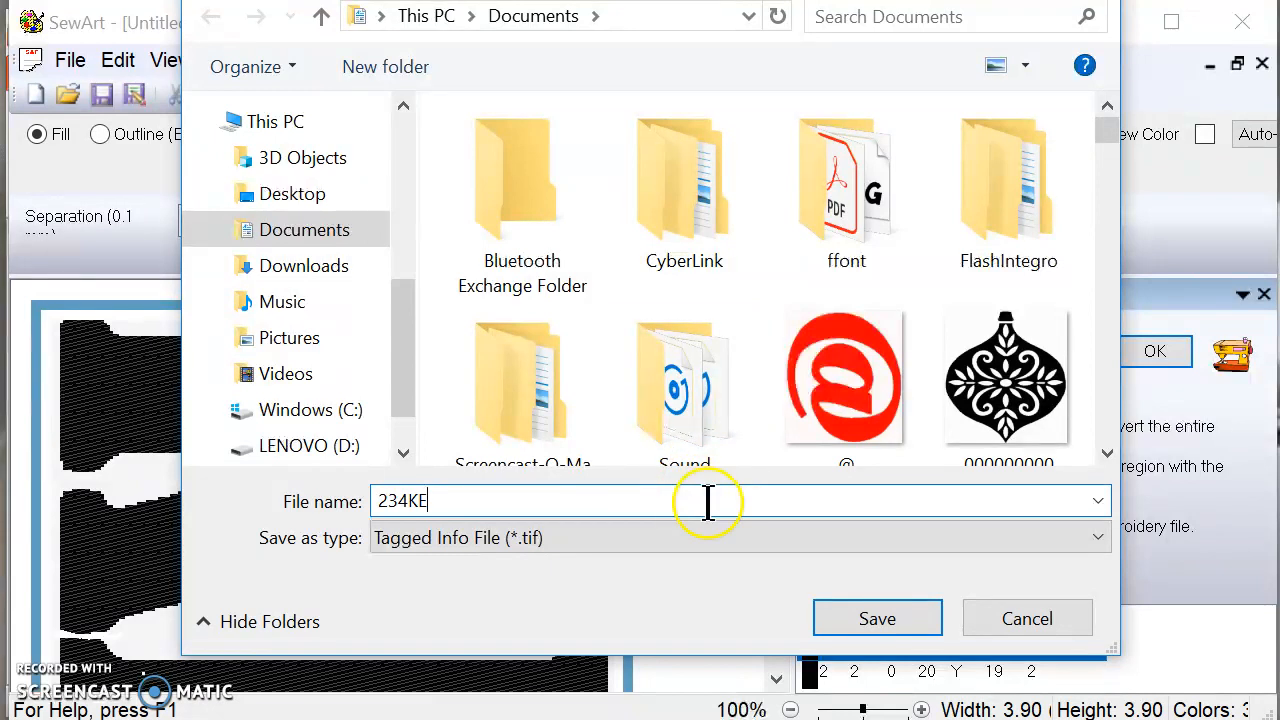
click(876, 618)
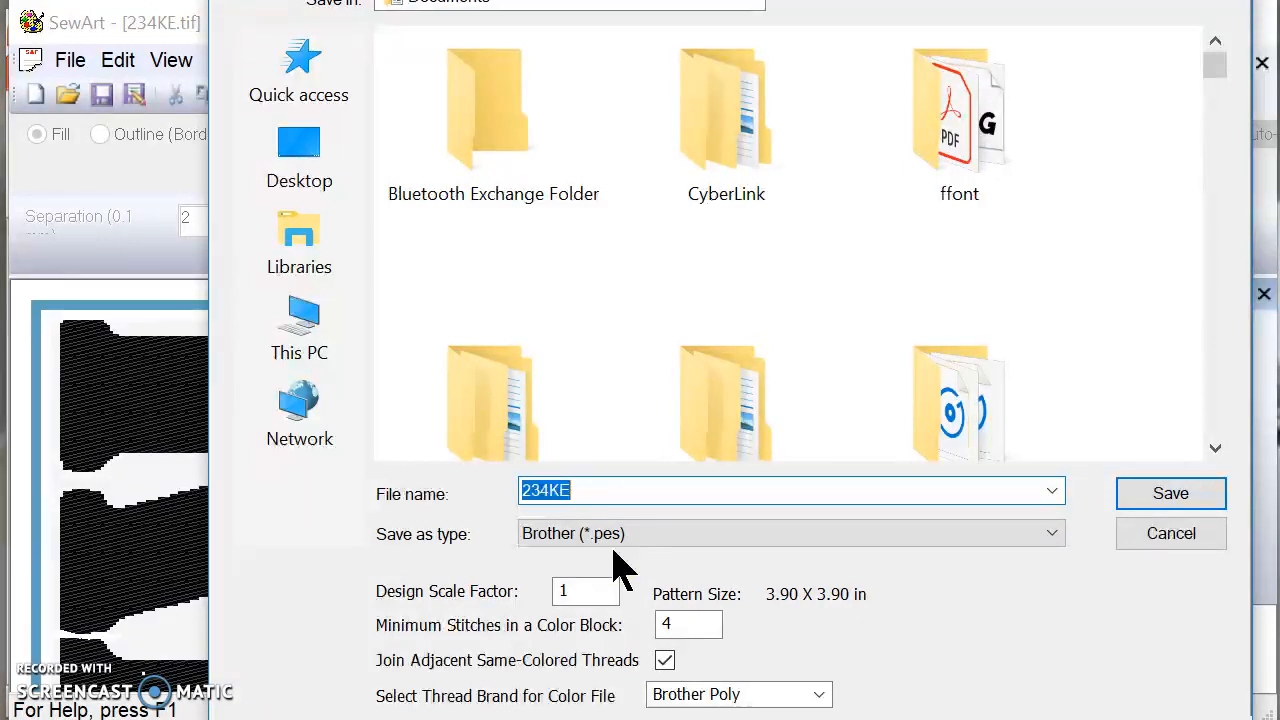
Step: Save the embroidery file as Brother 234KE.pes and dismiss the confirmation
click(1170, 492)
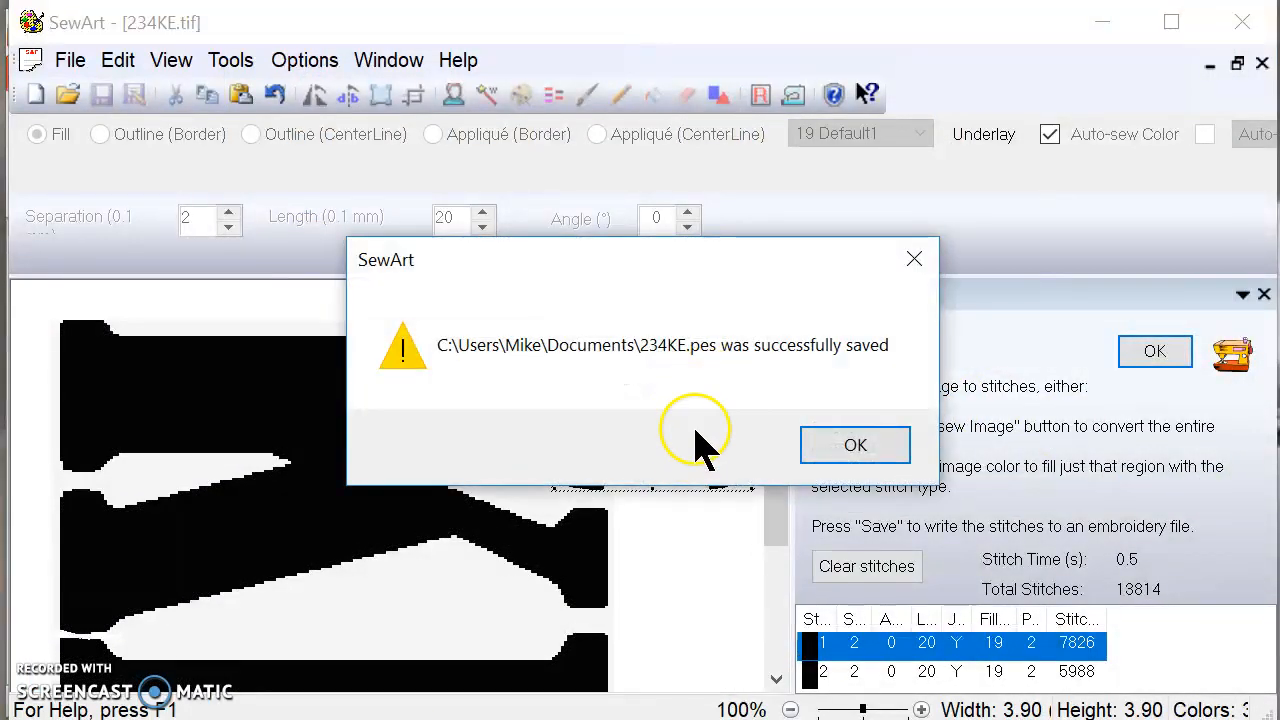
mouse_move(1004, 404)
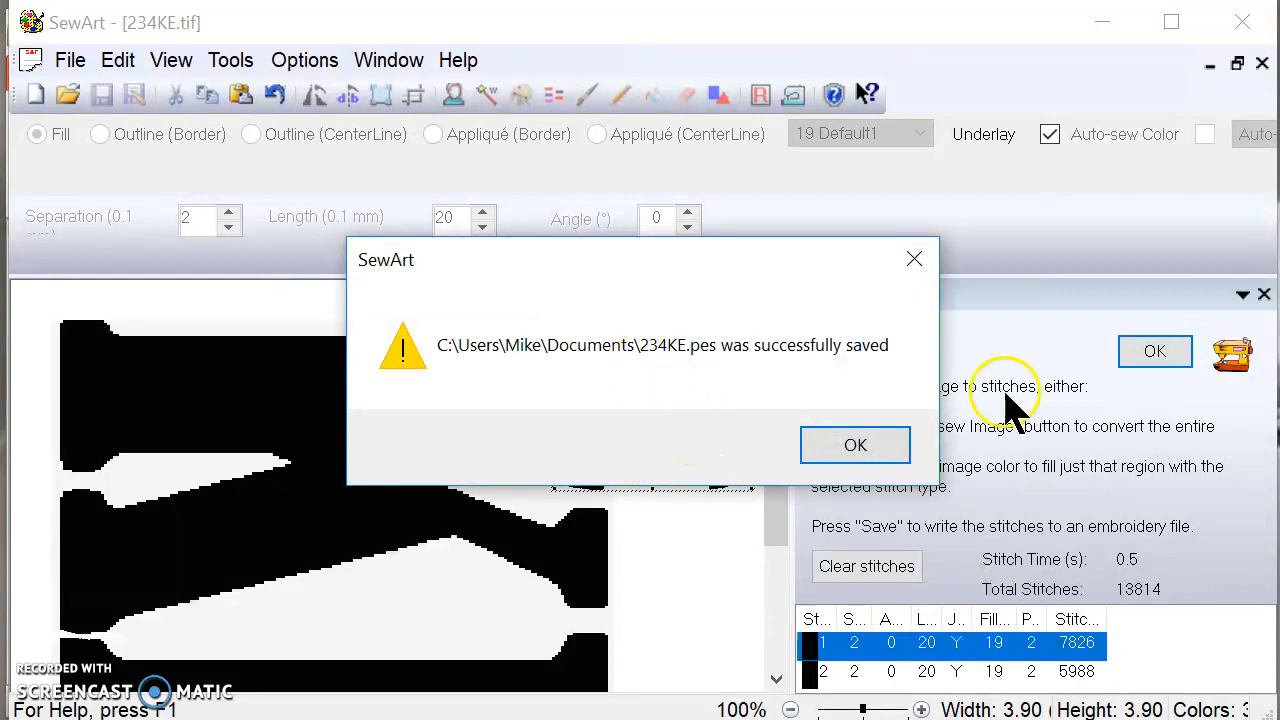
mouse_move(756, 370)
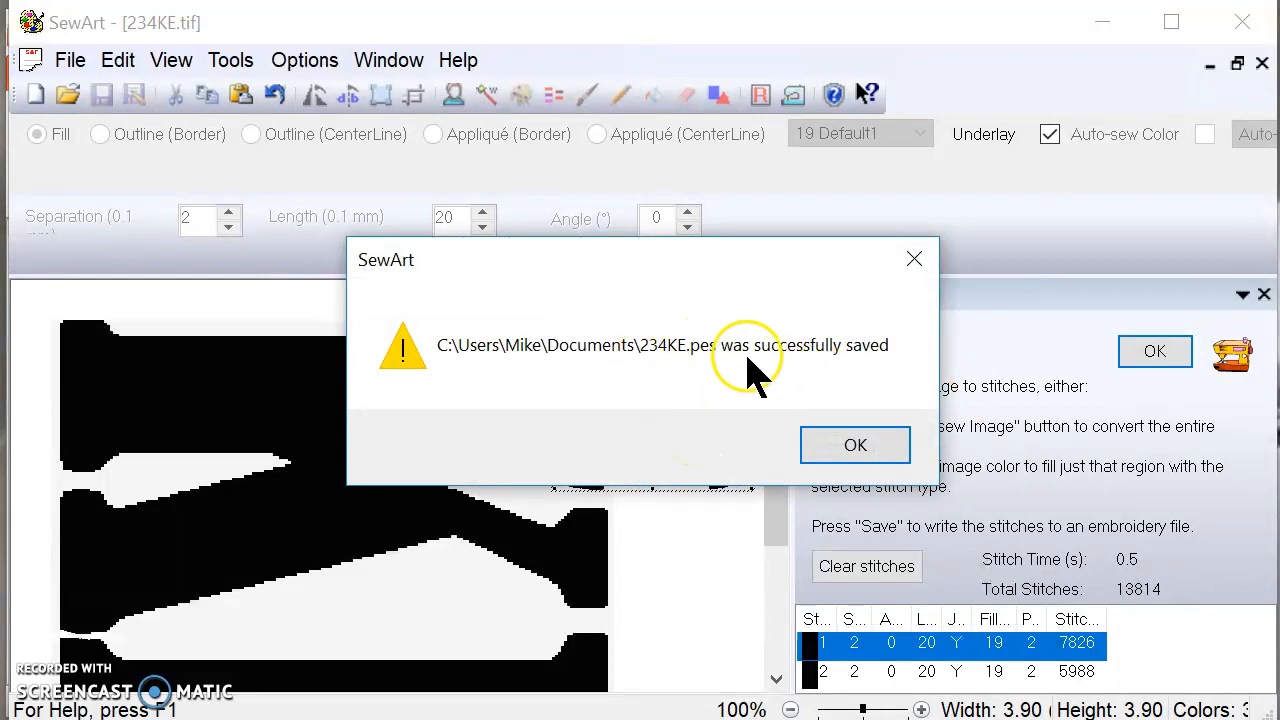
click(856, 444)
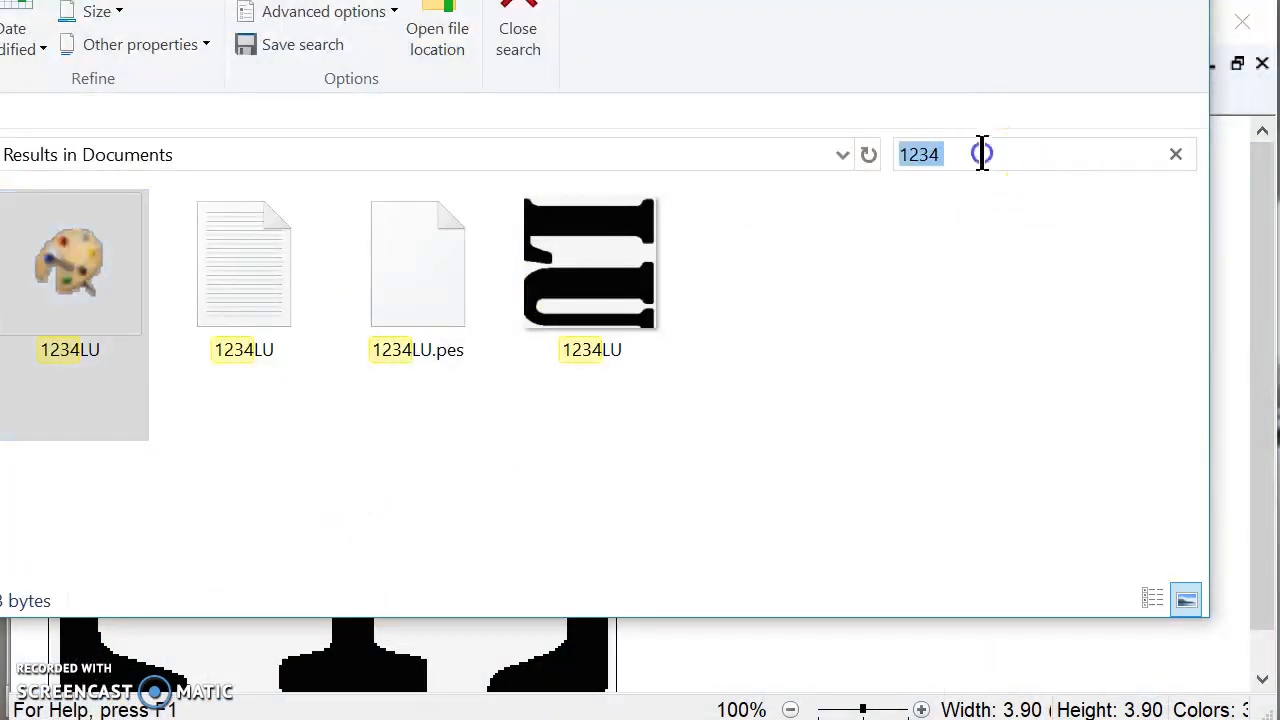
mouse_move(868, 154)
text(234)
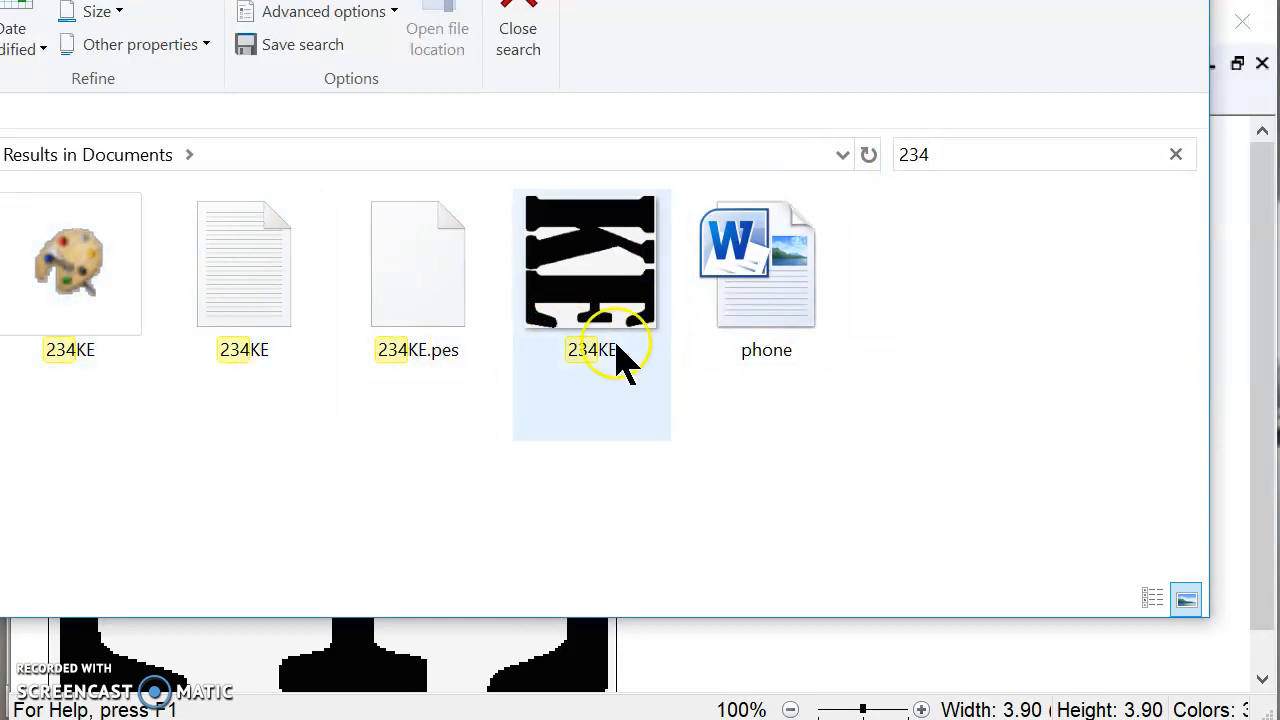
mouse_move(416, 350)
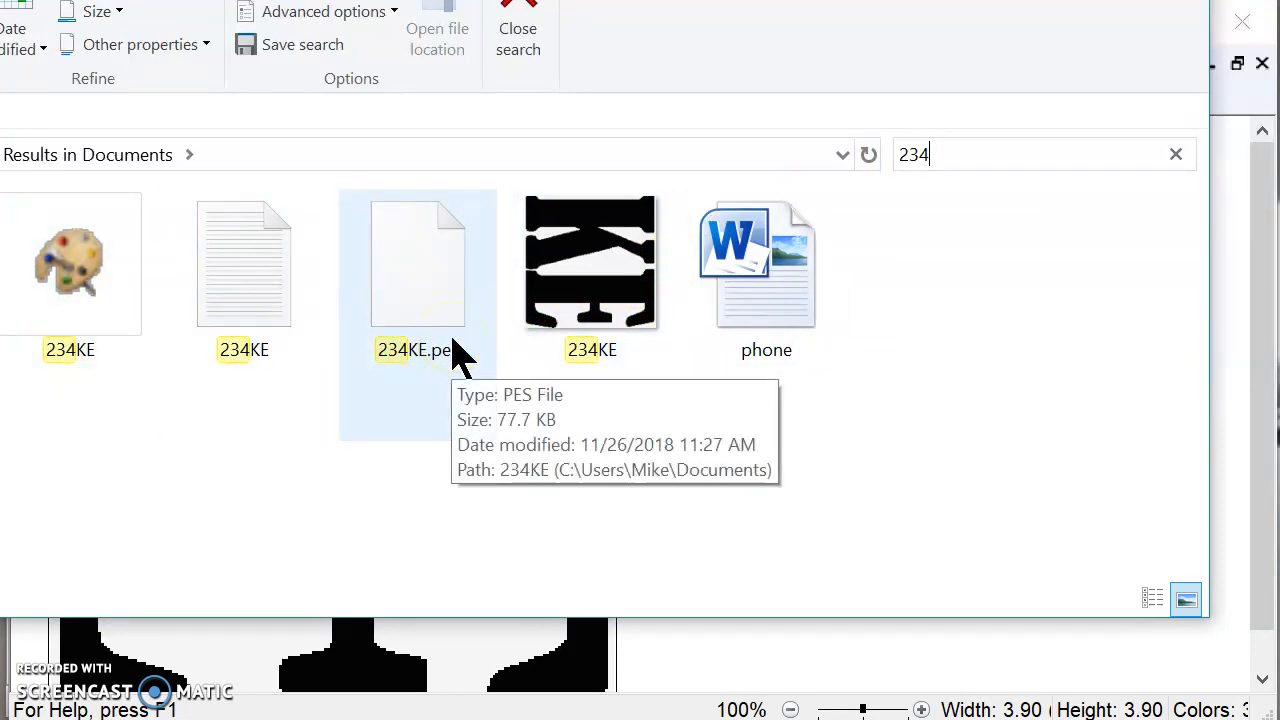
Step: Select the 234KE and 234KE.pes files and send them to USB Drive (F:)
click(70, 262)
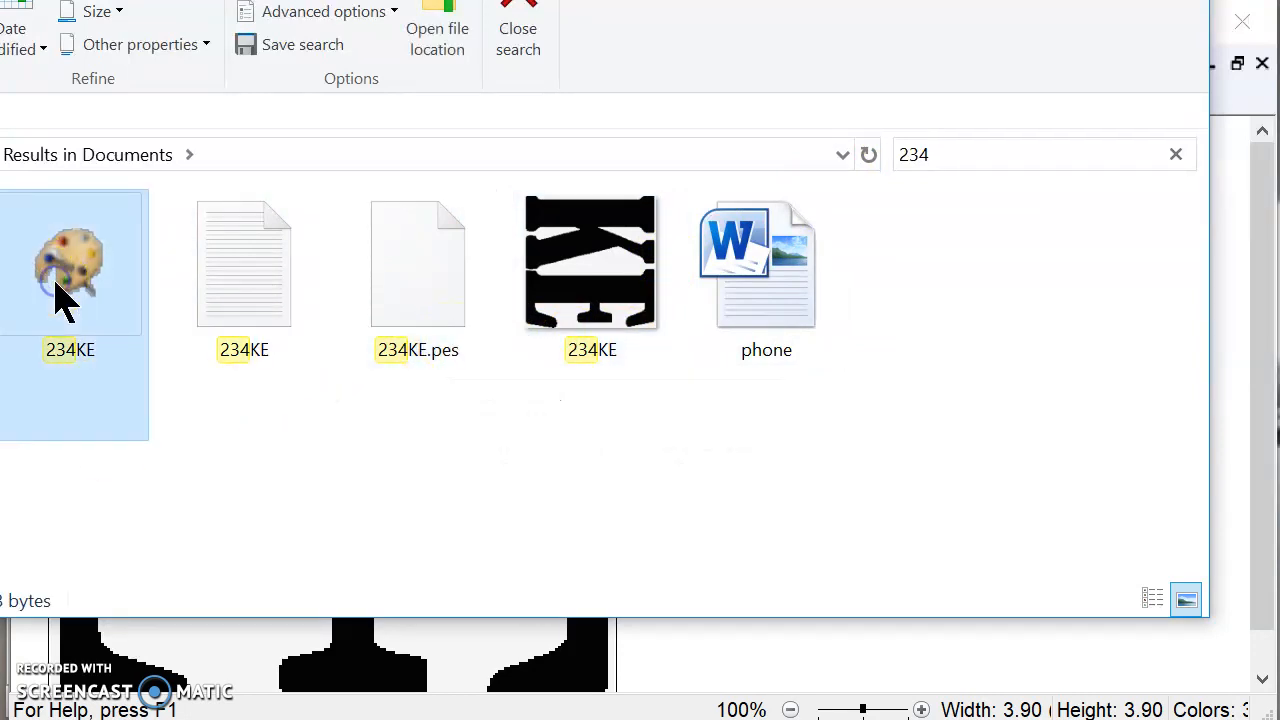
click(416, 264)
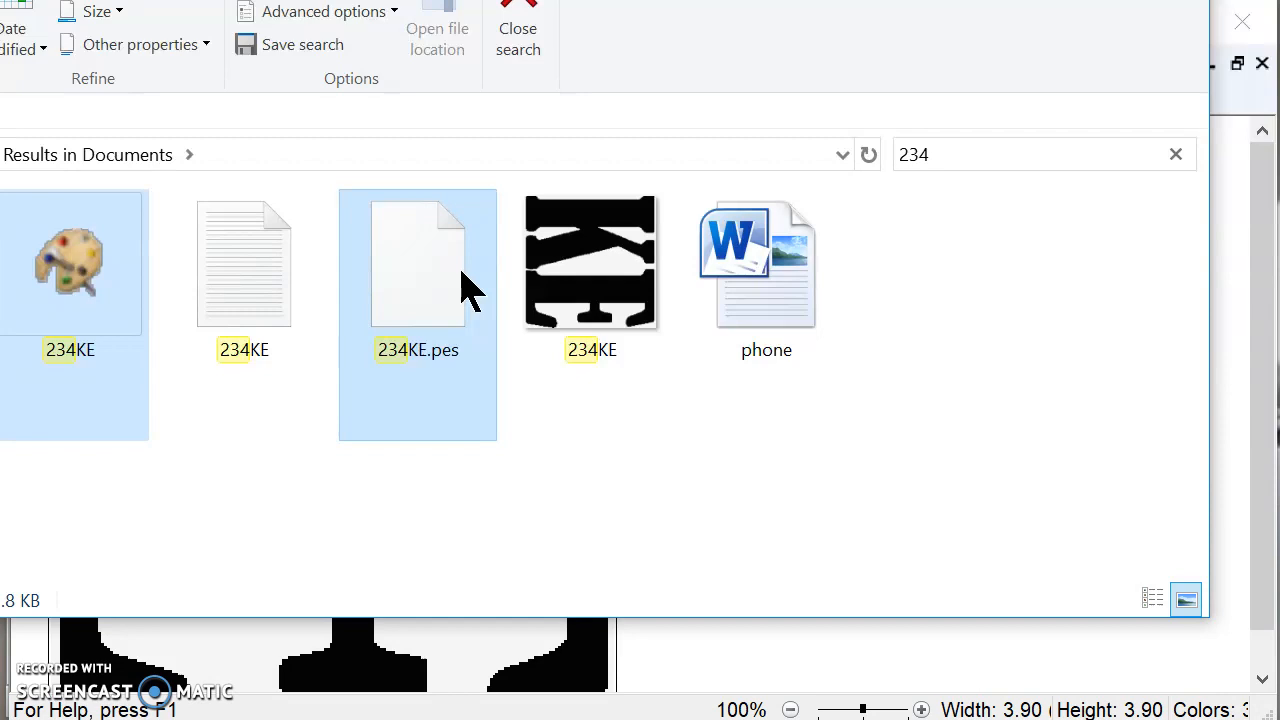
double_click(416, 262)
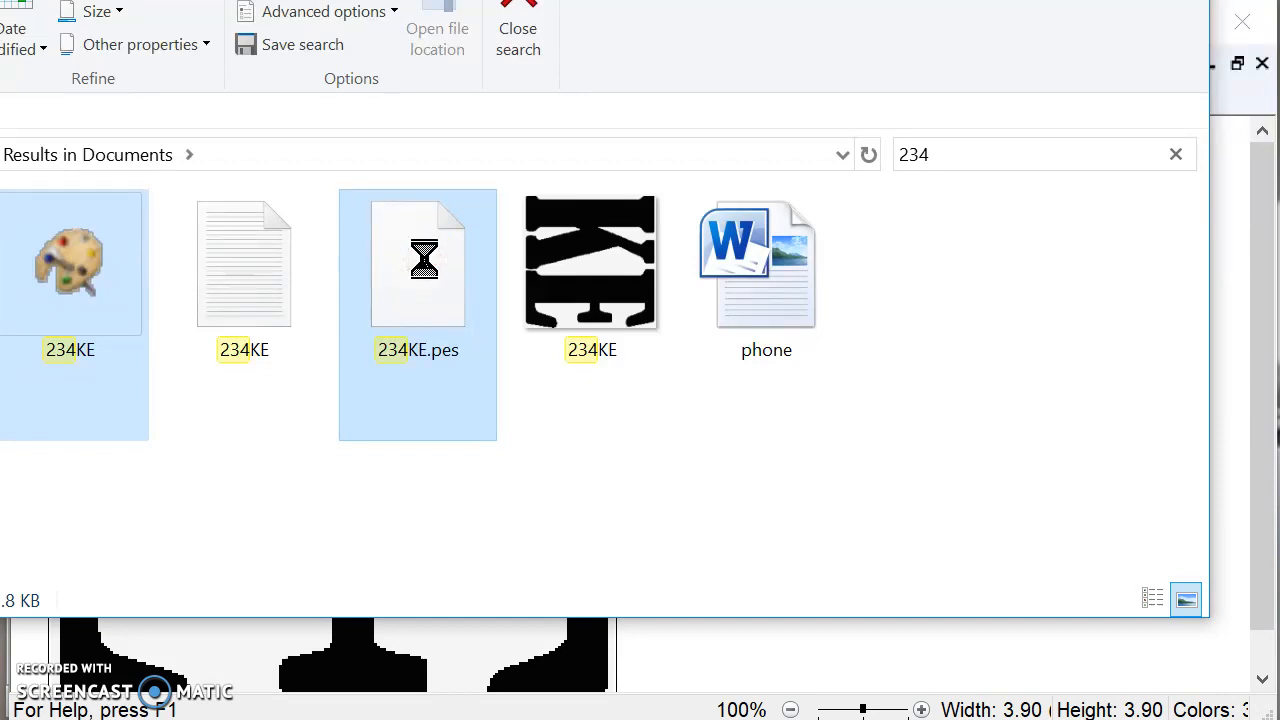
right_click(416, 262)
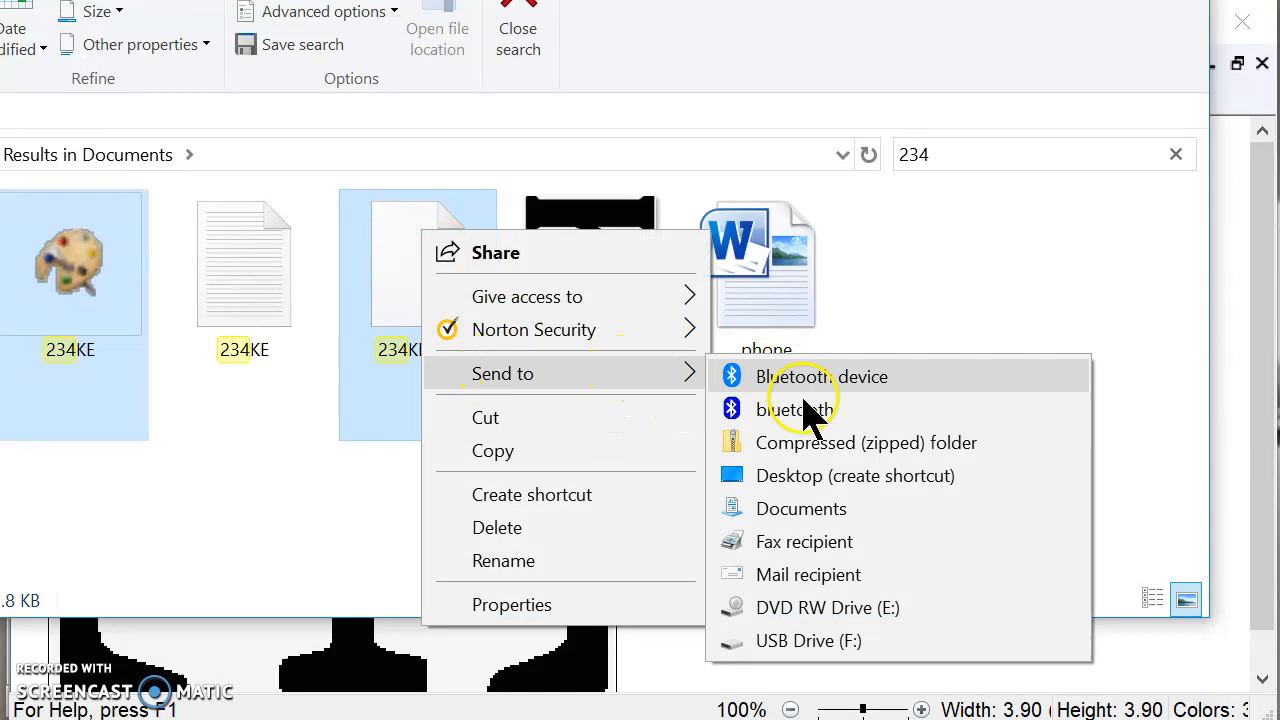
mouse_move(850, 640)
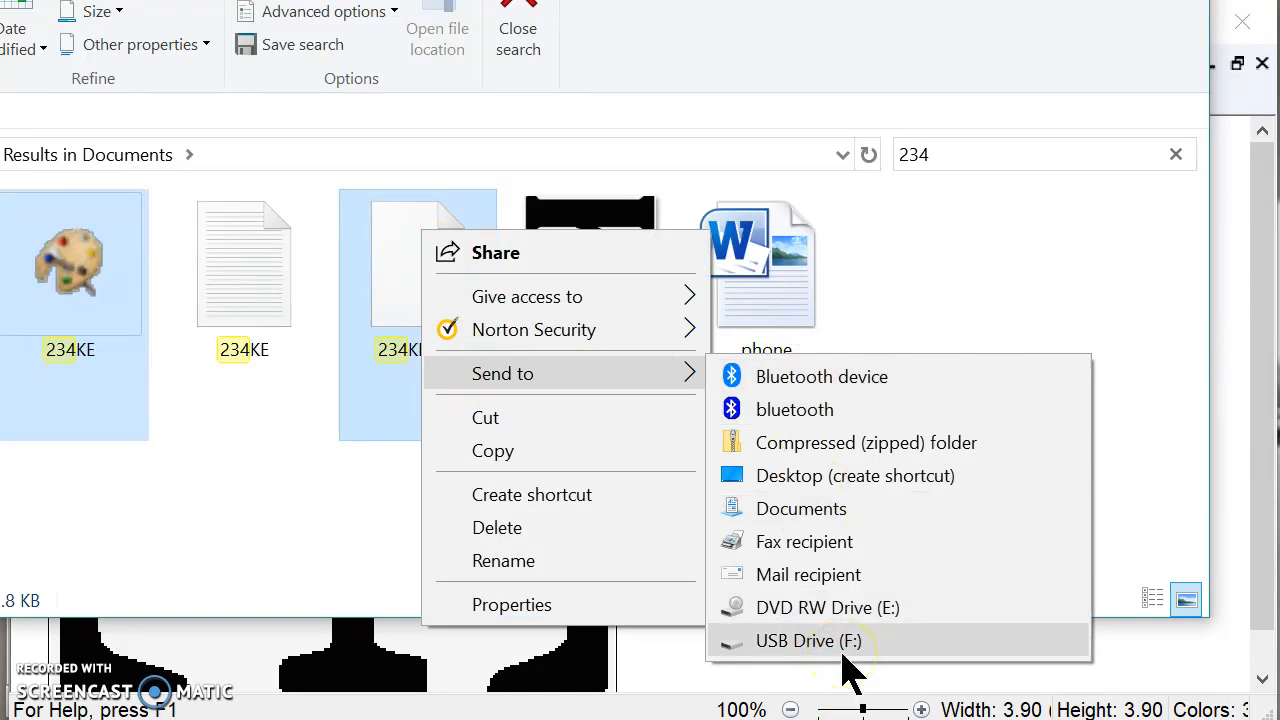
click(810, 640)
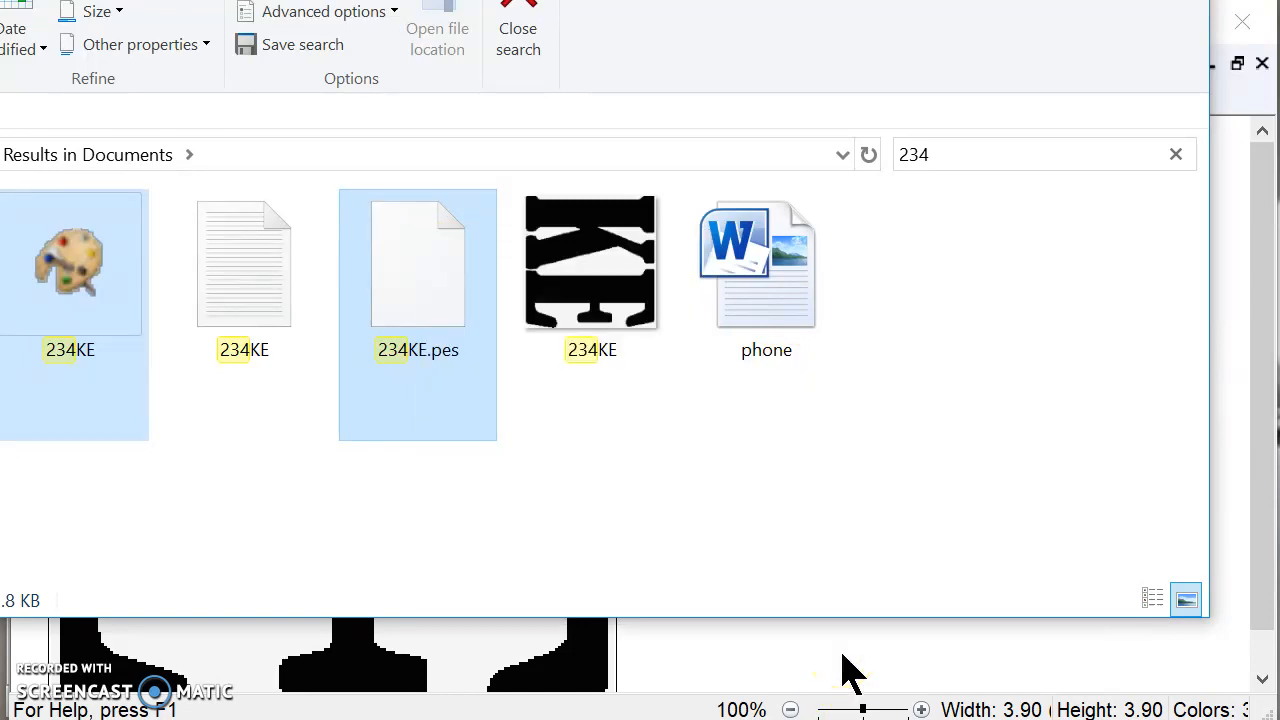